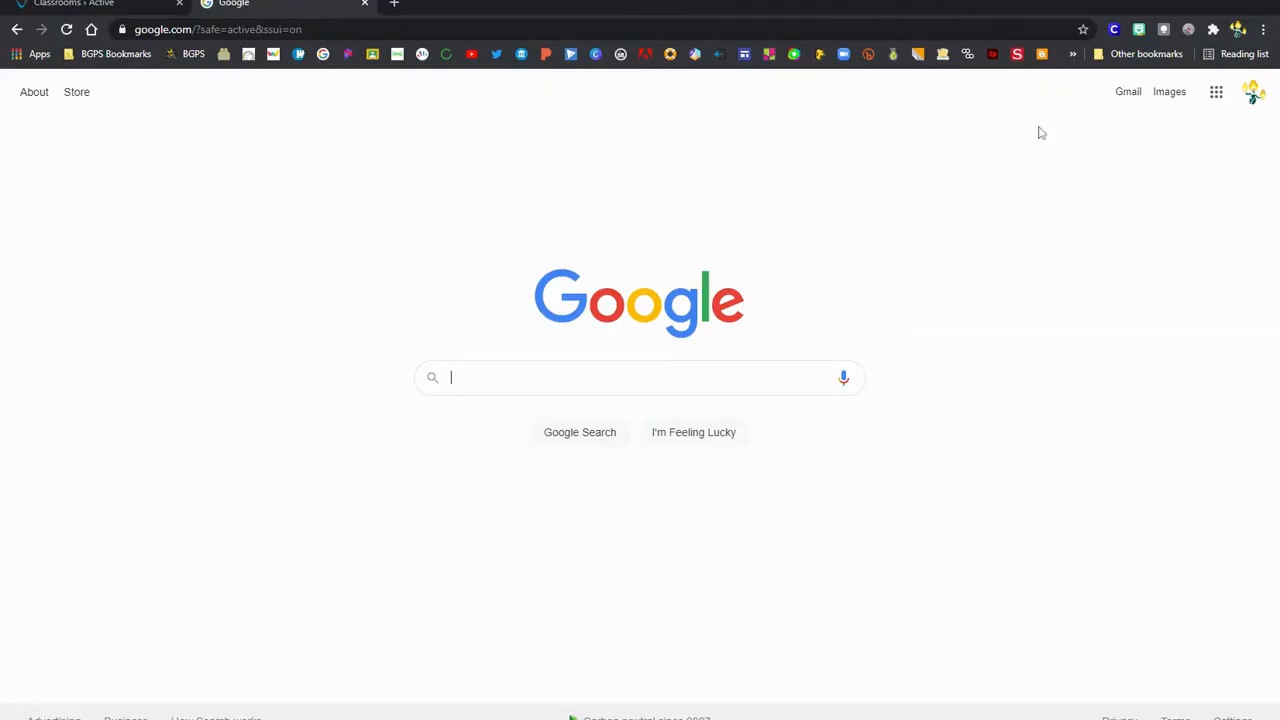
- Open Google Drive from the Google apps grid on the Search homepage
left_click(1216, 91)
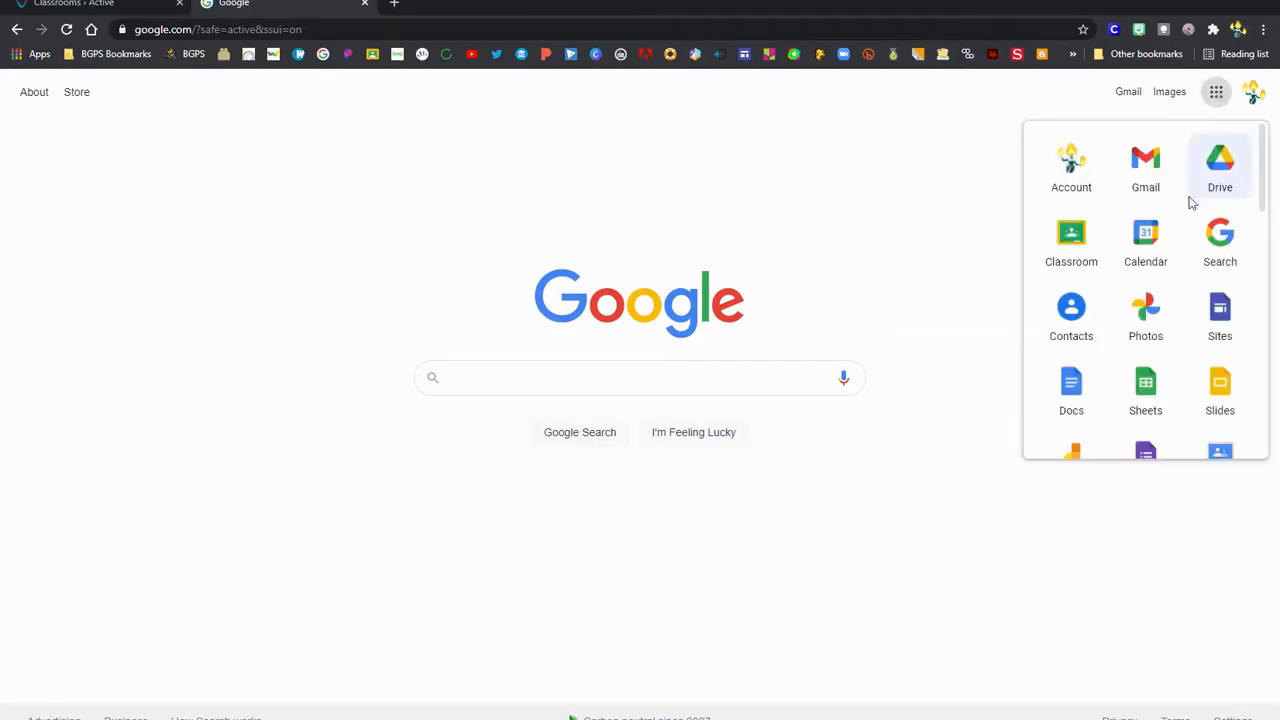
mouse_move(1220, 315)
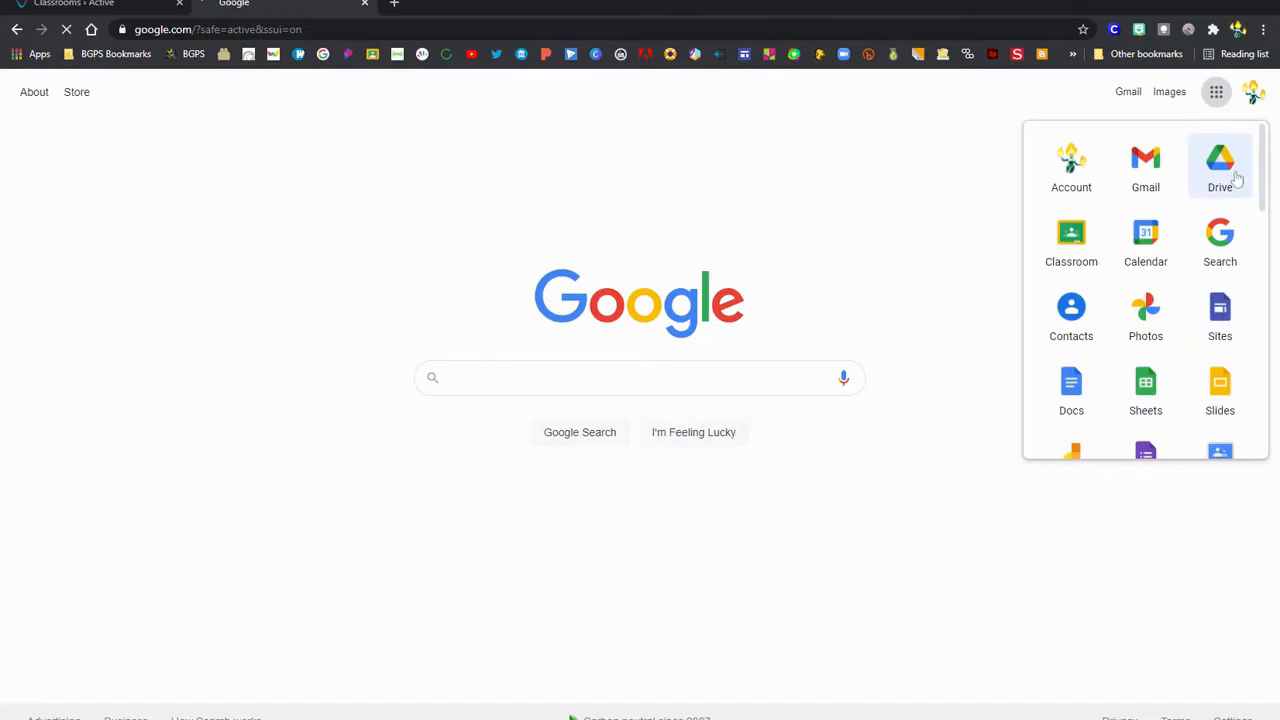
left_click(1220, 165)
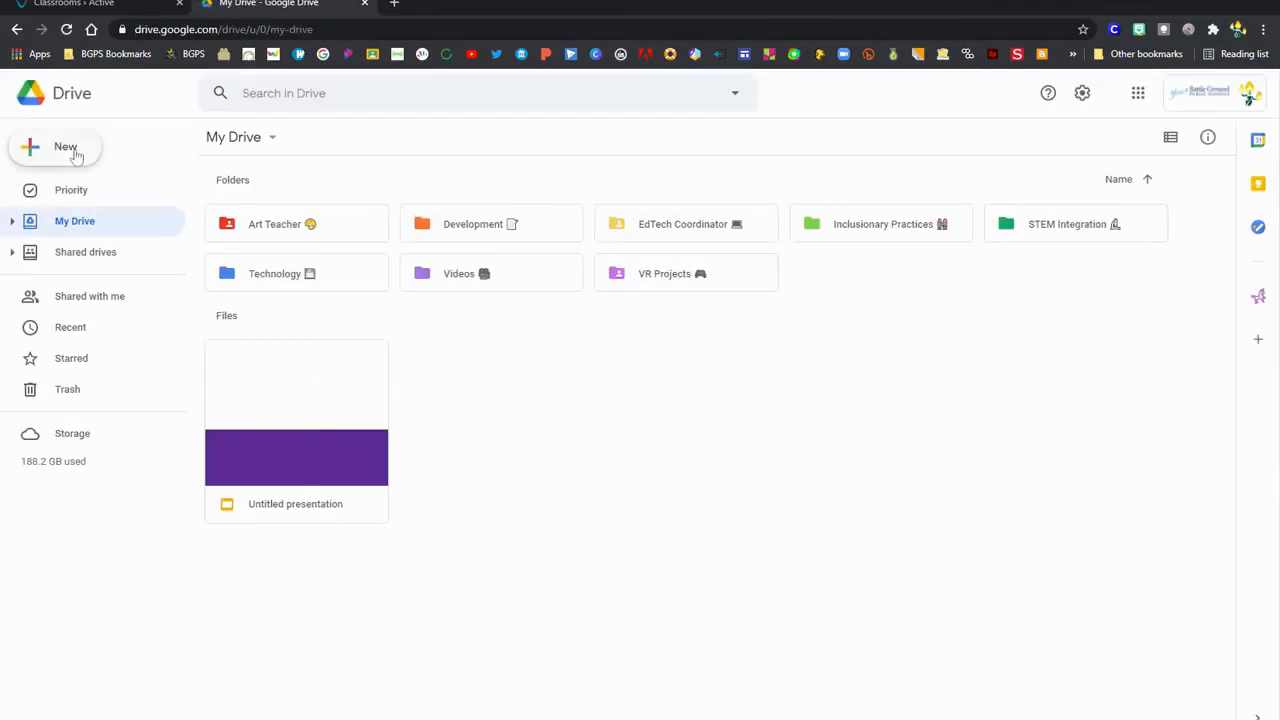
- Create a new Google Site from Drive's New menu
left_click(65, 147)
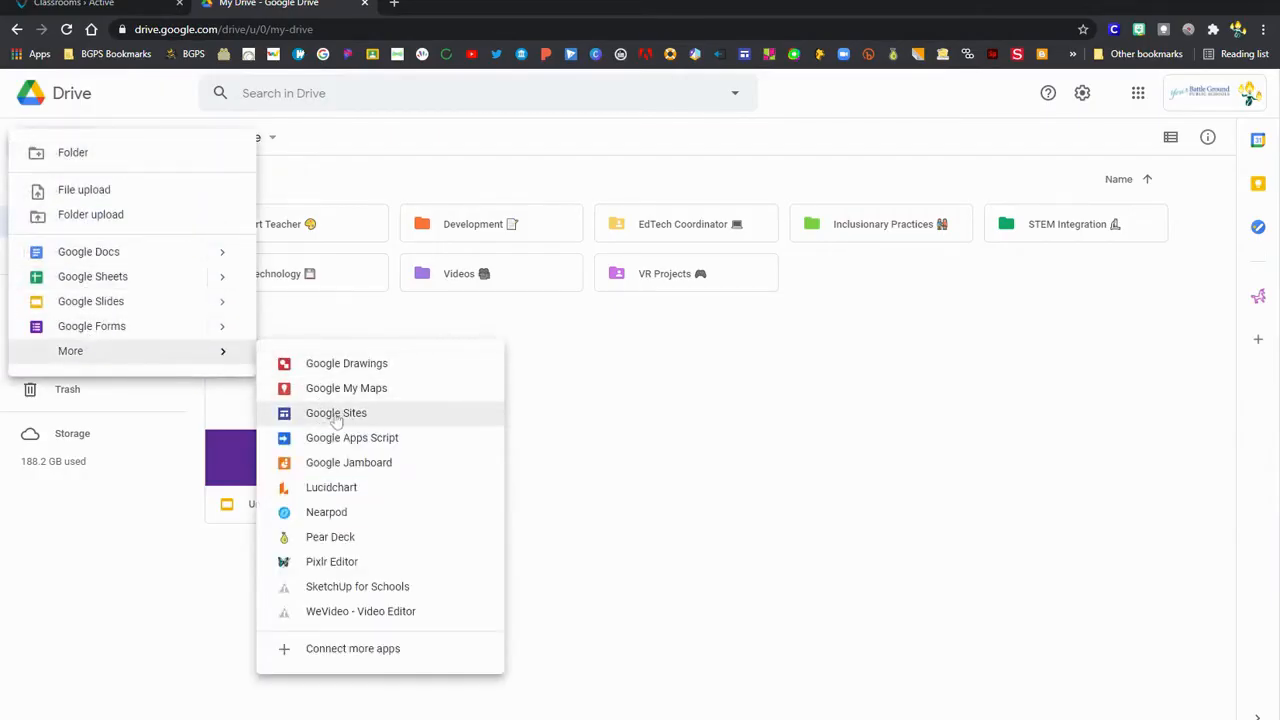
left_click(336, 412)
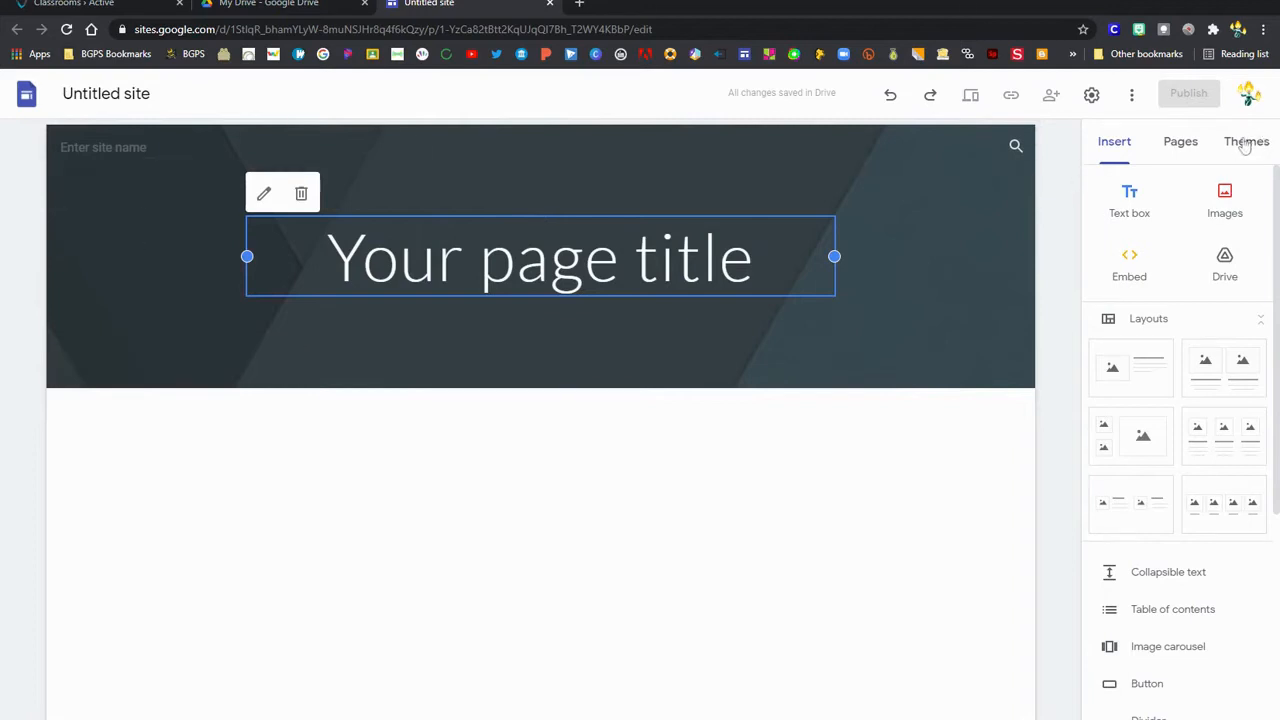
- Try Vision and Impression, then apply Level with green colour and a condensed font
left_click(1246, 141)
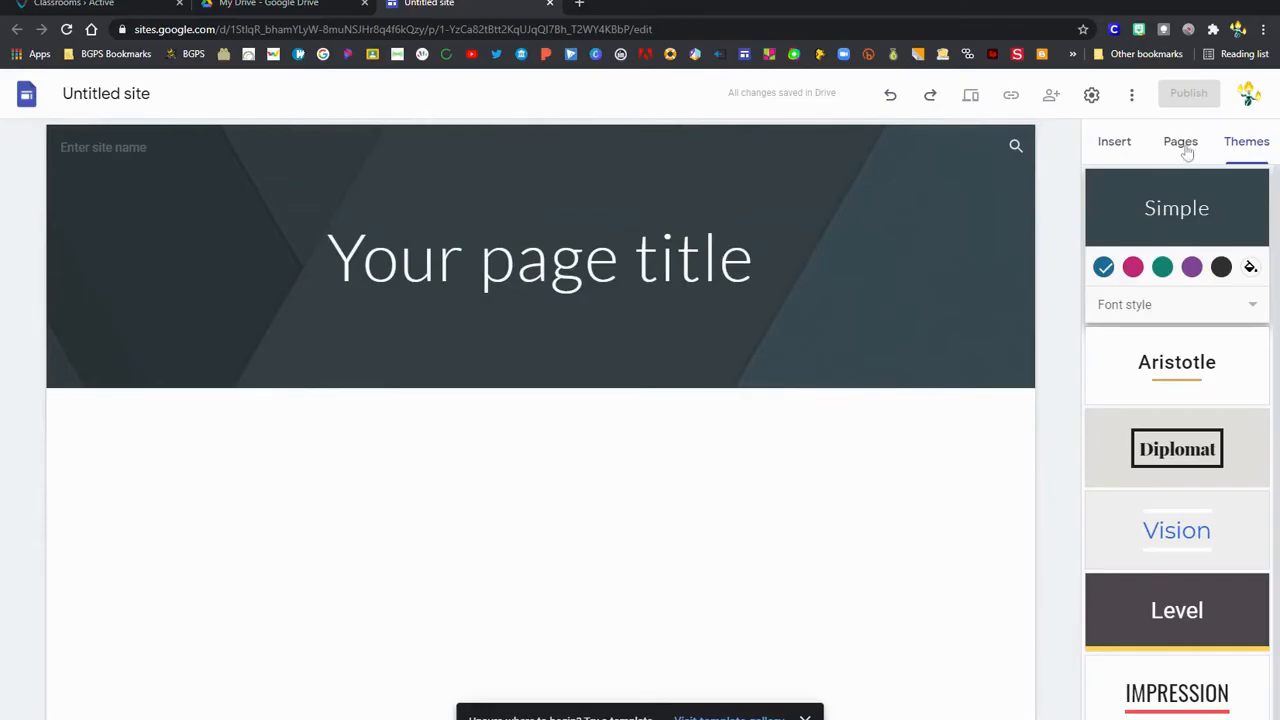
mouse_move(1230, 373)
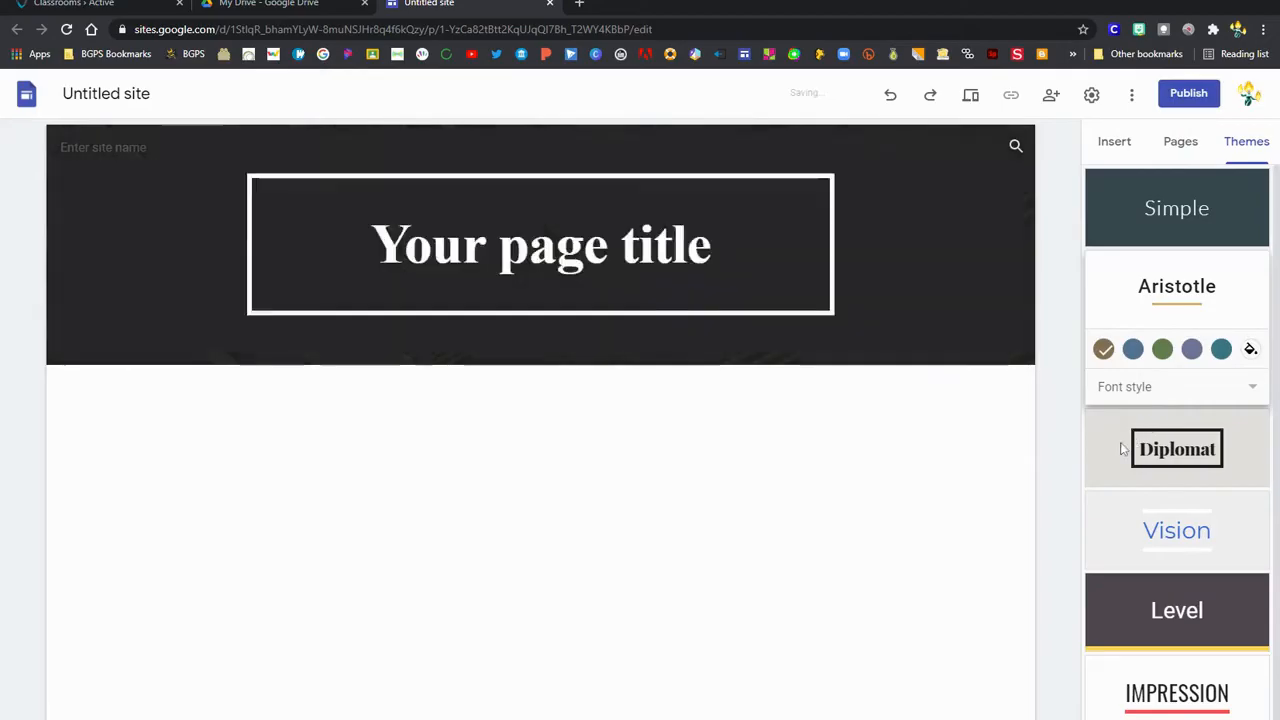
left_click(1177, 448)
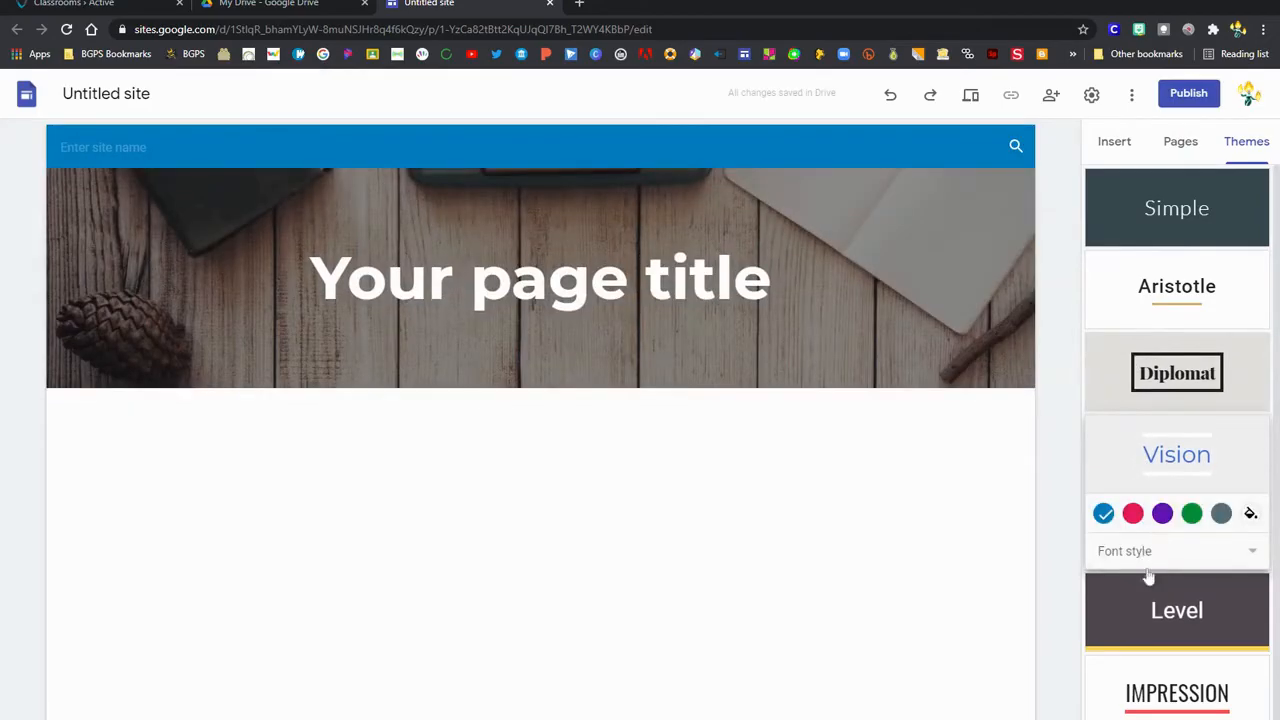
left_click(1176, 610)
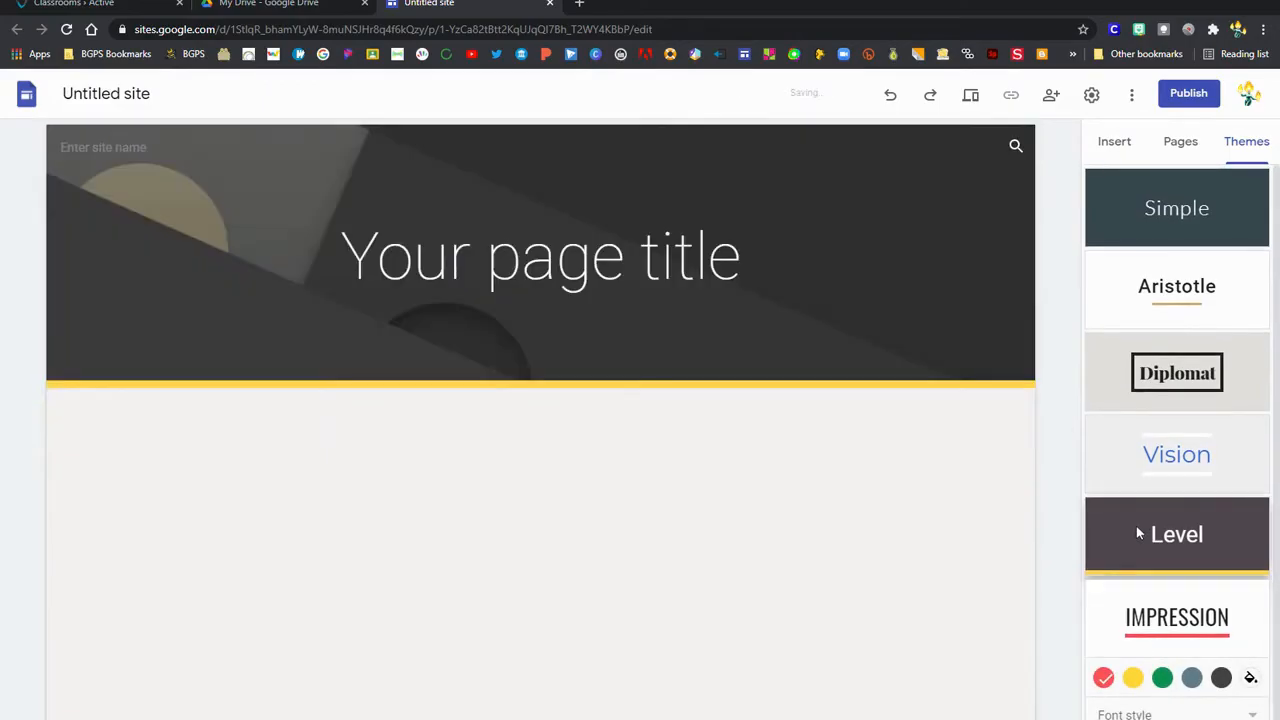
left_click(1176, 534)
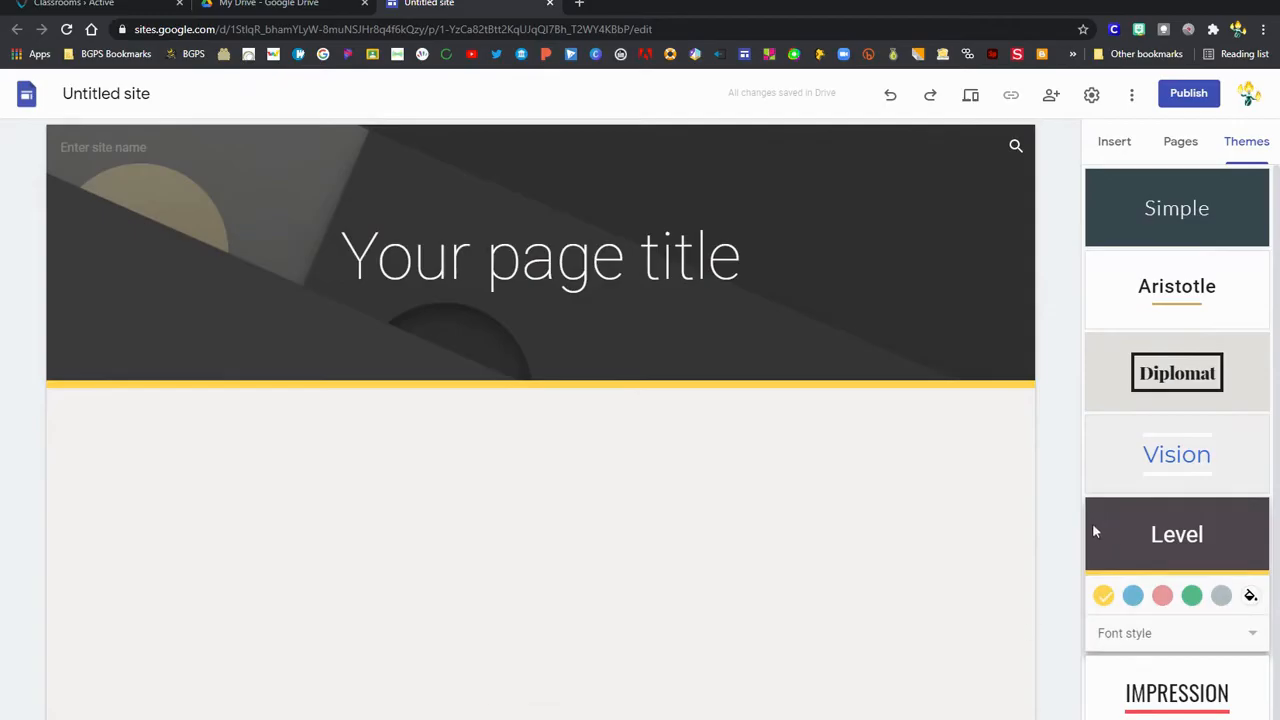
left_click(1192, 595)
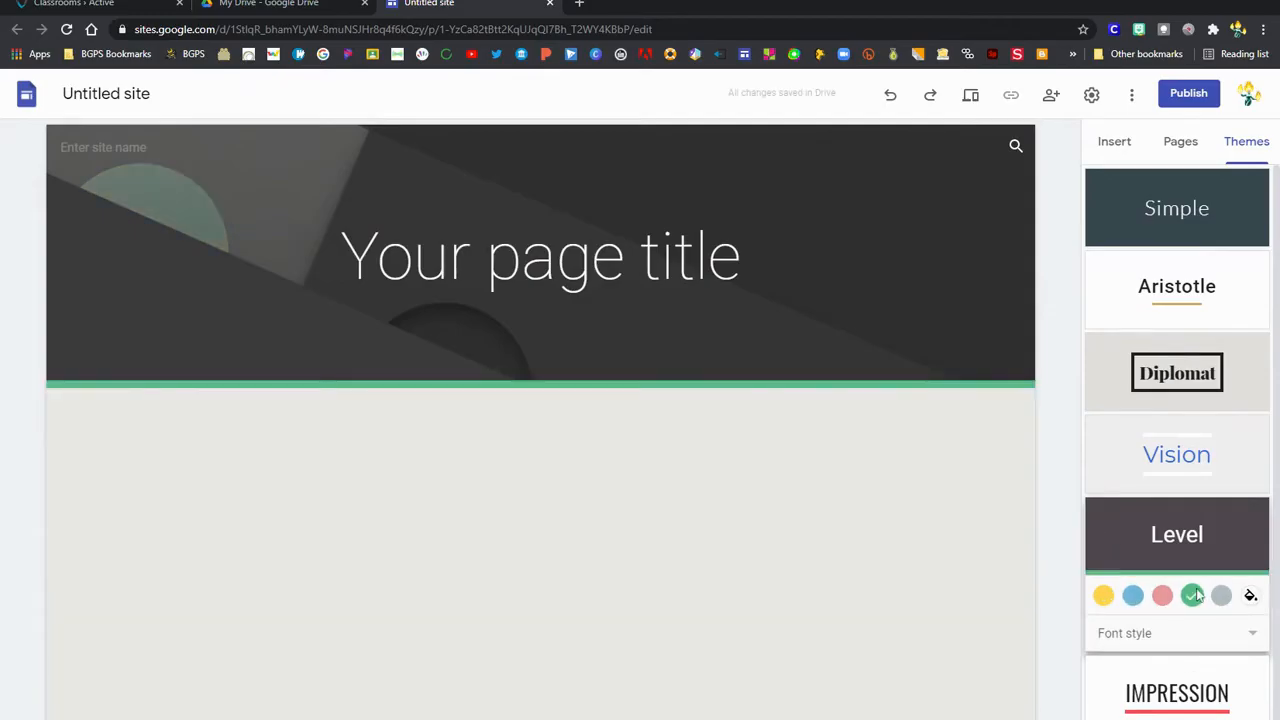
left_click(1192, 595)
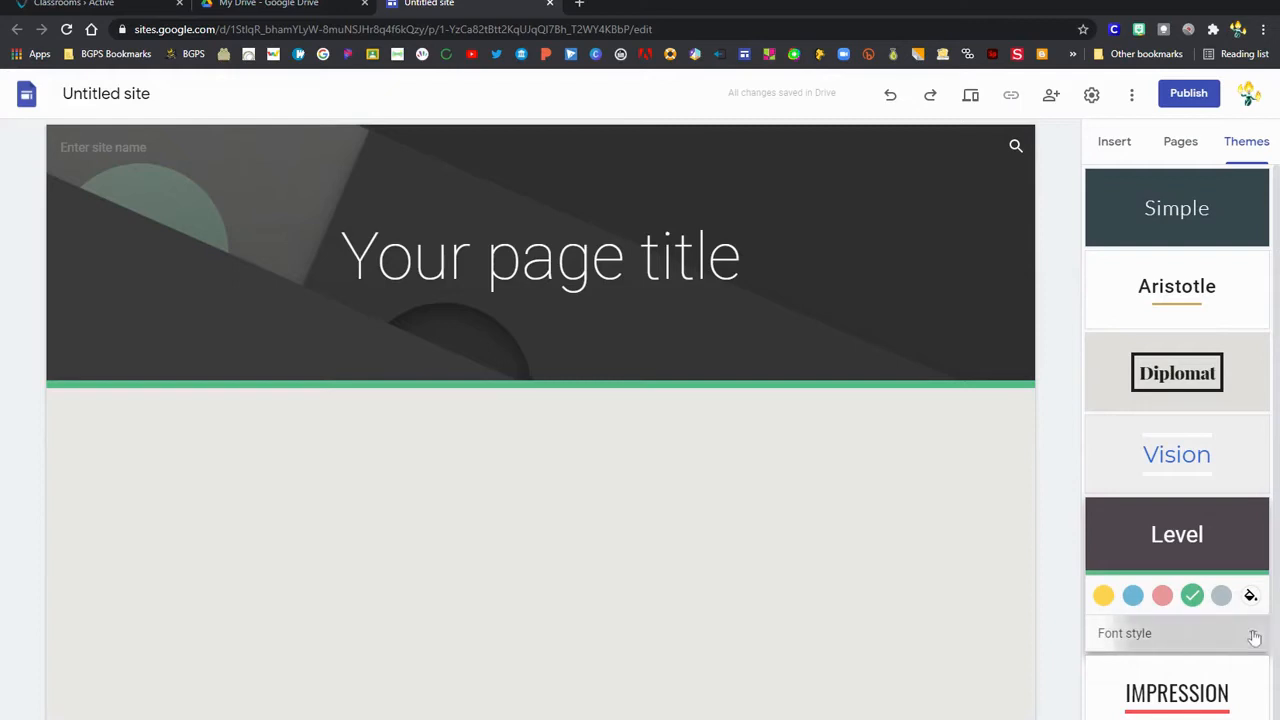
left_click(1124, 633)
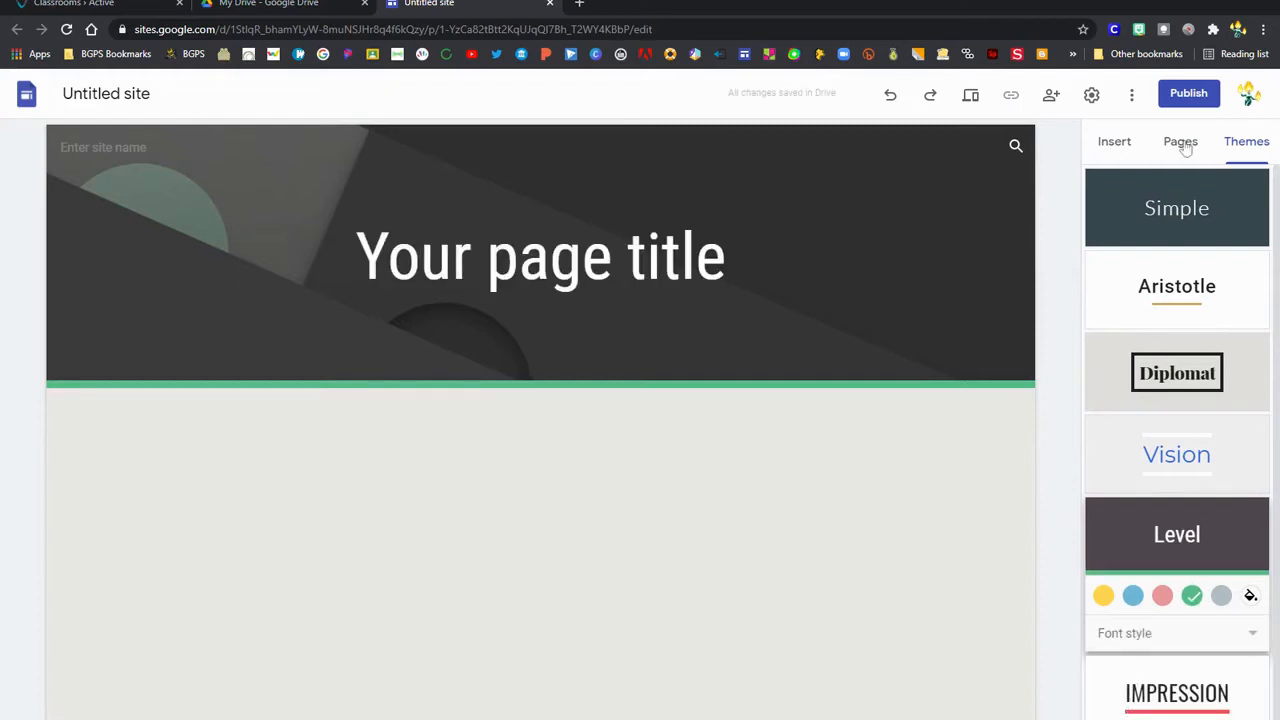
- Replace the home page's placeholder title with 'Welcome'
left_click(1180, 141)
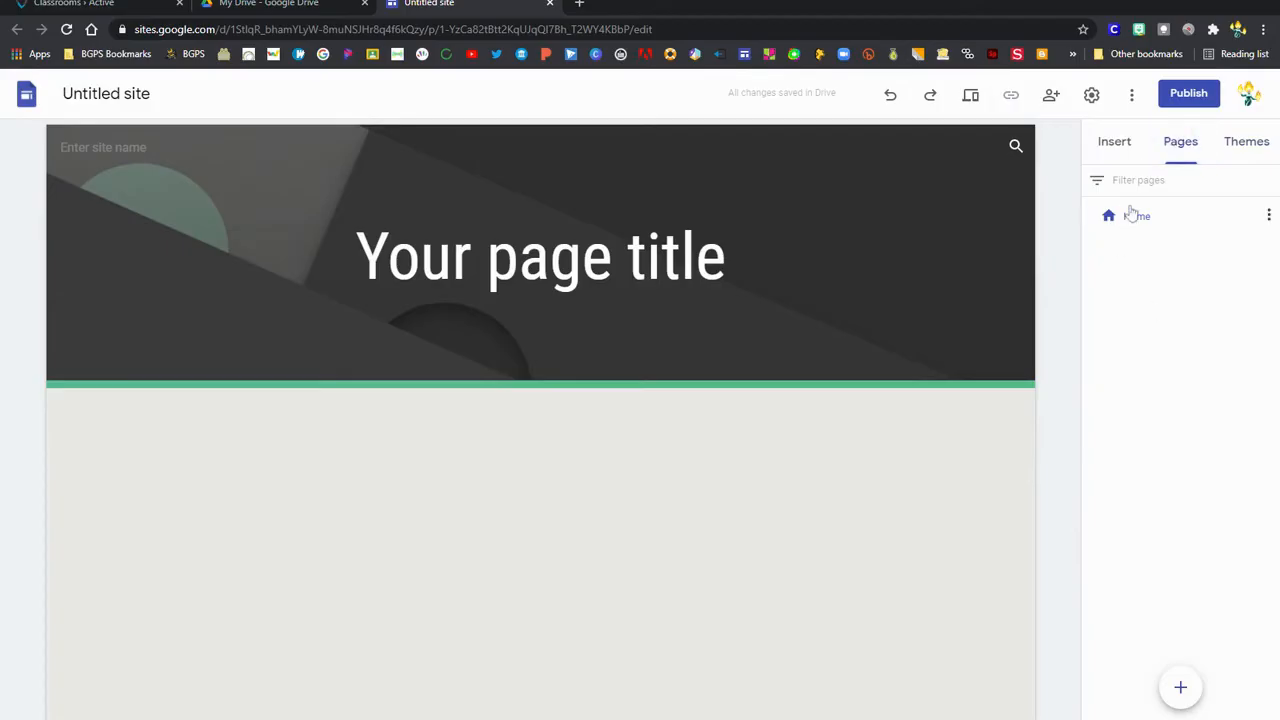
left_click(540, 256)
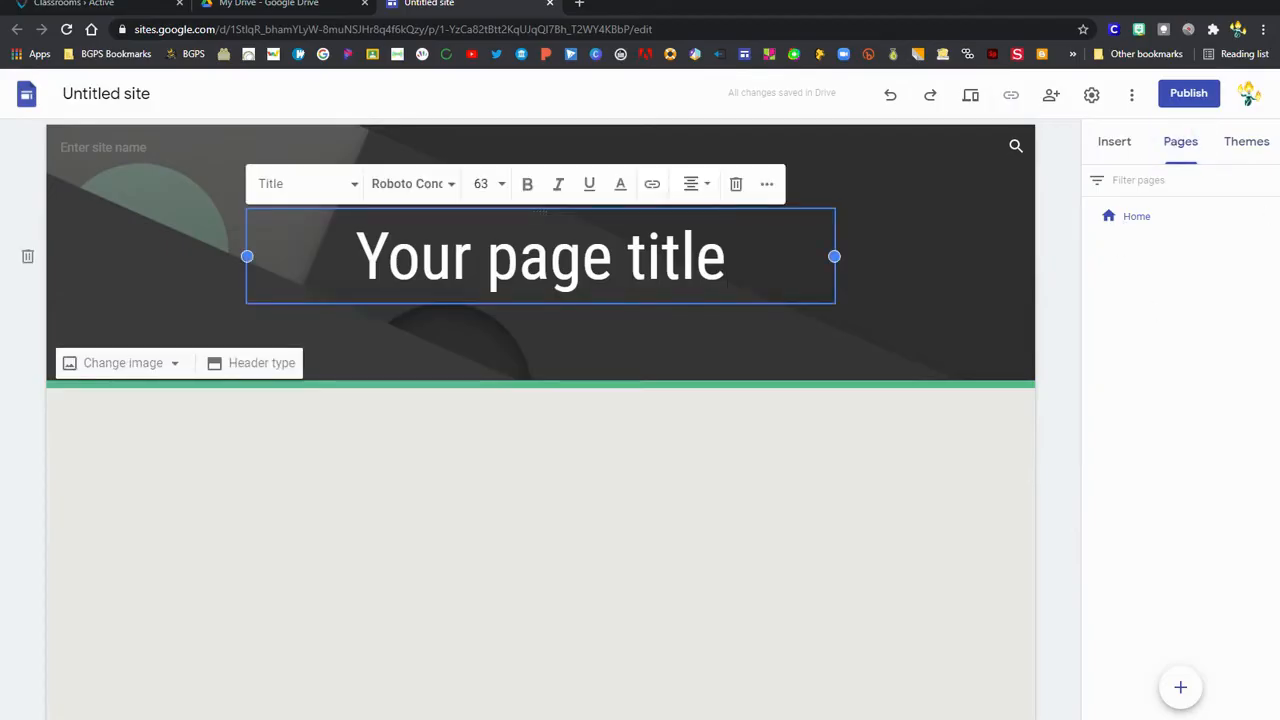
type("Welcome")
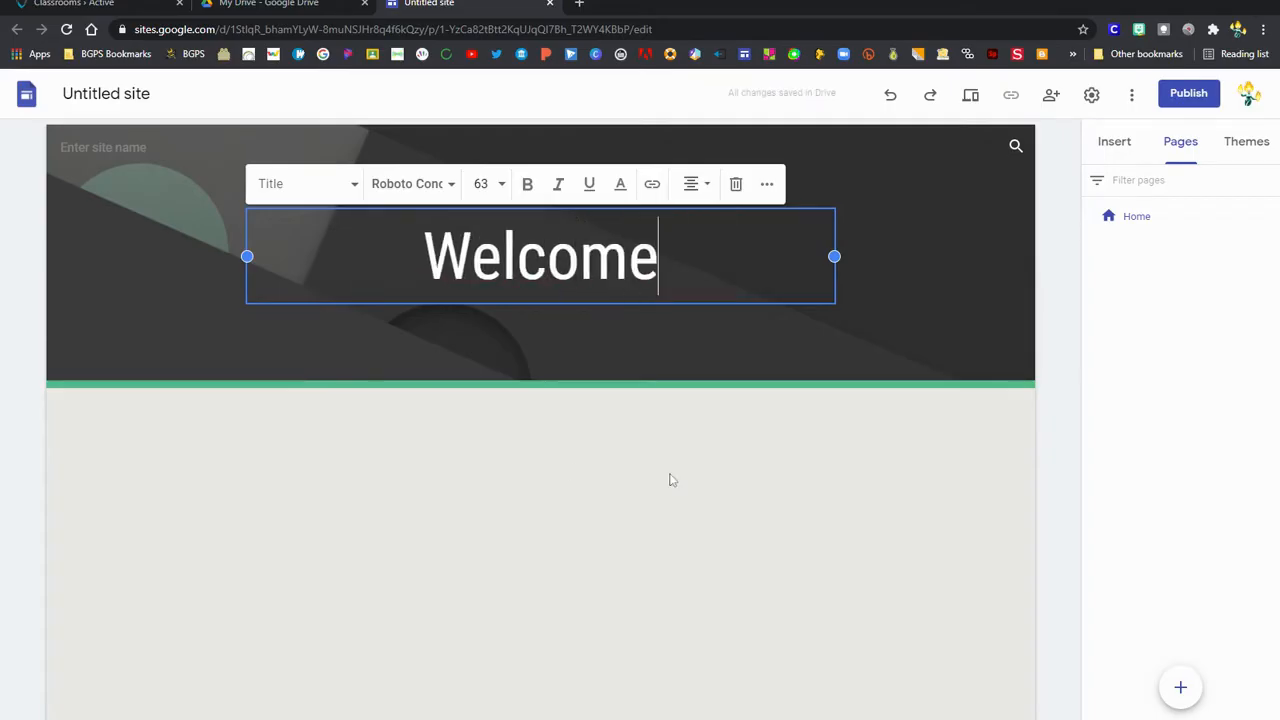
left_click(672, 480)
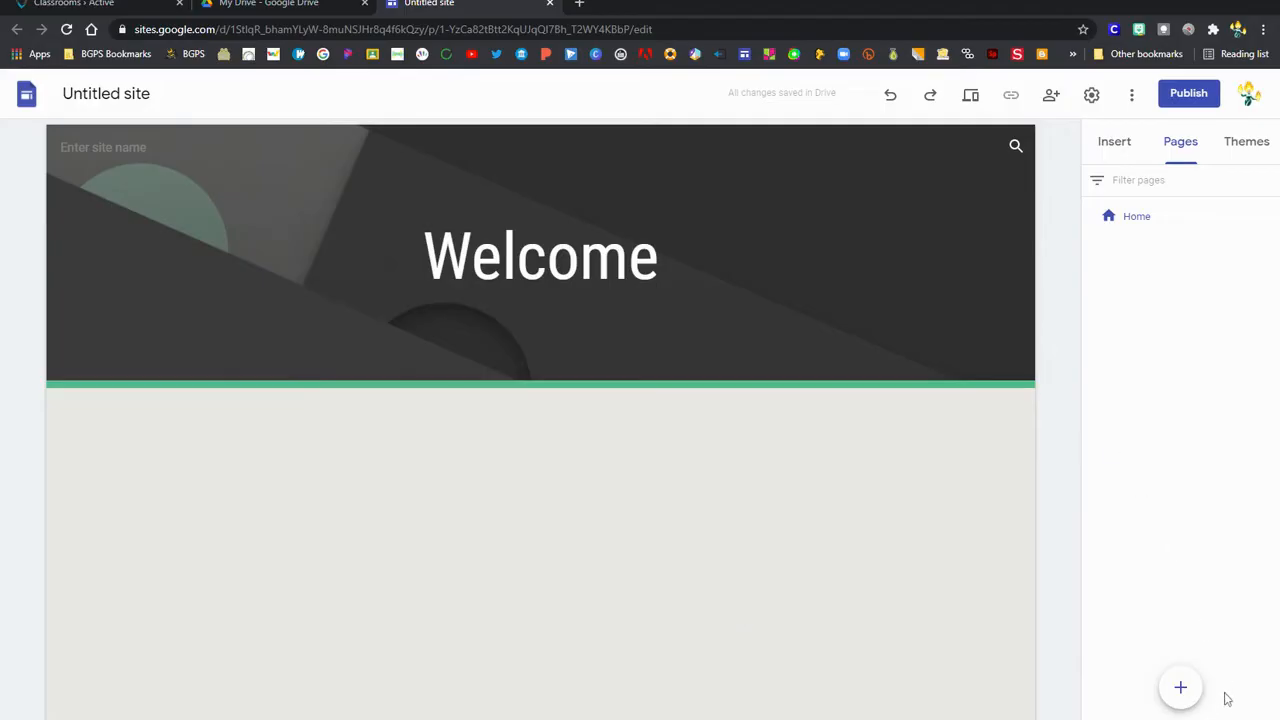
- Add a new page named About
left_click(1180, 687)
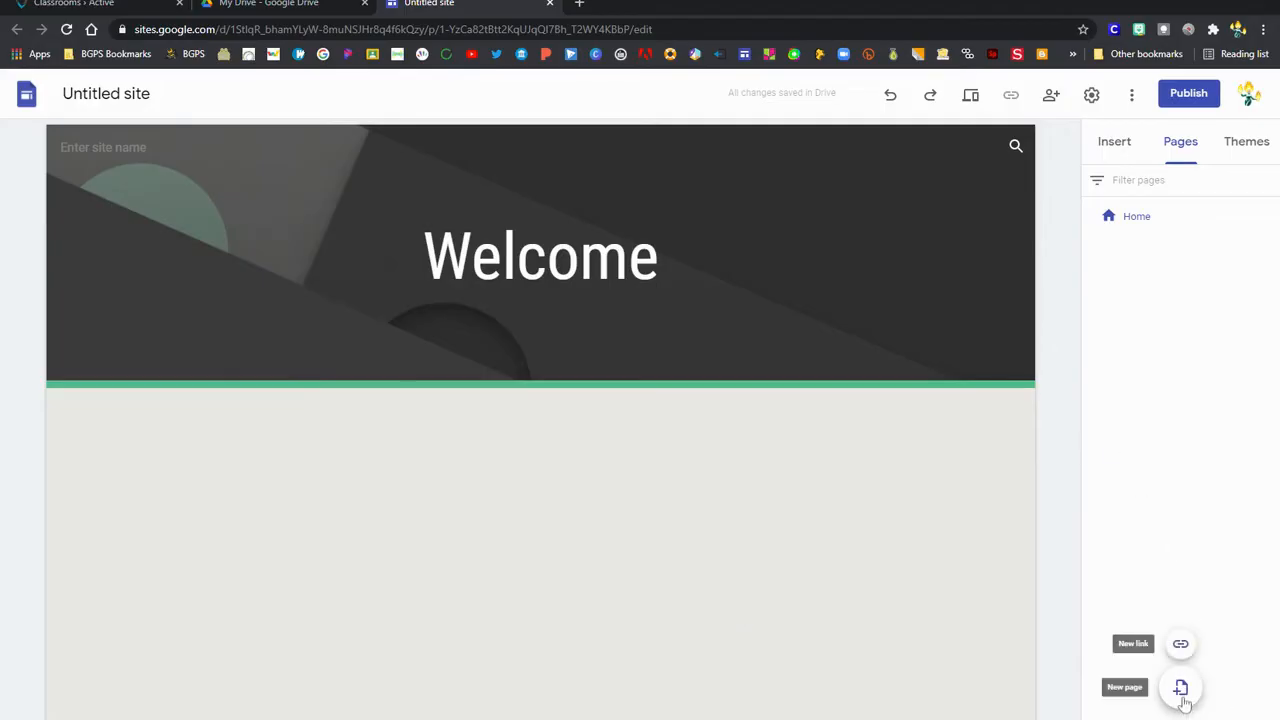
left_click(1181, 687)
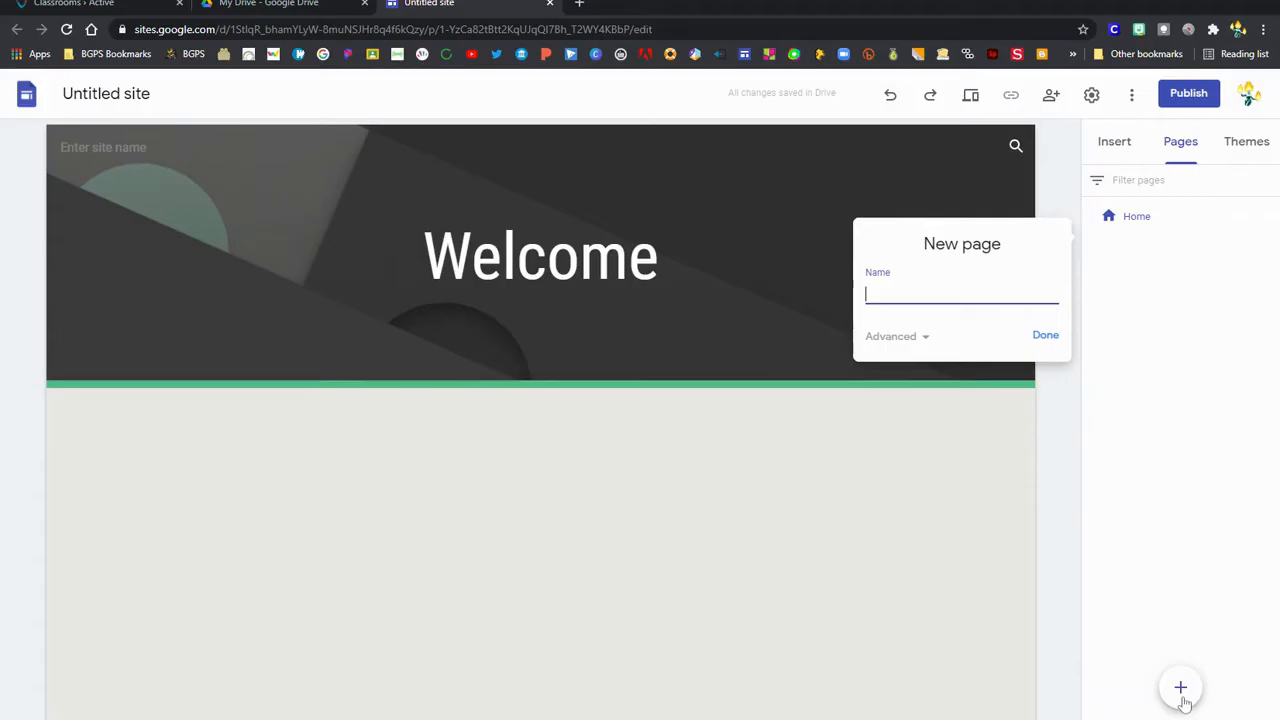
type("About")
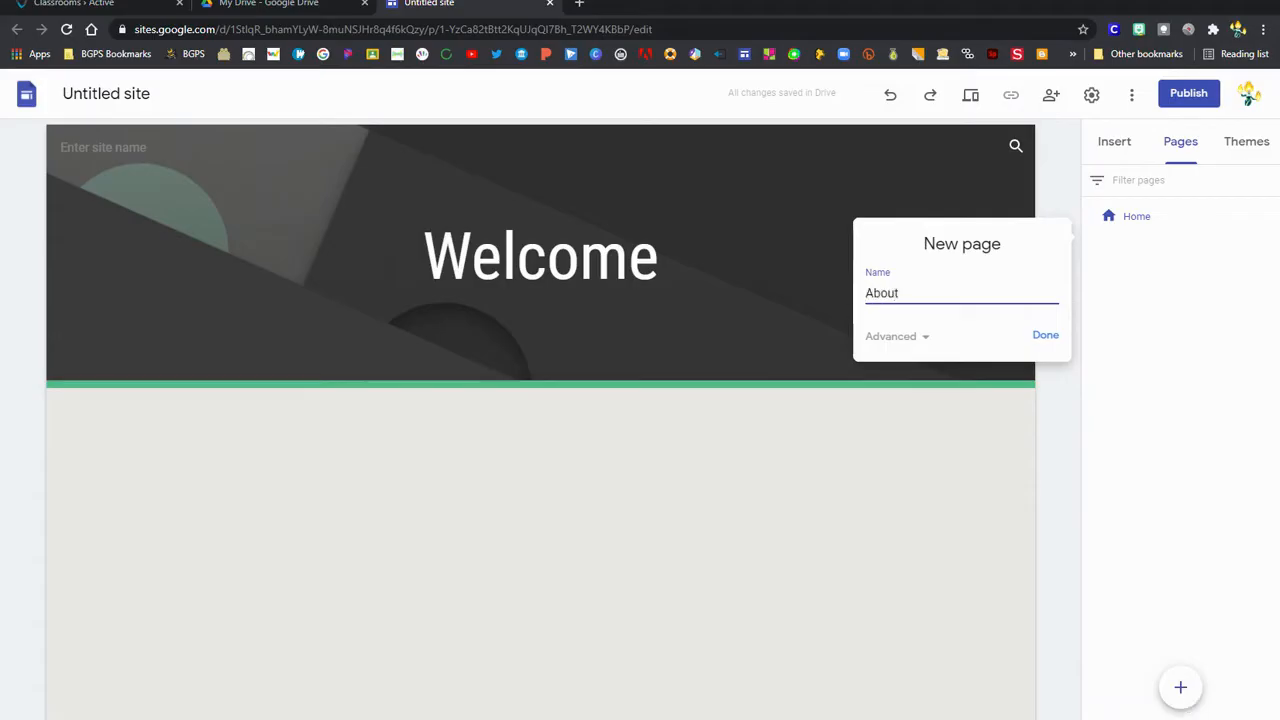
left_click(1045, 335)
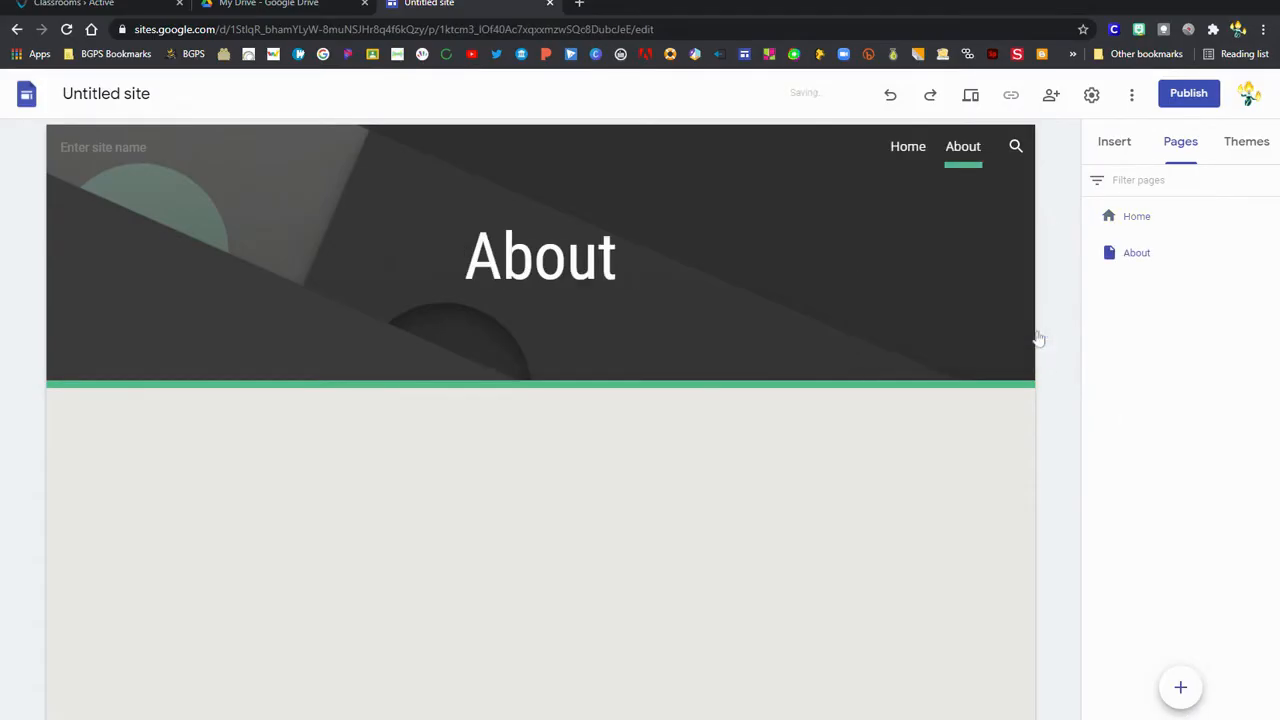
- Add another new page named Portfolio
left_click(1180, 687)
type("Po")
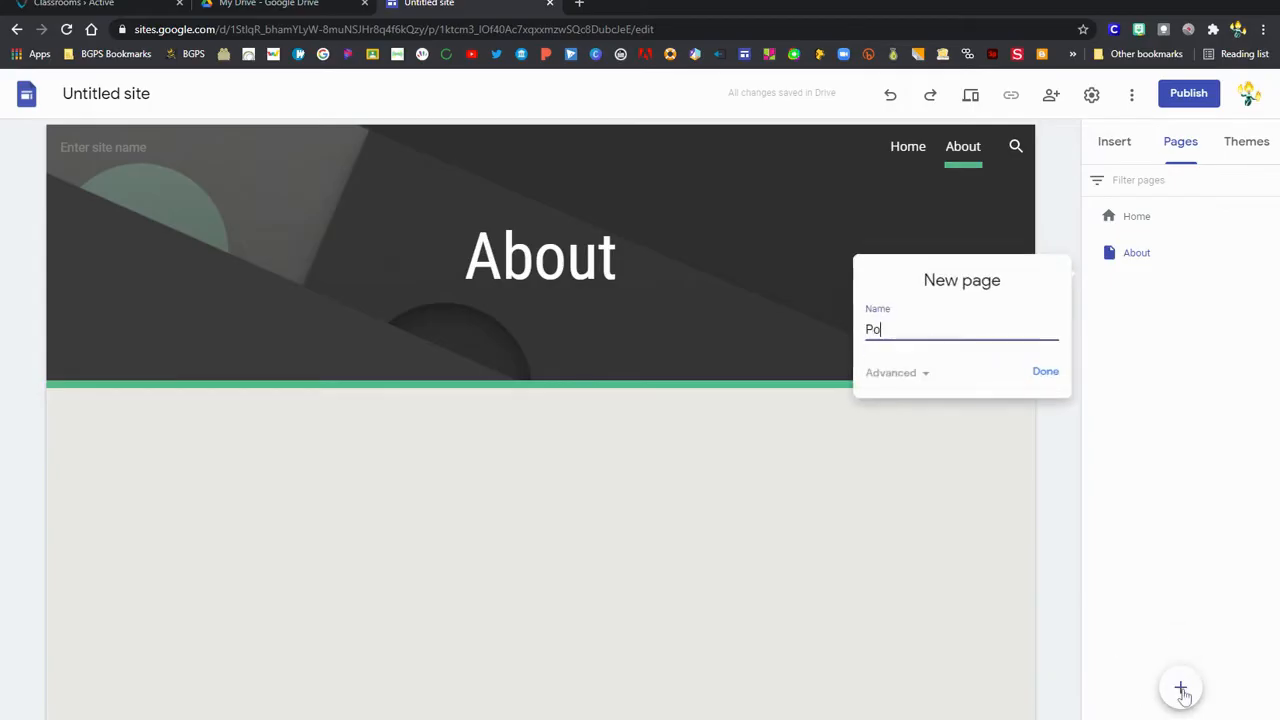
type("rtfolio")
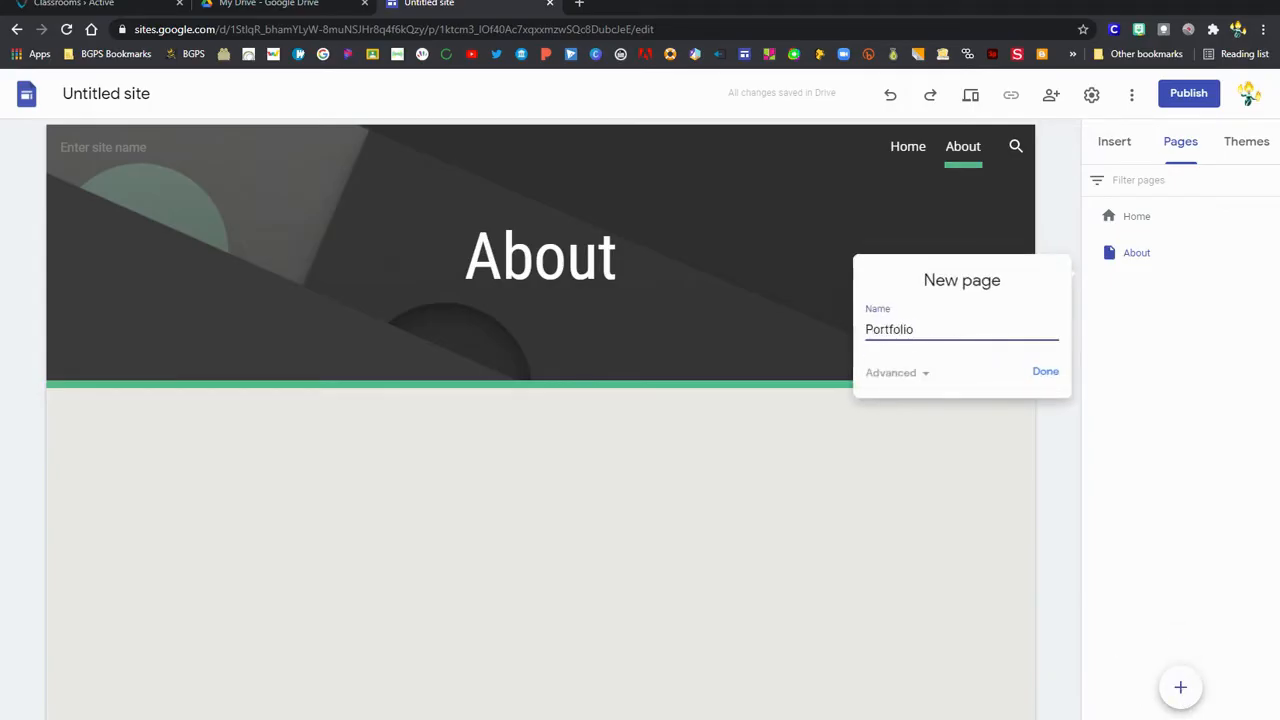
left_click(1045, 371)
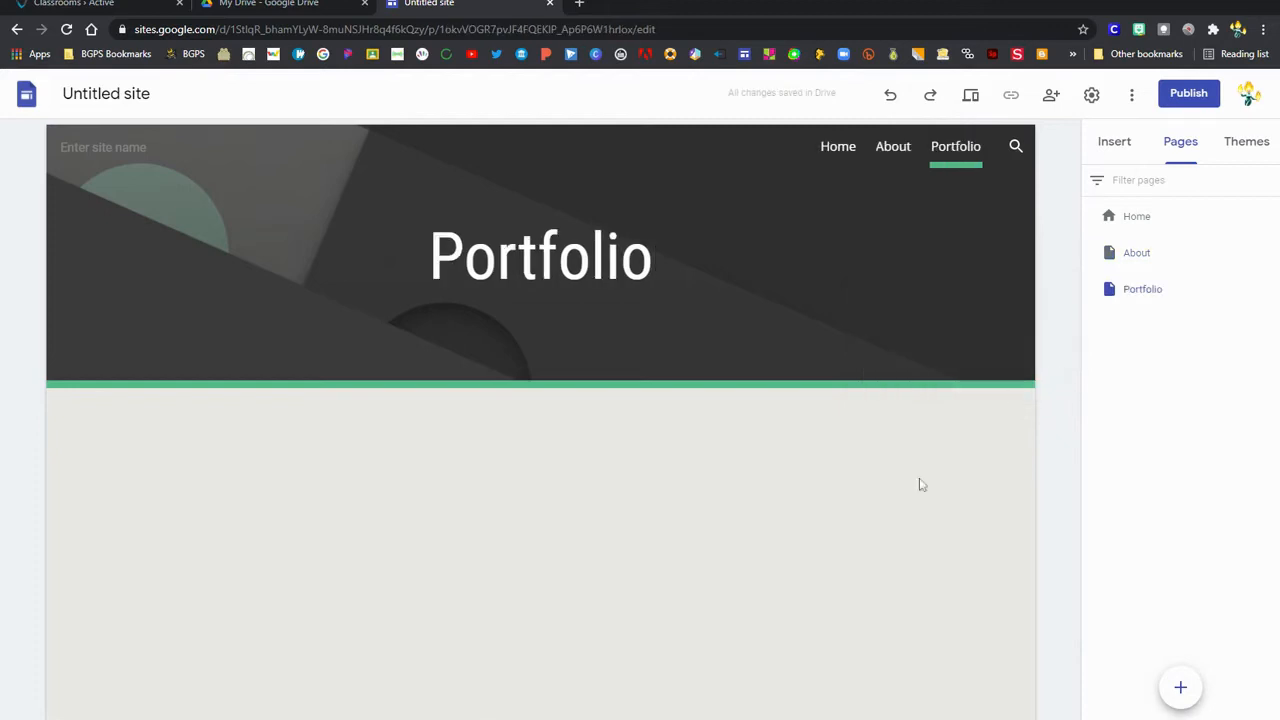
left_click(1180, 687)
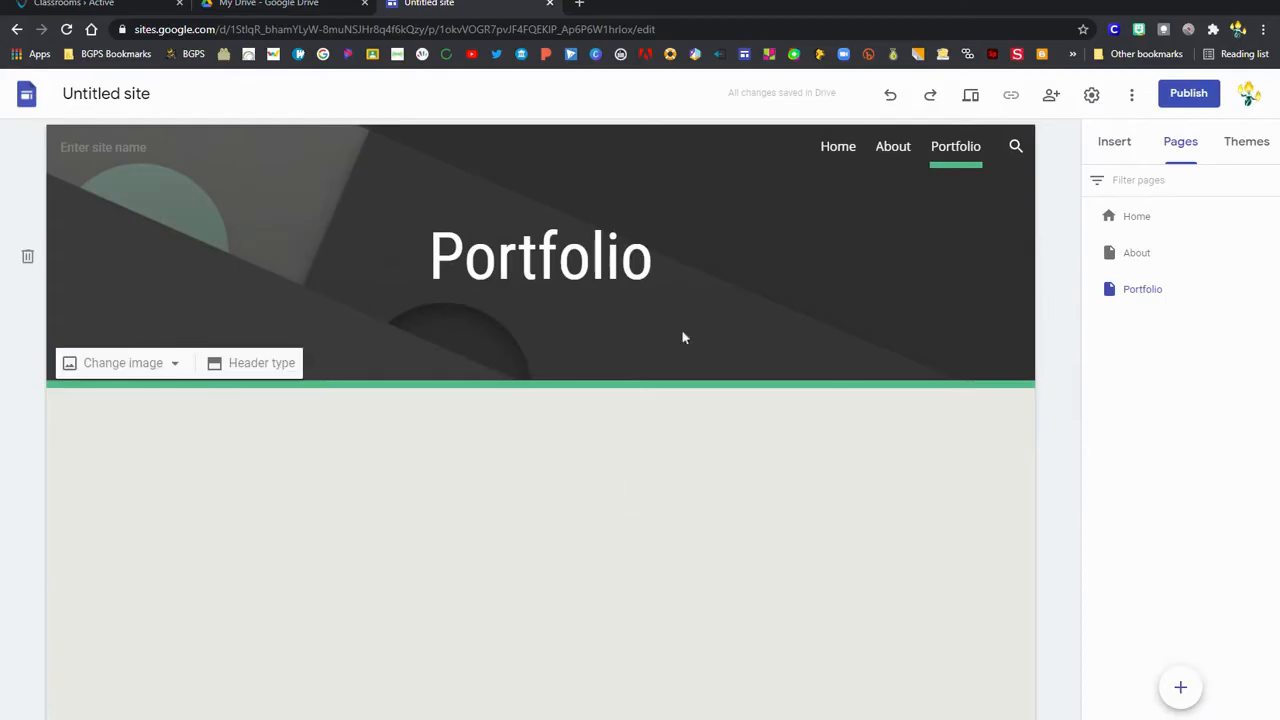
mouse_move(918, 316)
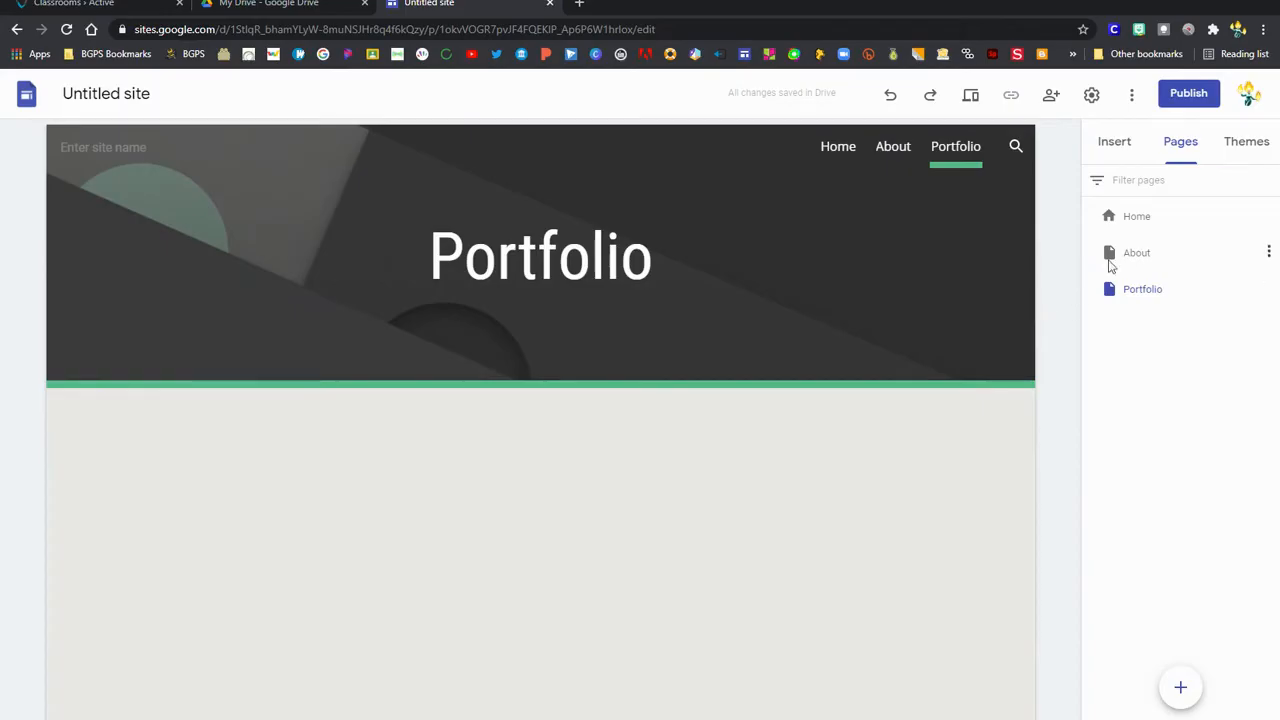
mouse_move(1137, 253)
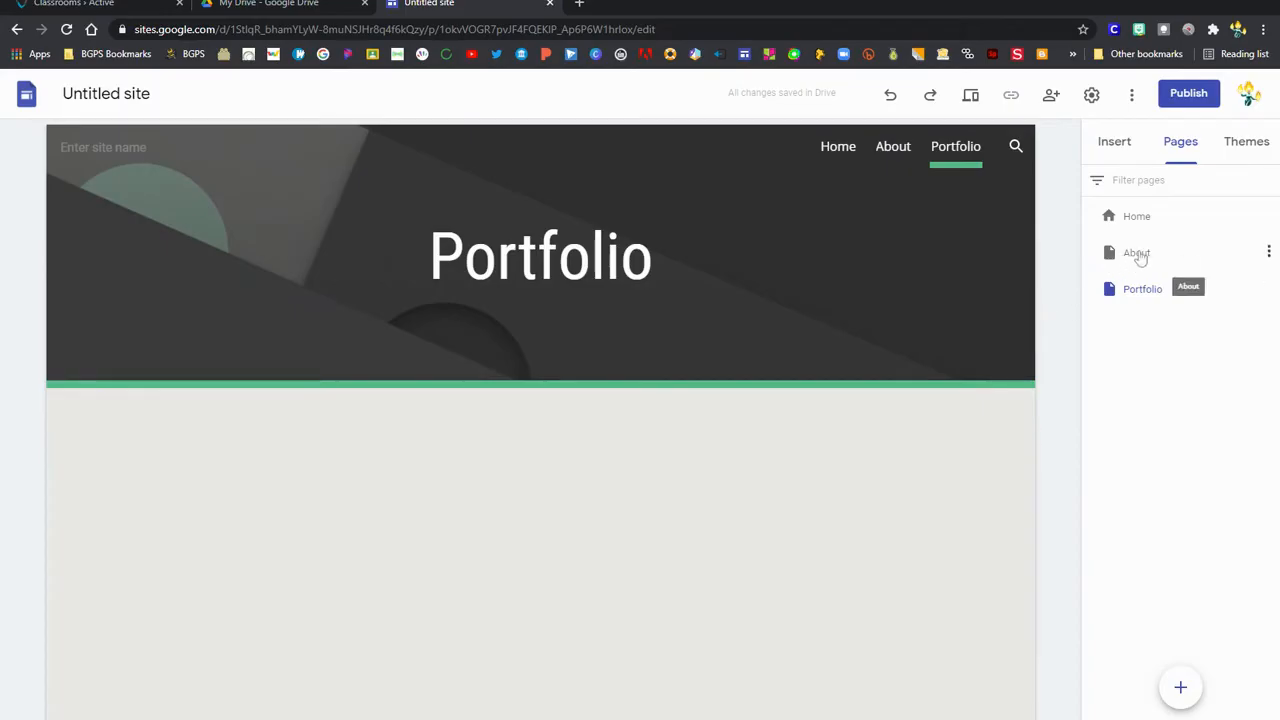
- Open the About page and review its Properties, keeping the name About
left_click(1137, 252)
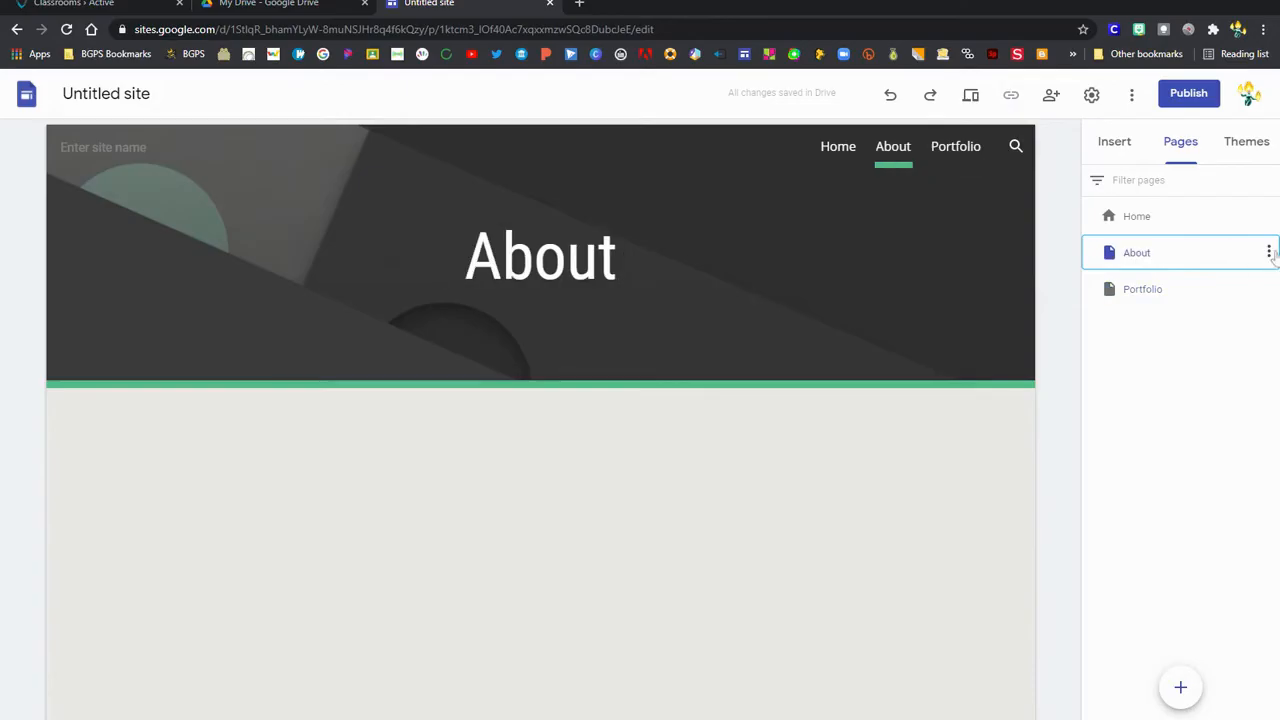
left_click(1268, 252)
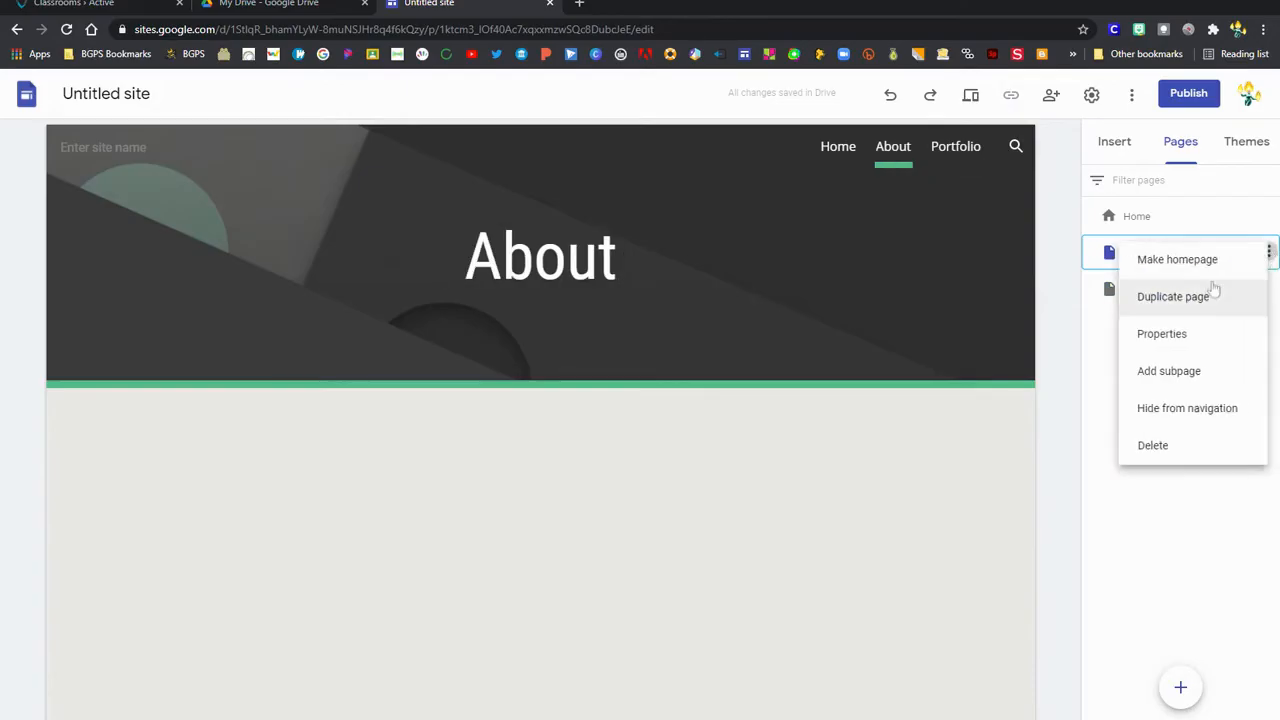
left_click(1162, 333)
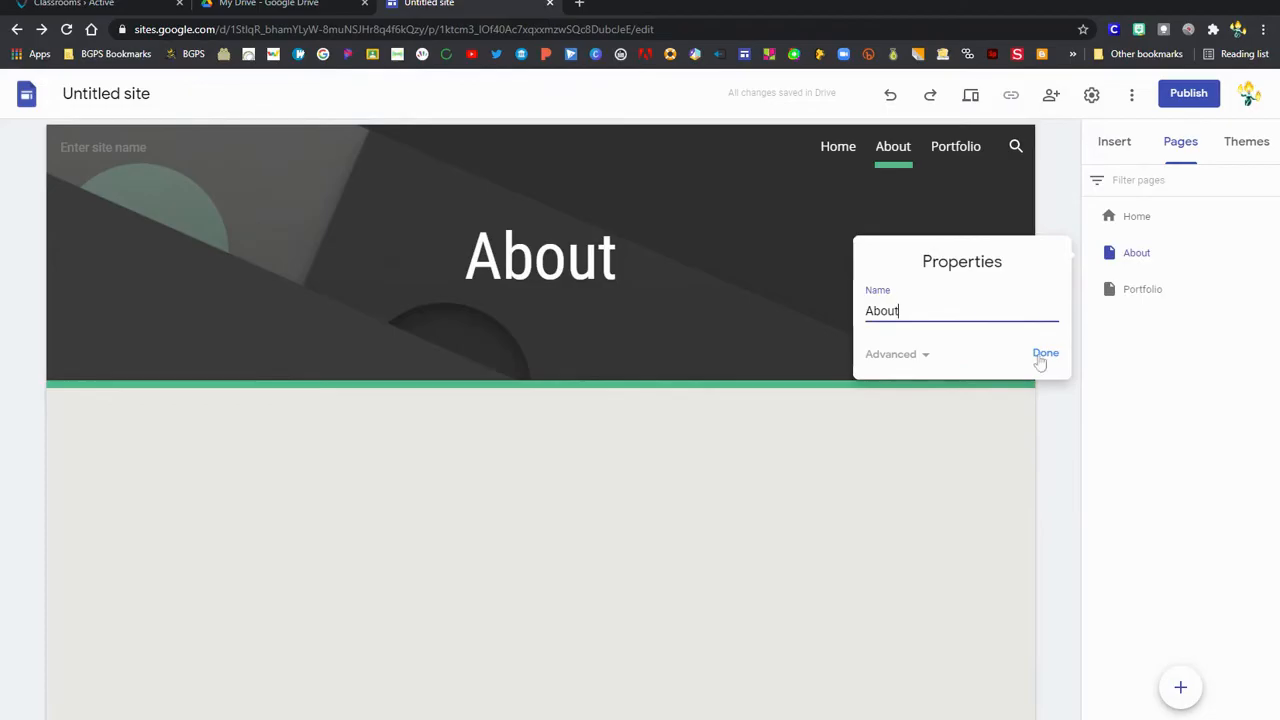
left_click(1045, 353)
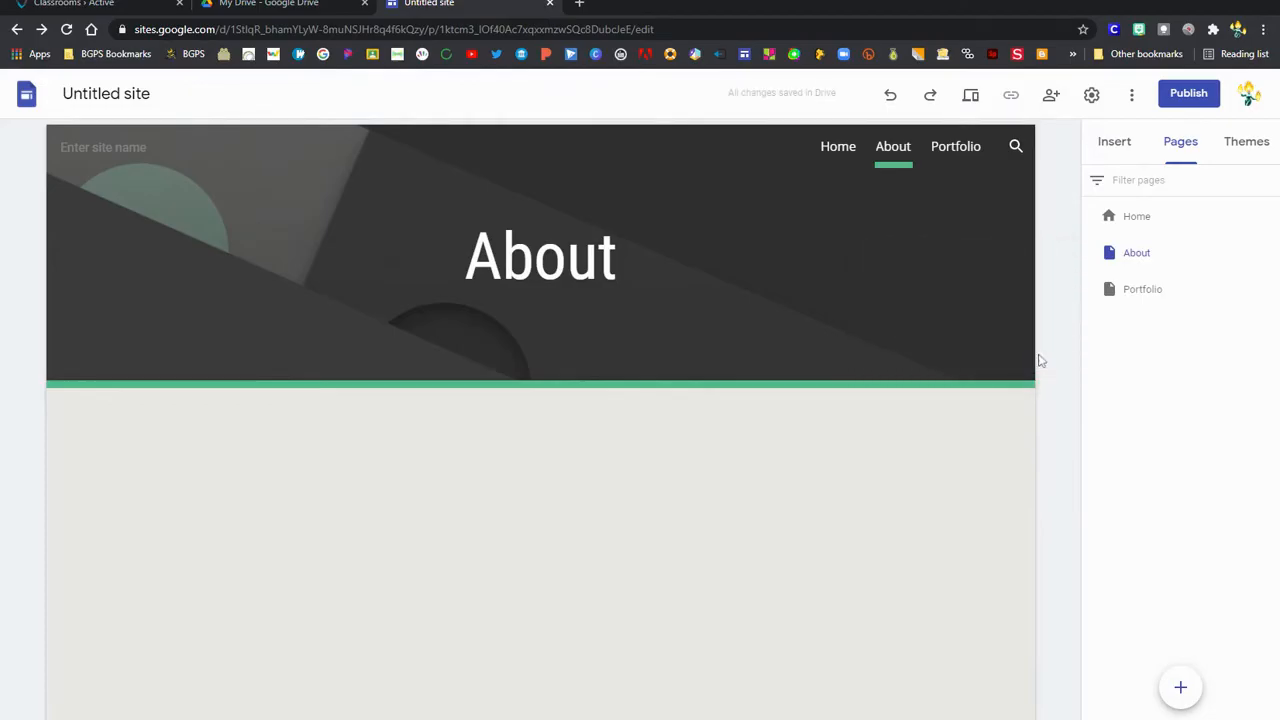
left_click(540, 256)
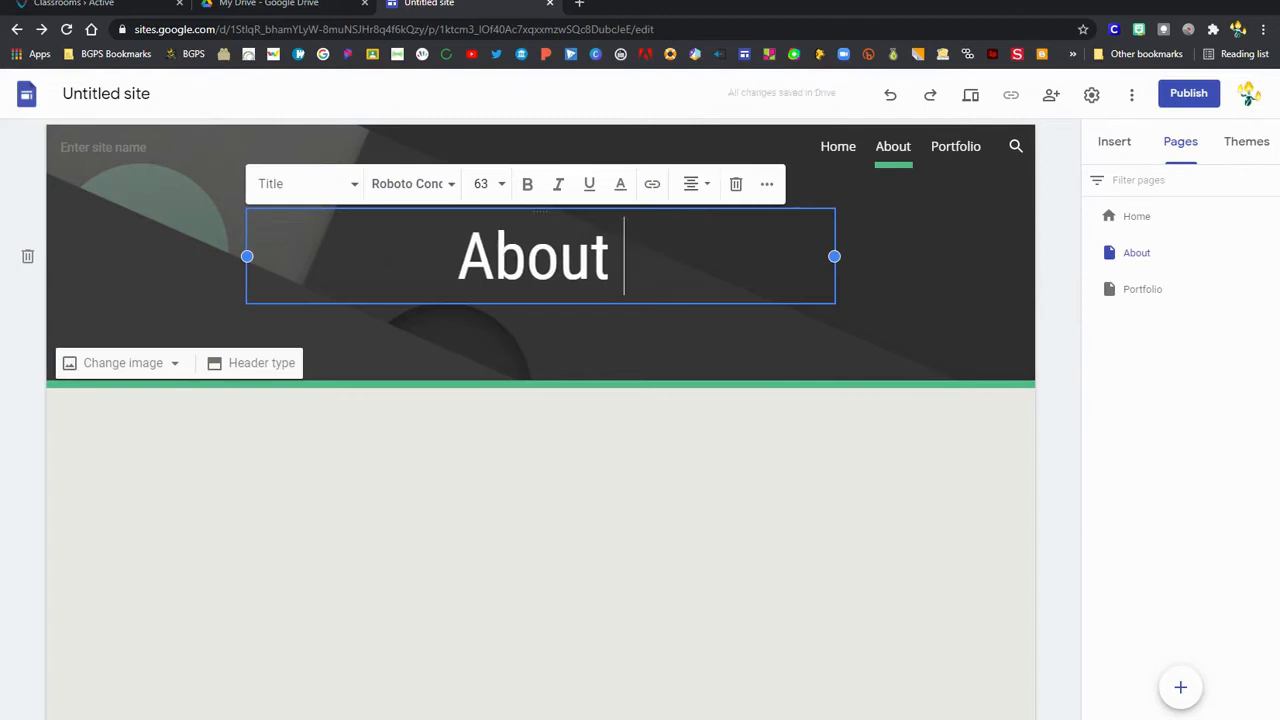
left_click(725, 523)
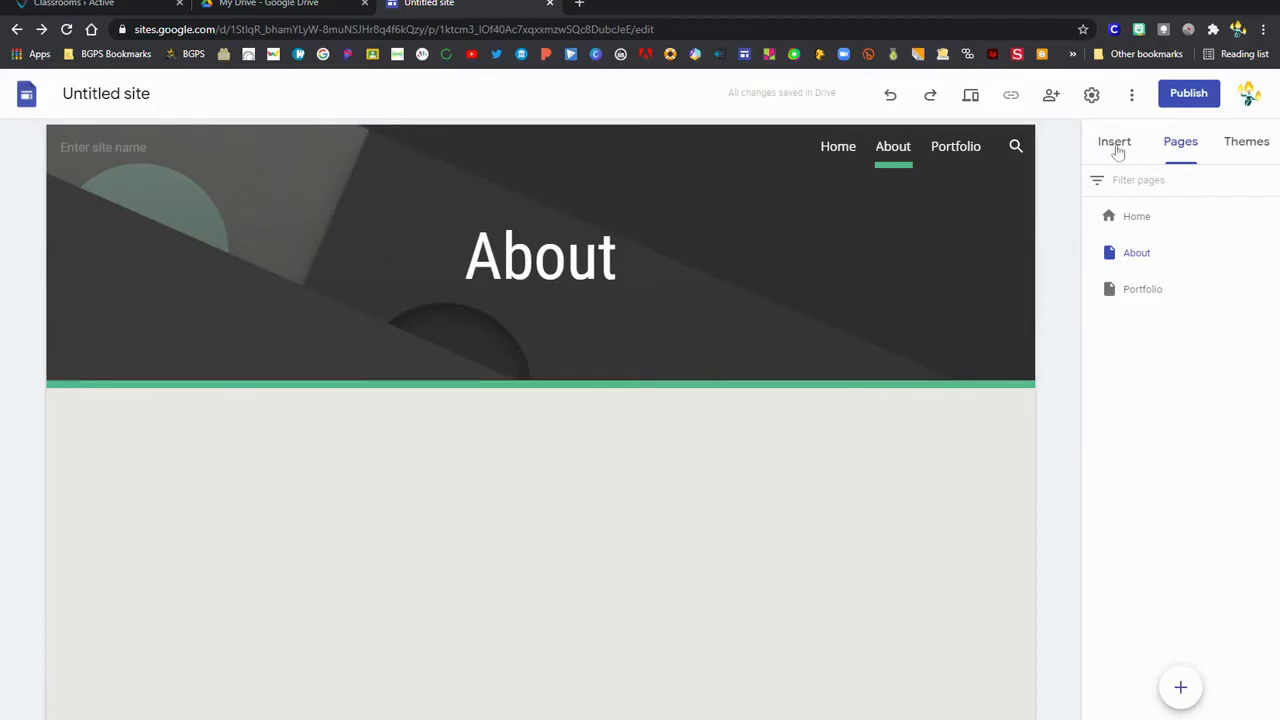
- Insert the Layouts section with an image on the left and text on the right
left_click(1114, 141)
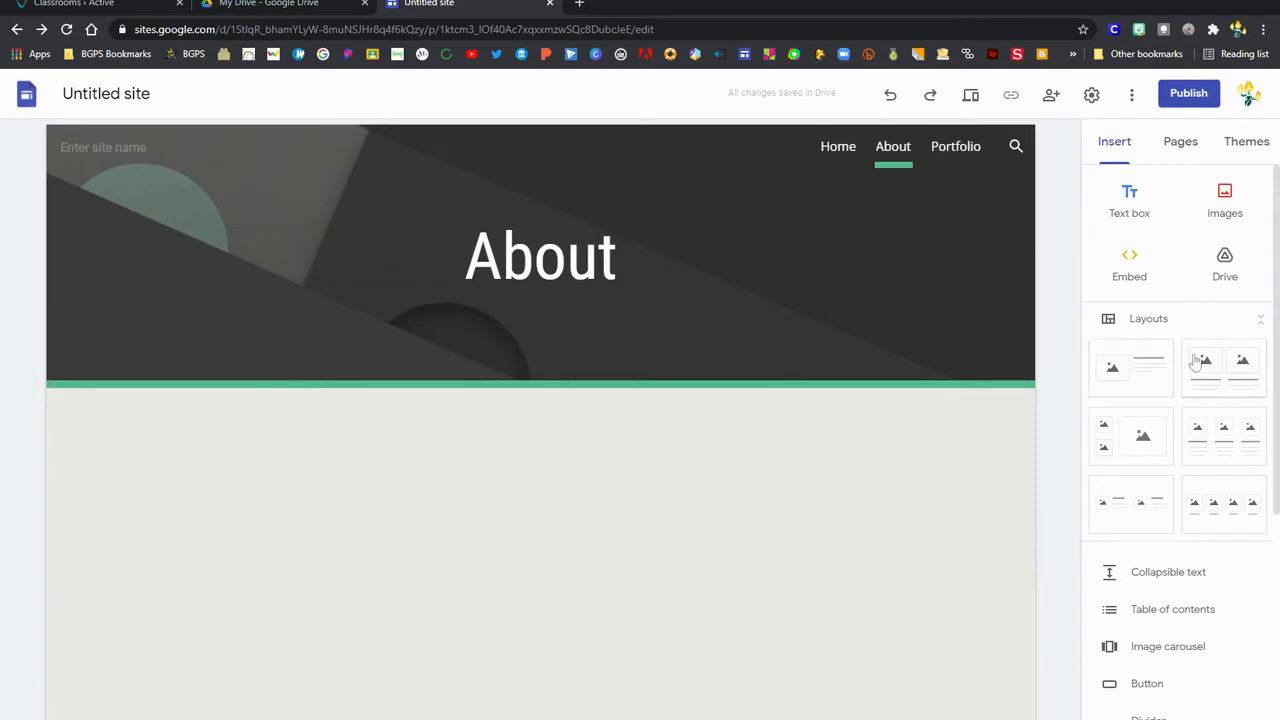
mouse_move(1143, 377)
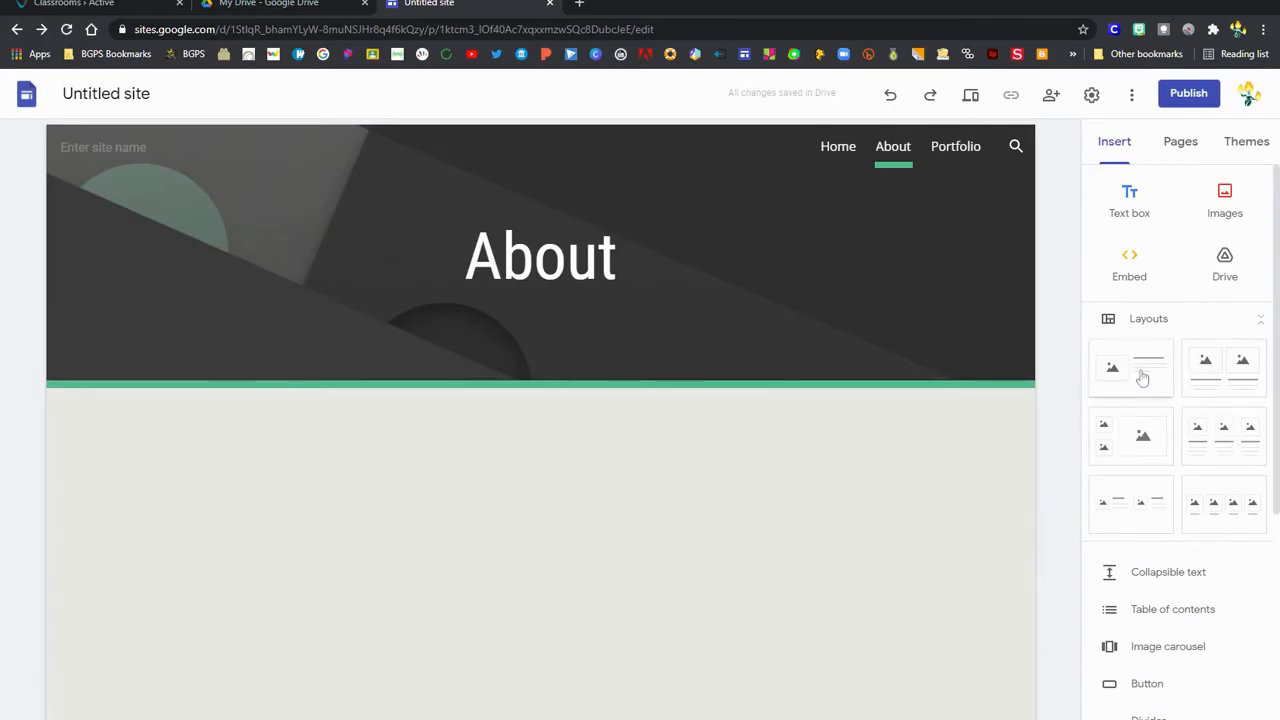
left_click(1130, 367)
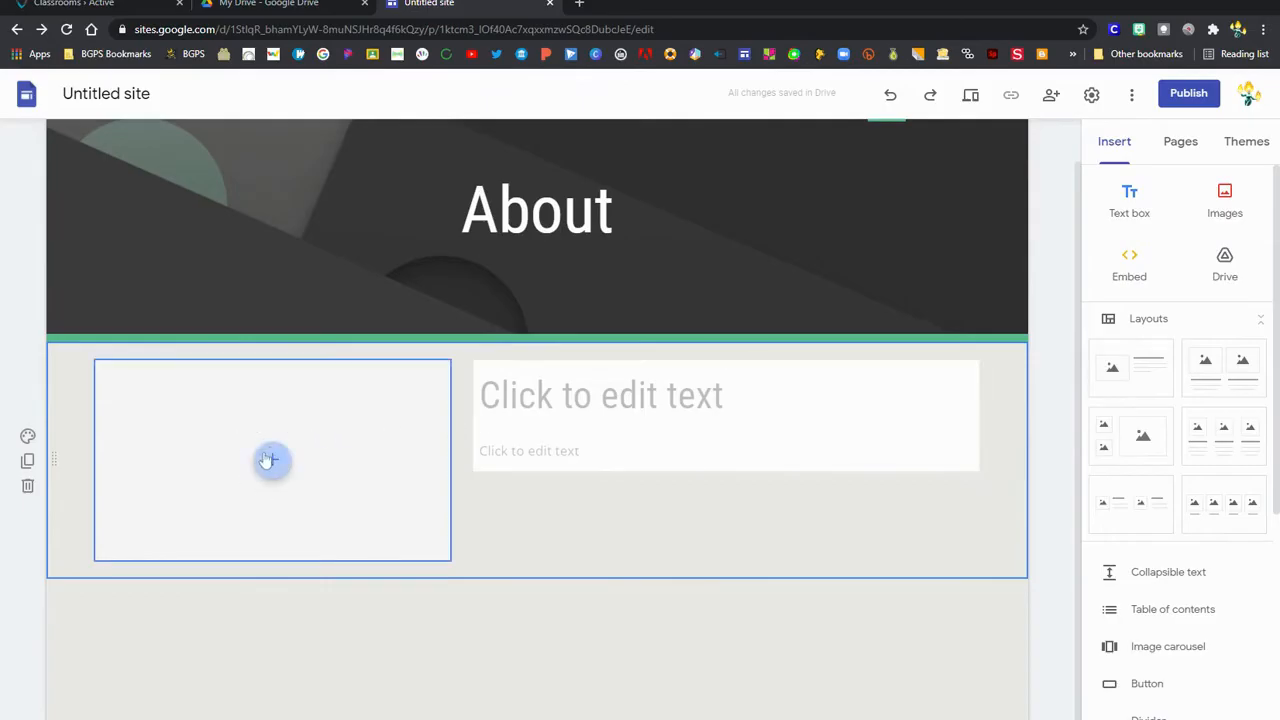
- Embed YouTube video 'Become a Tech Hero Intro' (watch?v=DVnthIh2hd4) in the image area
left_click(271, 460)
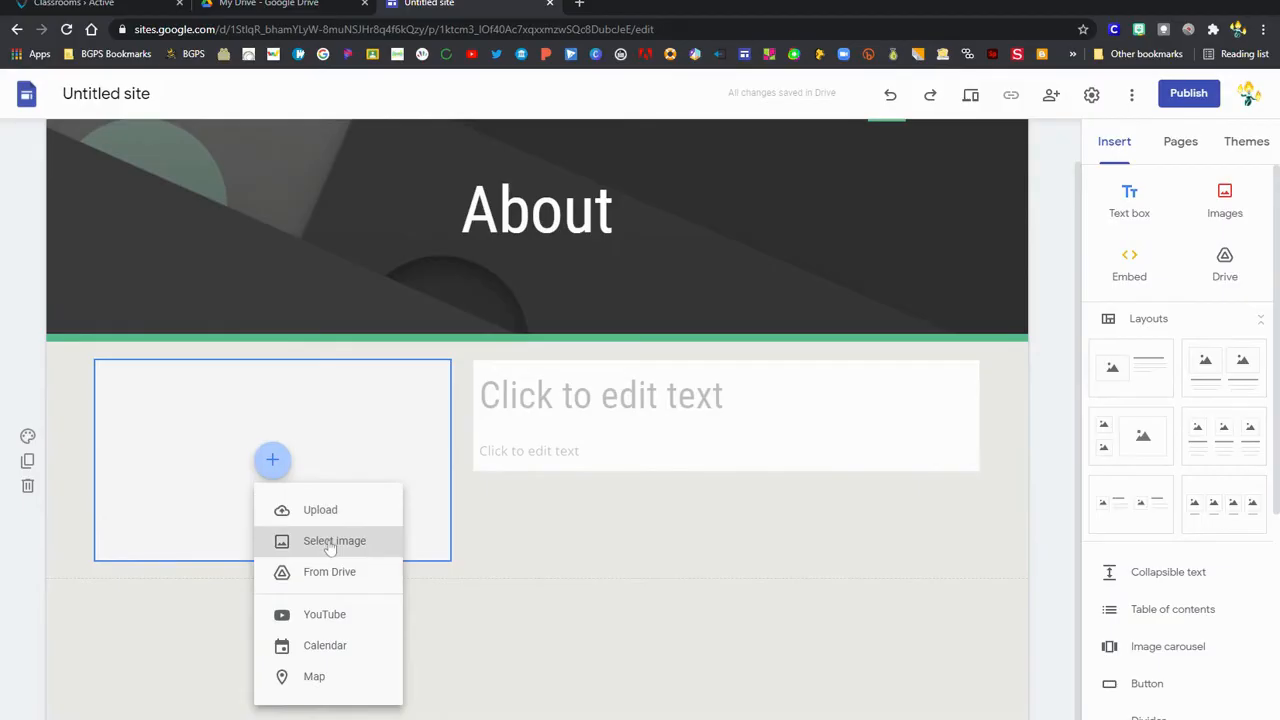
mouse_move(324, 614)
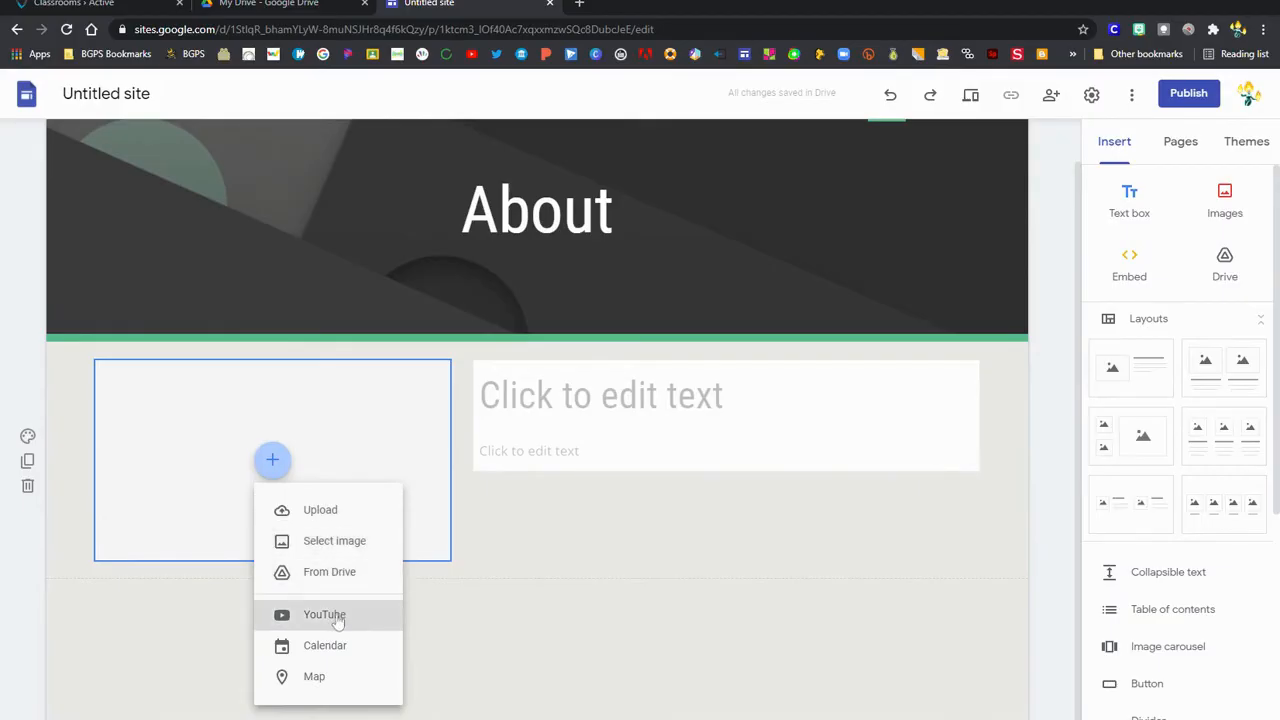
mouse_move(388, 598)
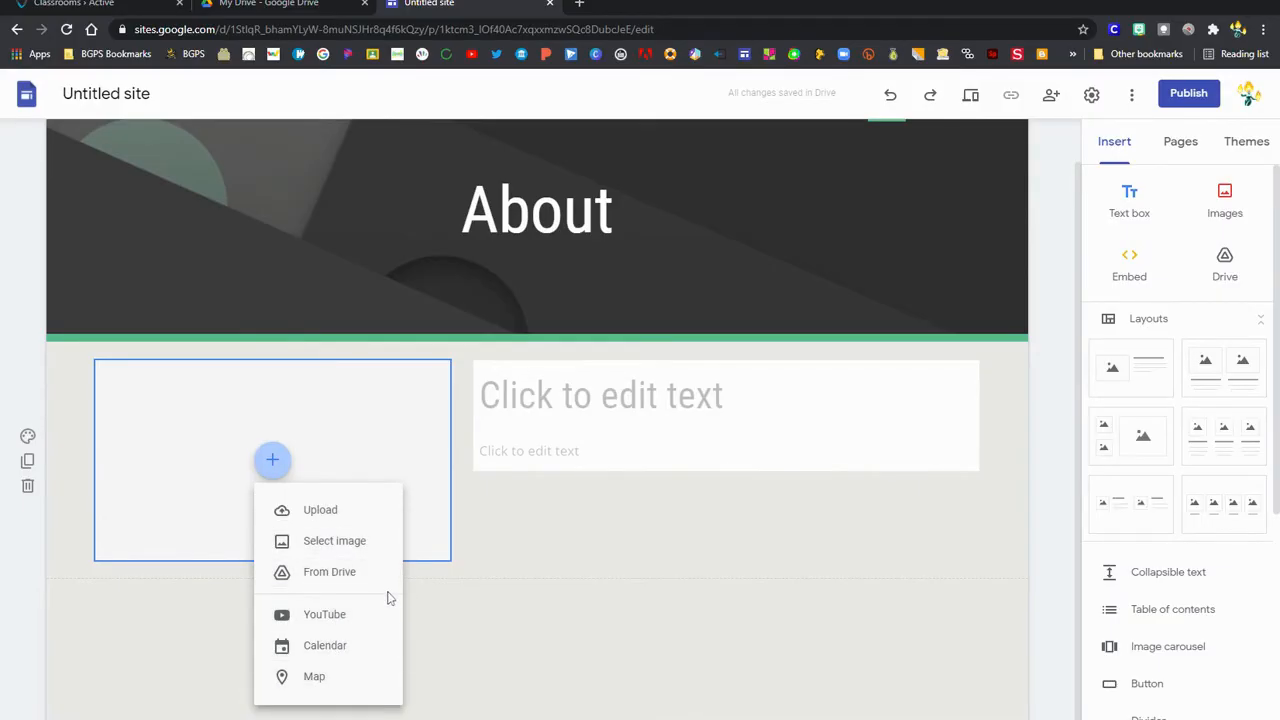
mouse_move(324, 614)
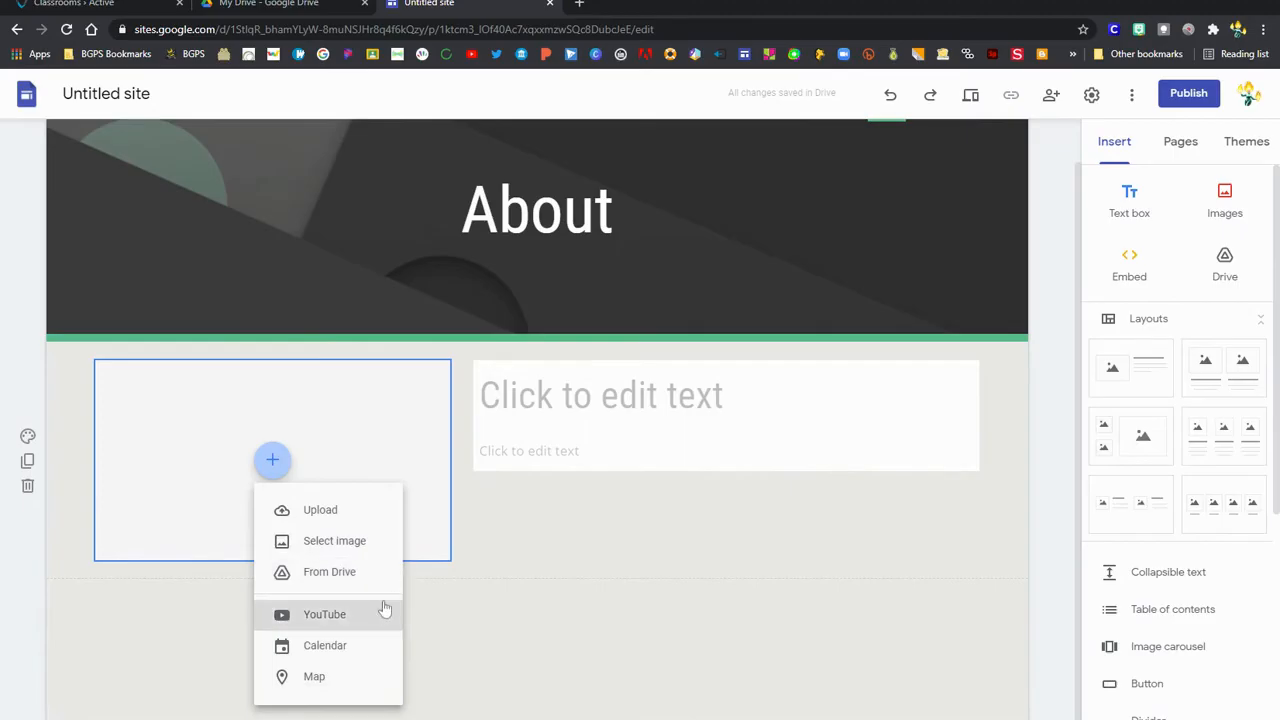
mouse_move(370, 625)
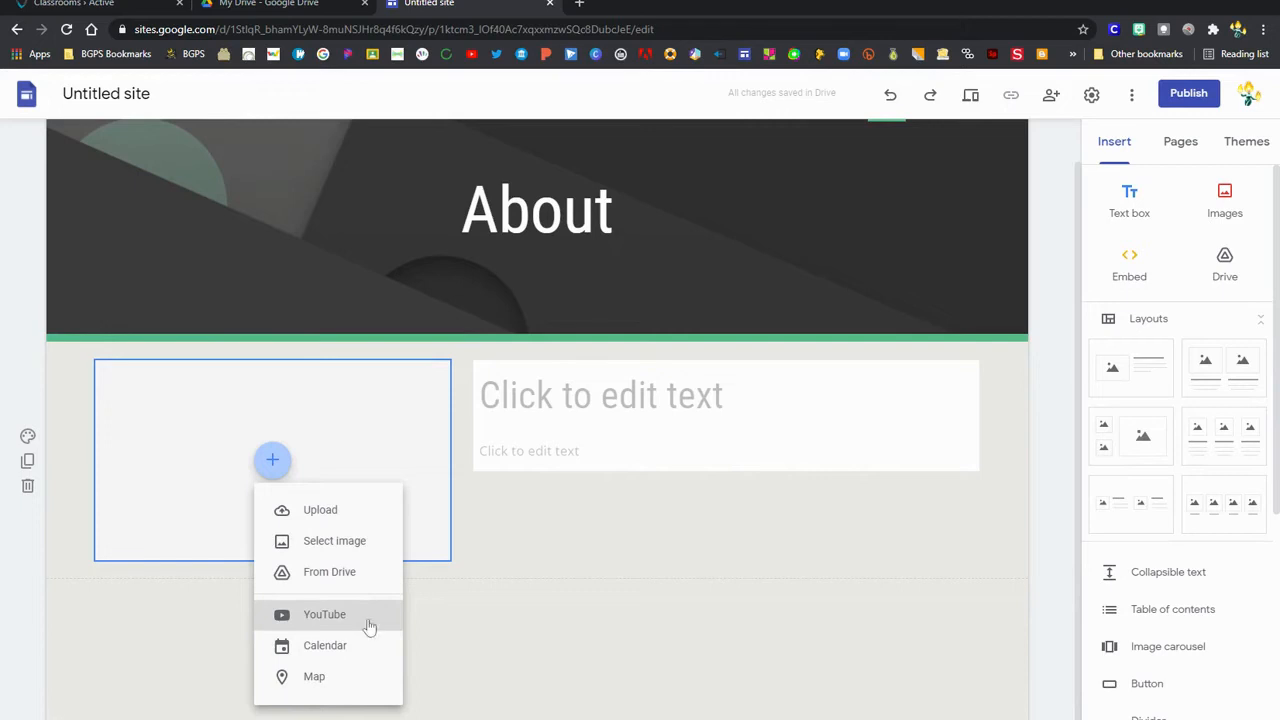
left_click(324, 614)
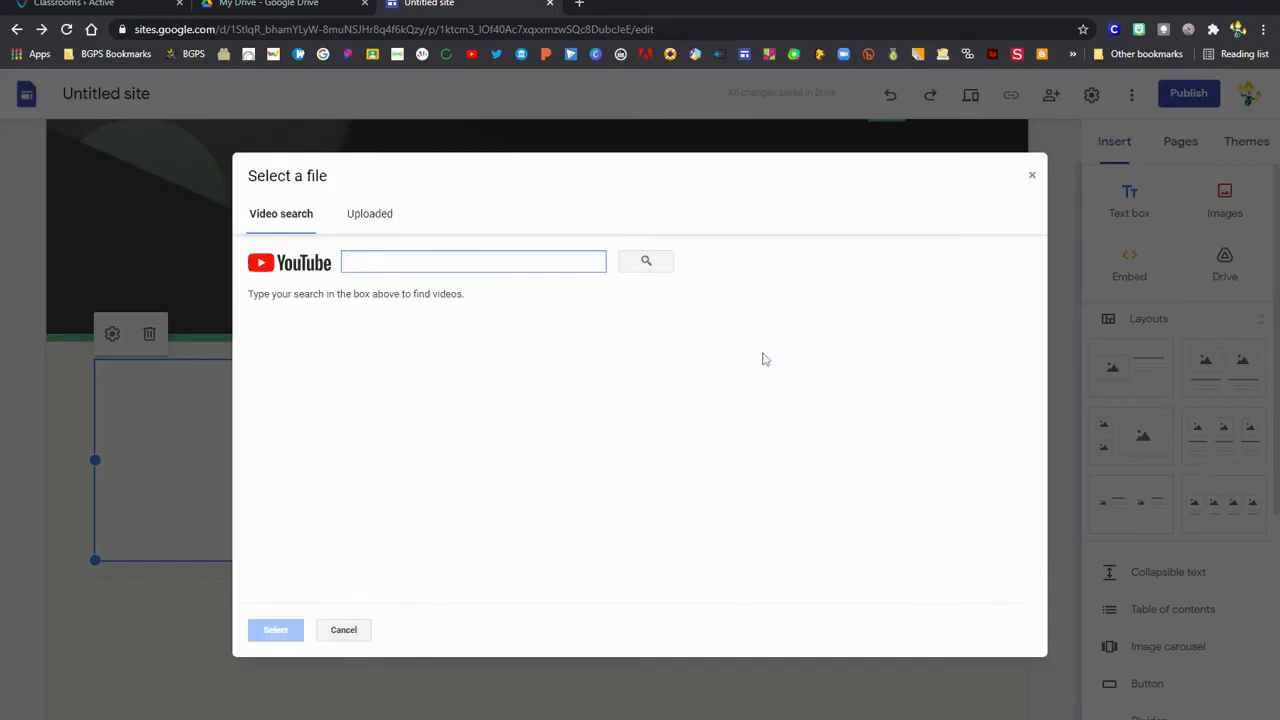
type("https://www.youtube.com/watch?v=DVnthIh2hd4")
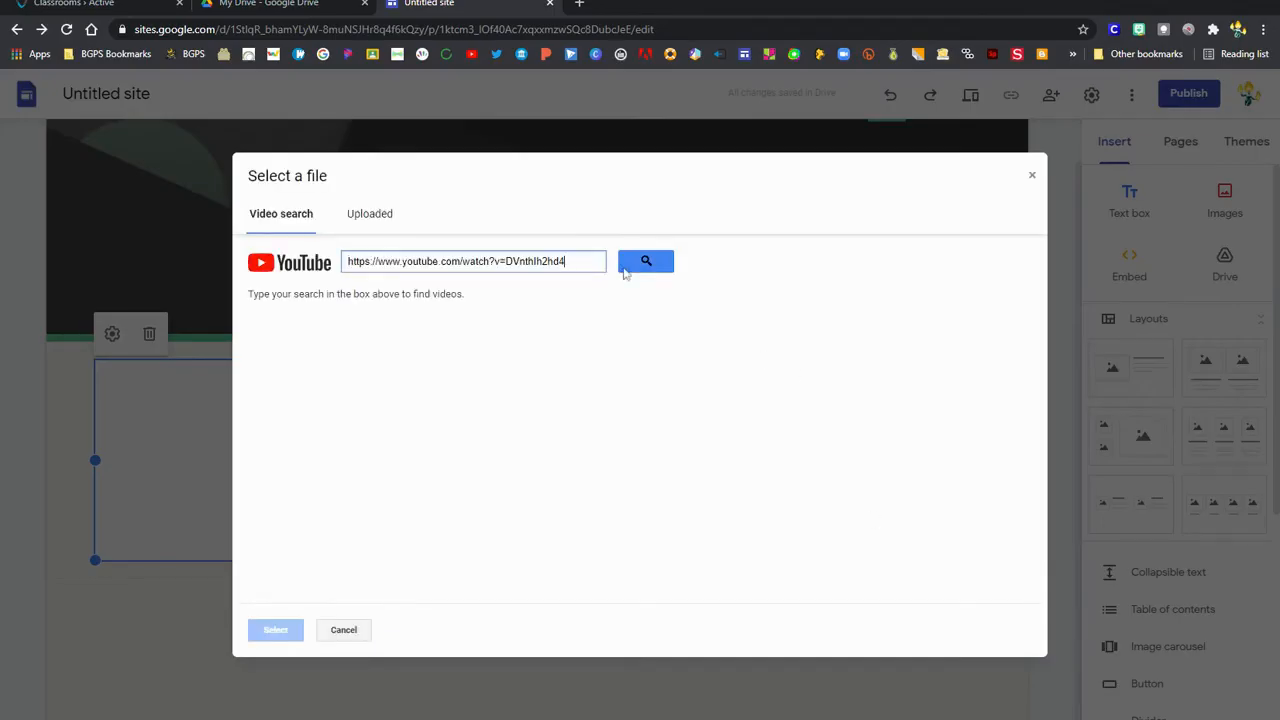
left_click(645, 261)
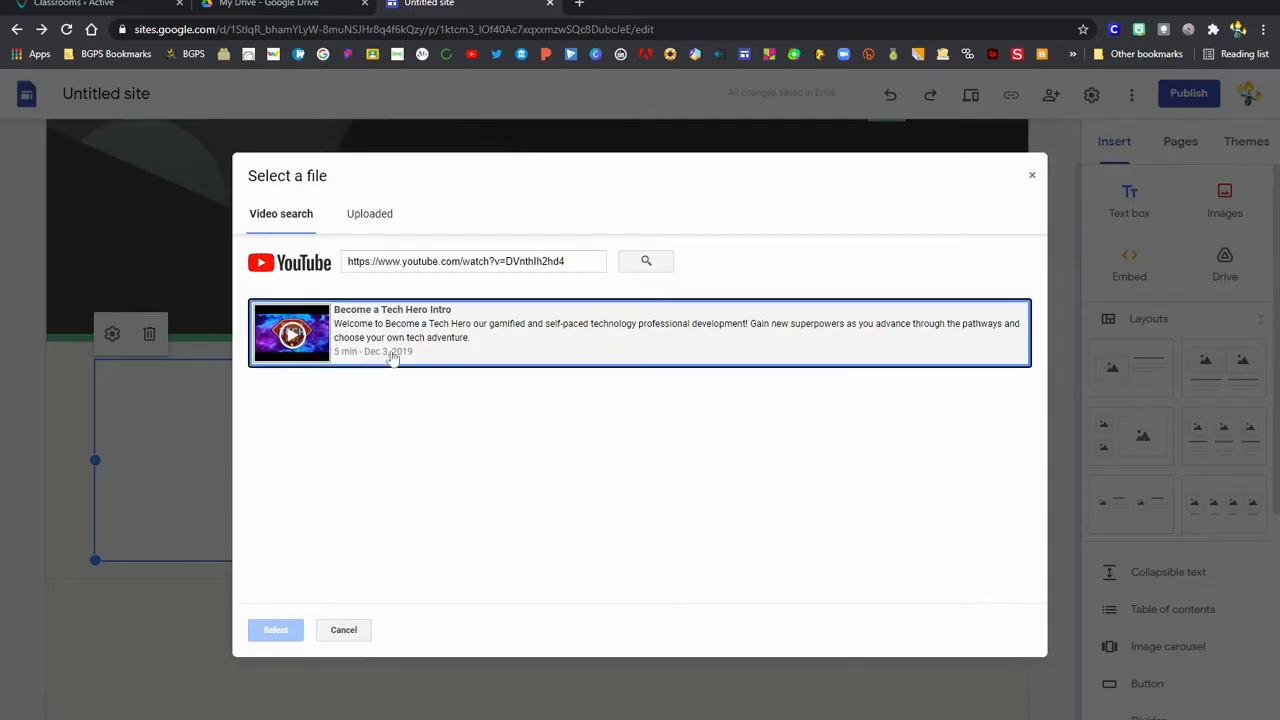
left_click(275, 629)
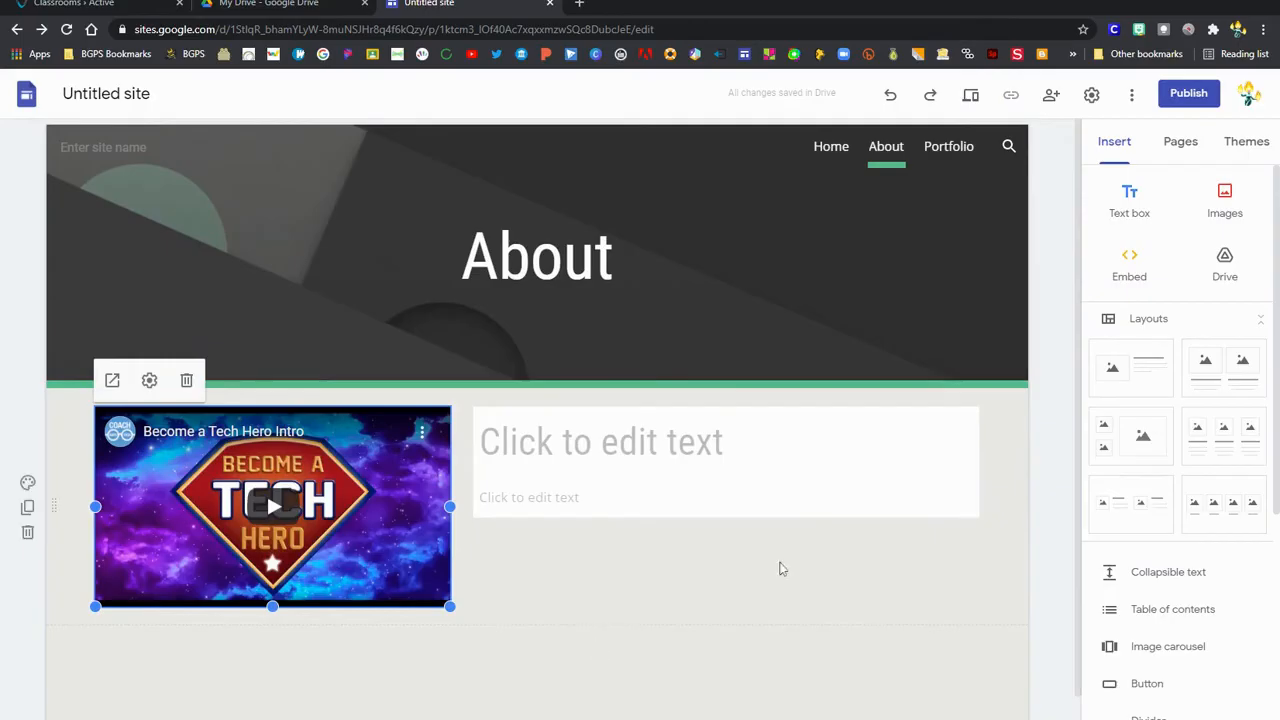
- Write the heading 'About My Website' with body text 'Learn more here'
left_click(600, 442)
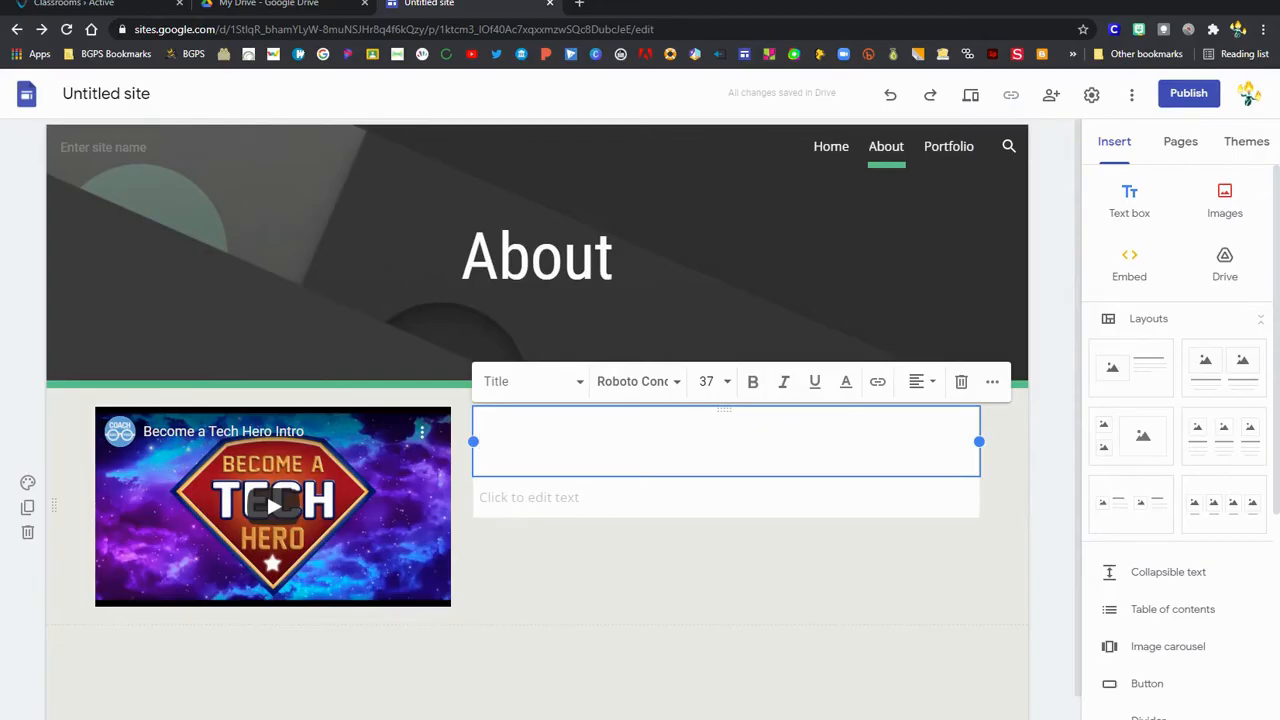
type("About My")
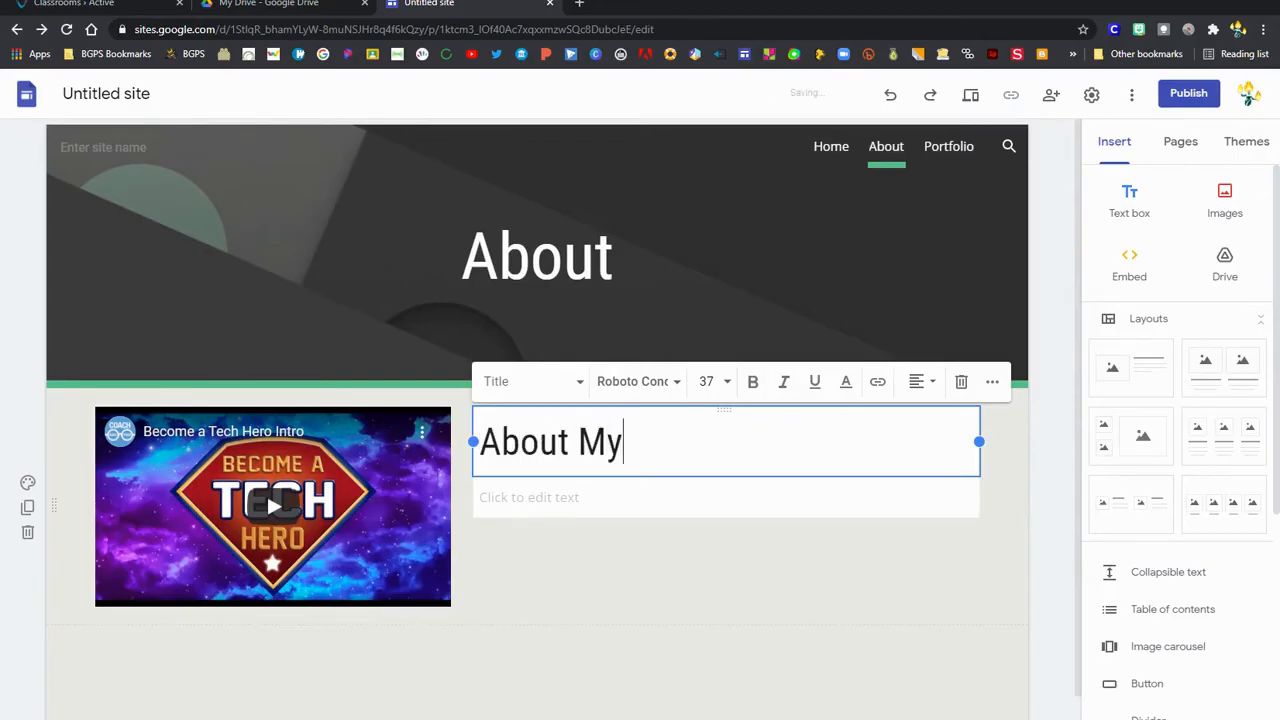
type("Website")
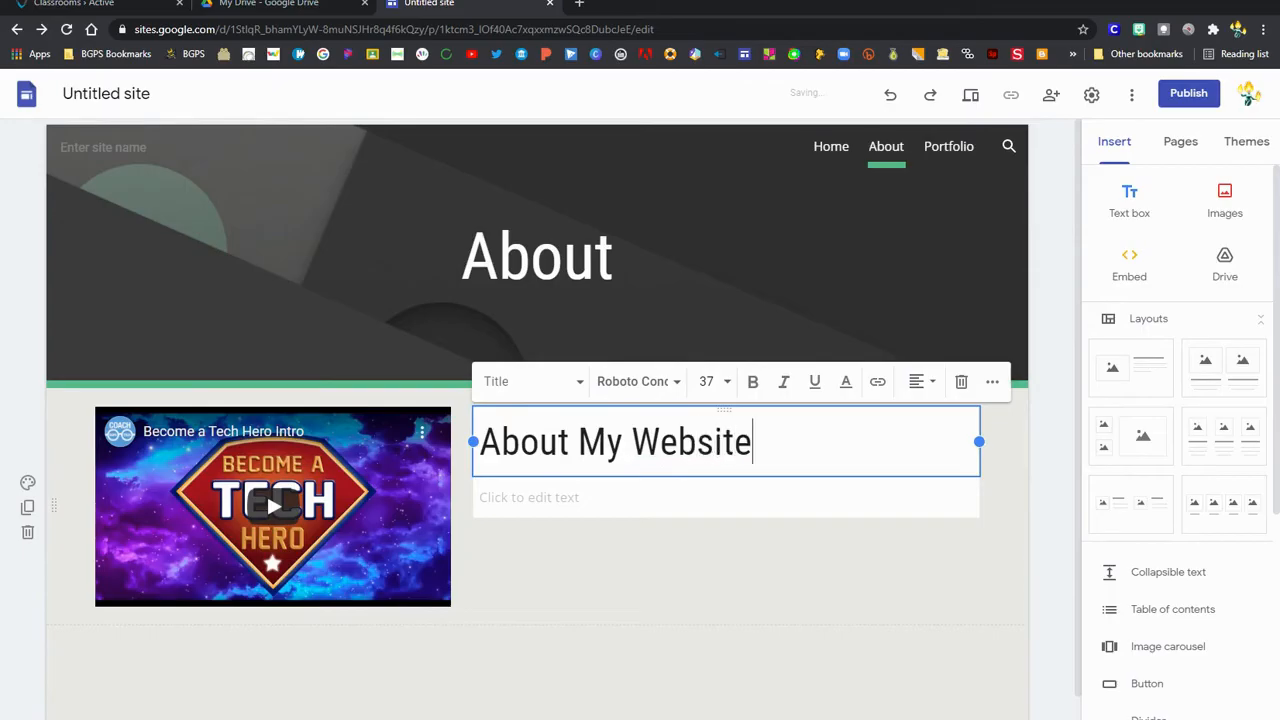
left_click(725, 497)
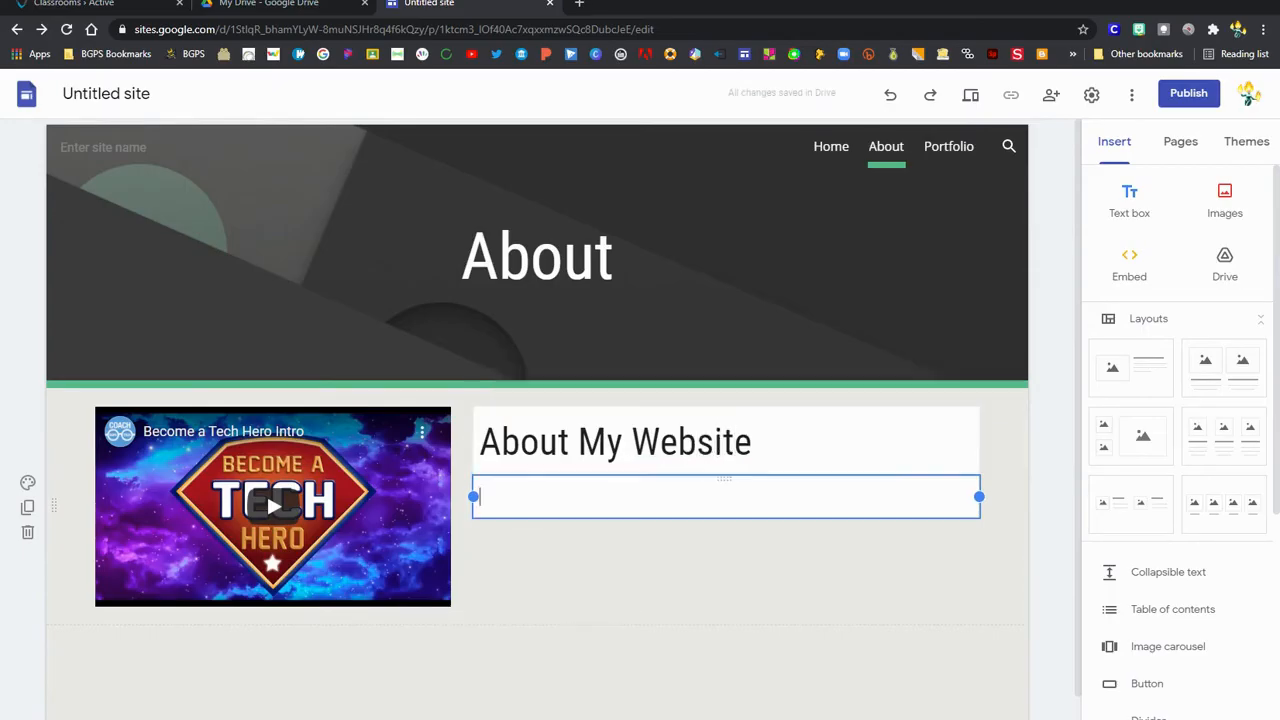
type("Learn more here. . .")
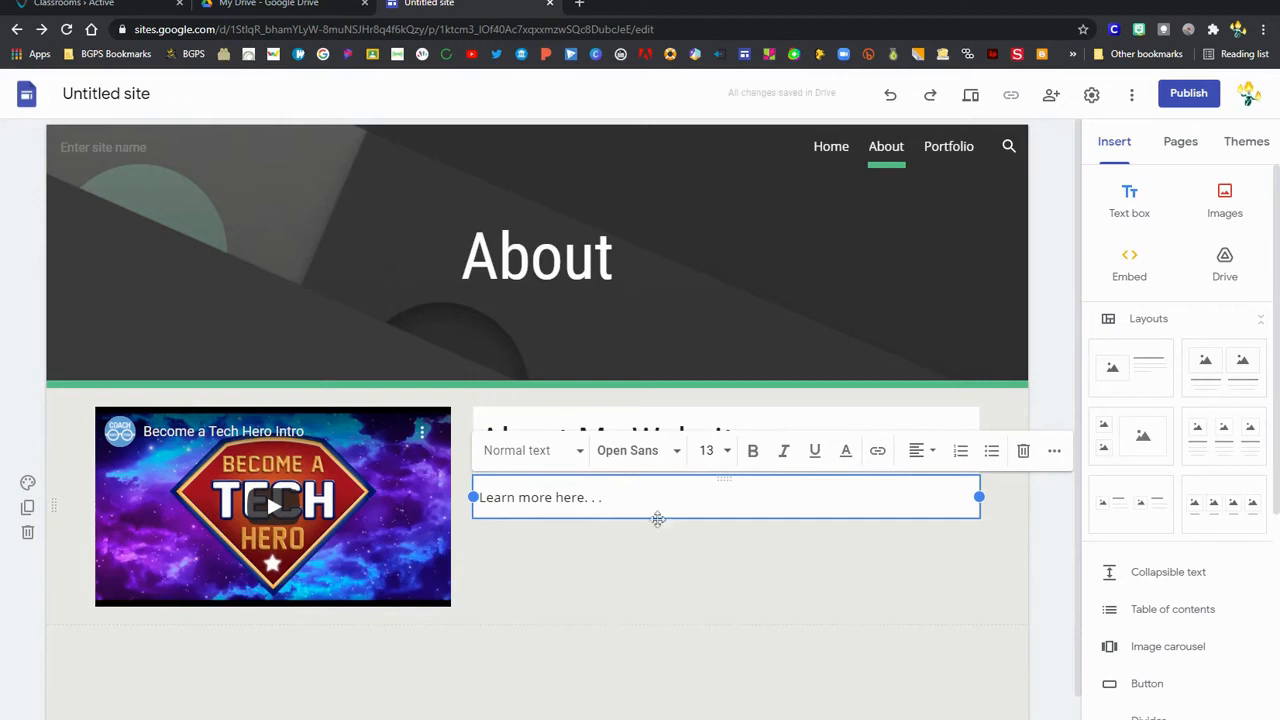
- Keep the heading in Title style, check the section background, then open Portfolio
left_click(615, 441)
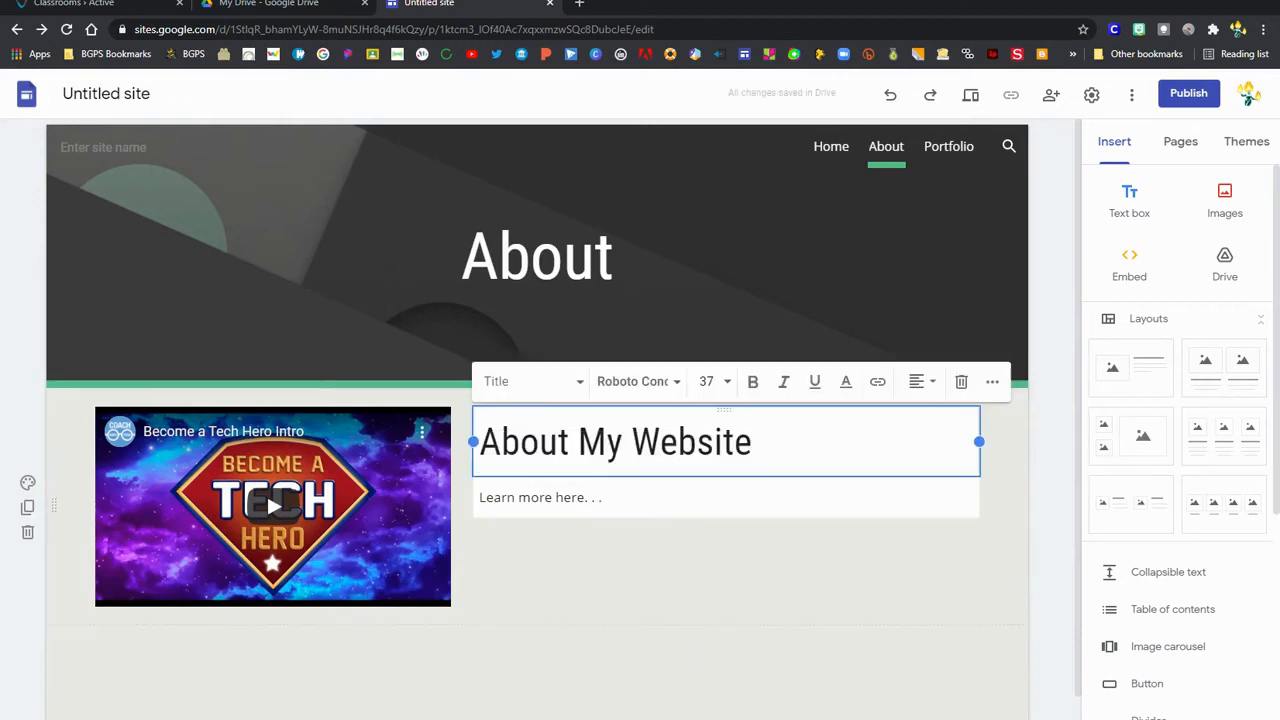
left_click(530, 381)
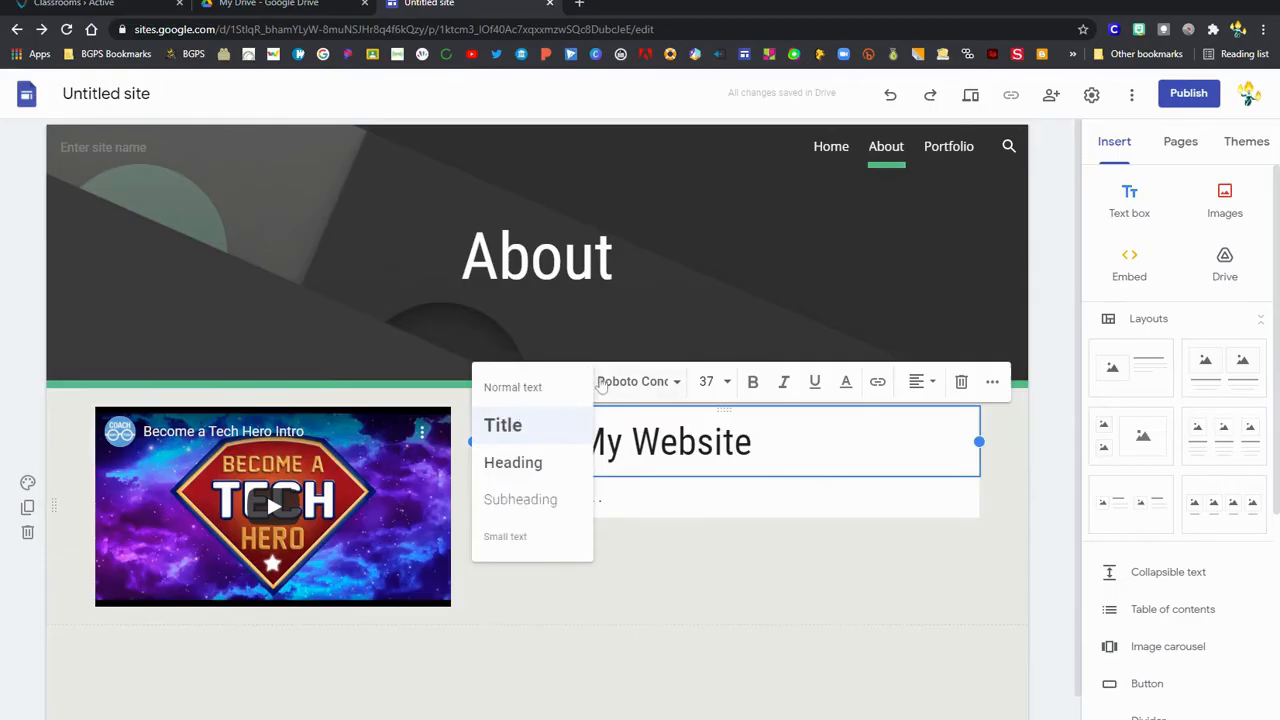
left_click(635, 381)
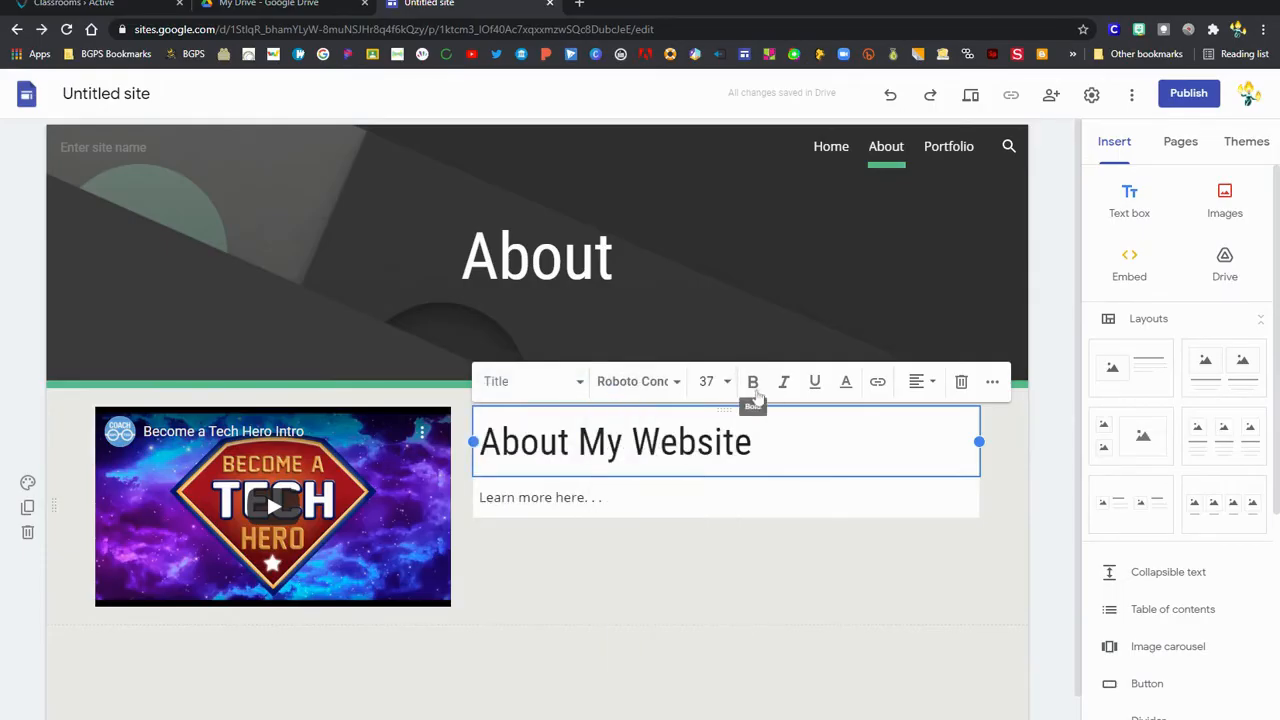
mouse_move(1025, 543)
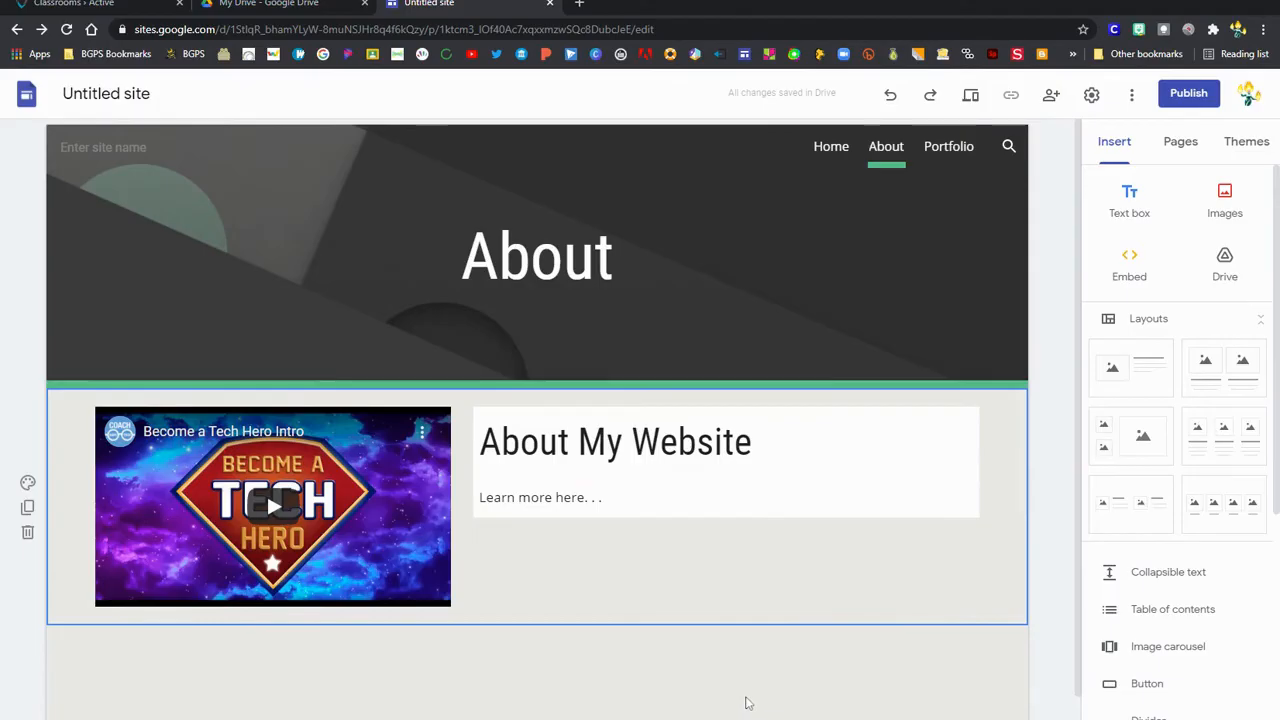
left_click(28, 483)
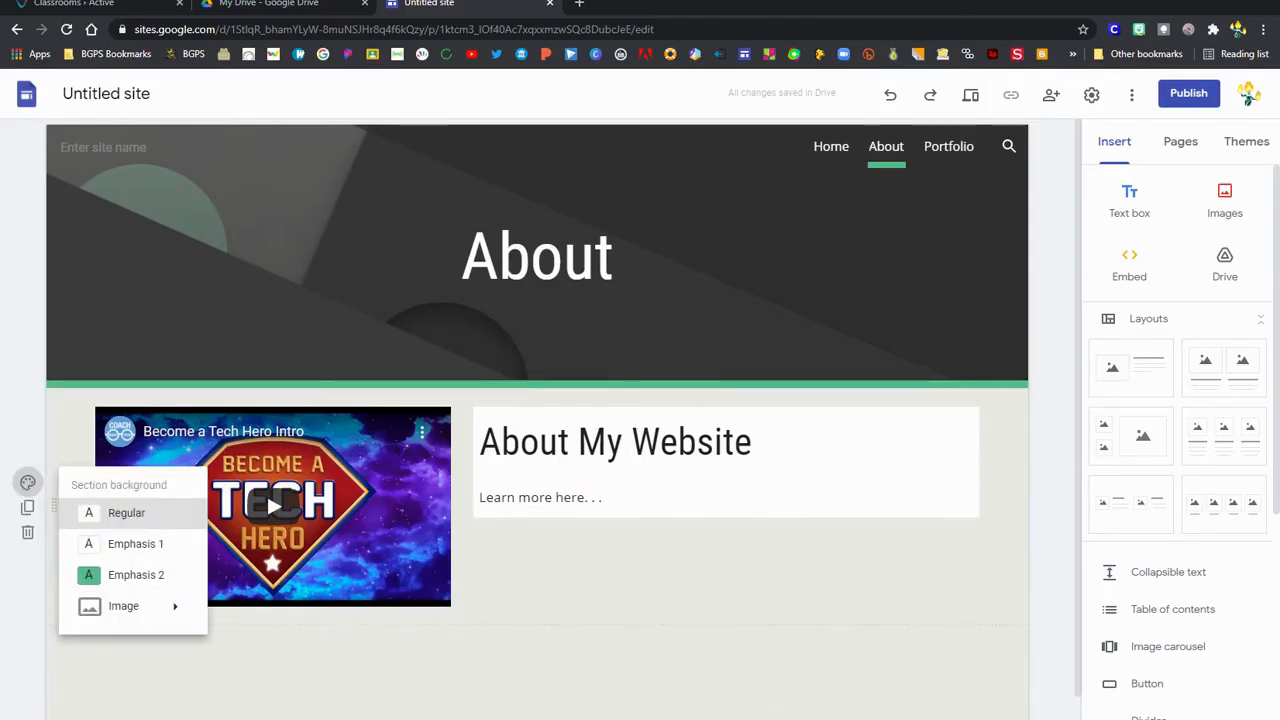
left_click(948, 146)
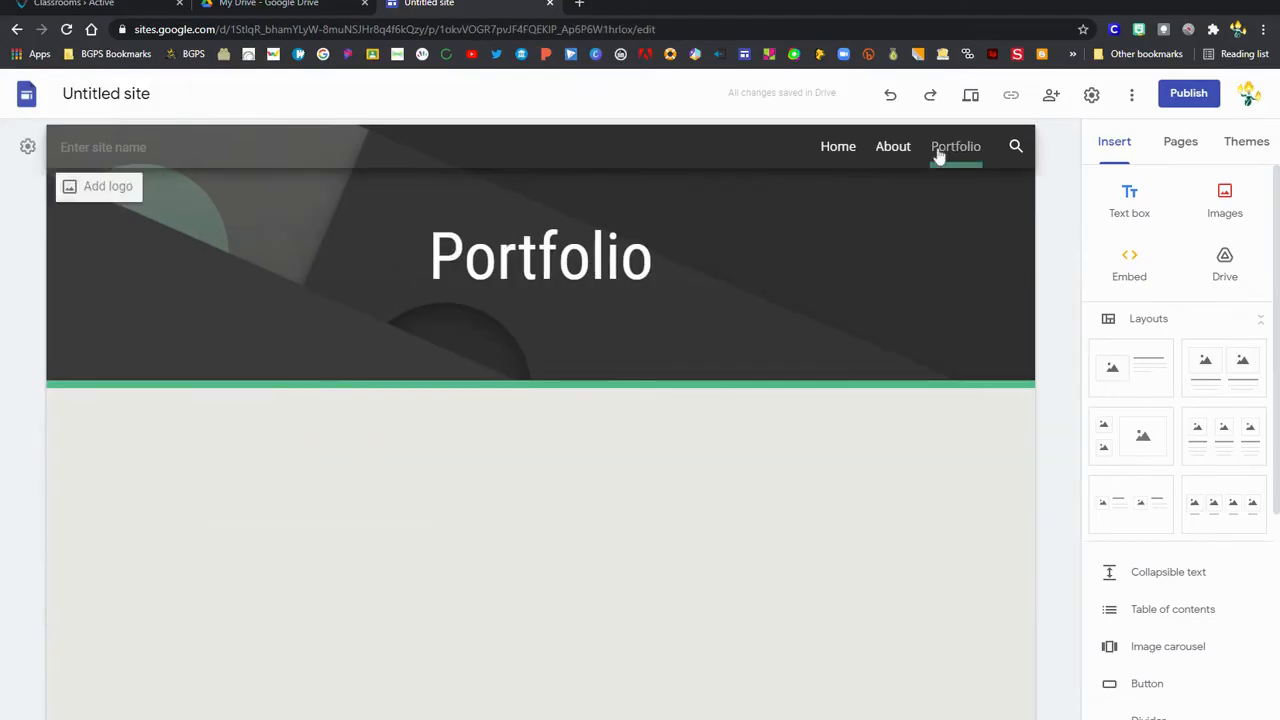
- Insert the three-column image-and-text layout and fill in the Entry titles and captions
left_click(1224, 436)
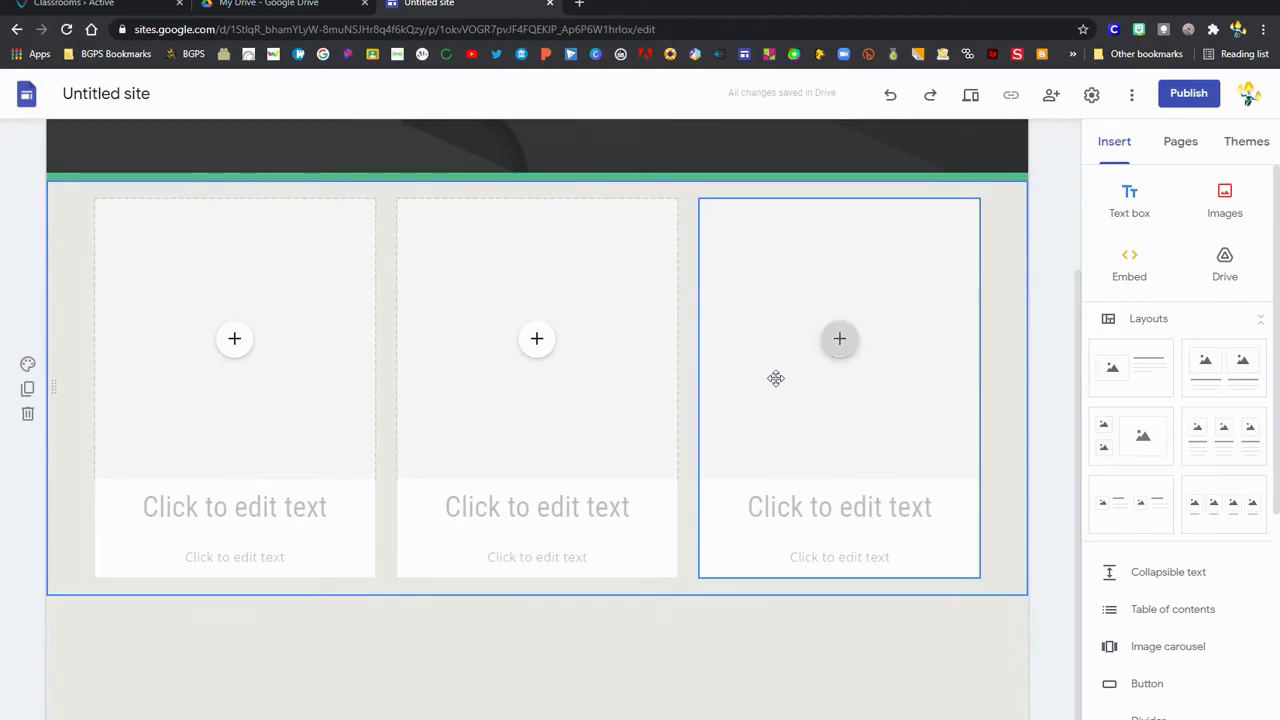
left_click(234, 506)
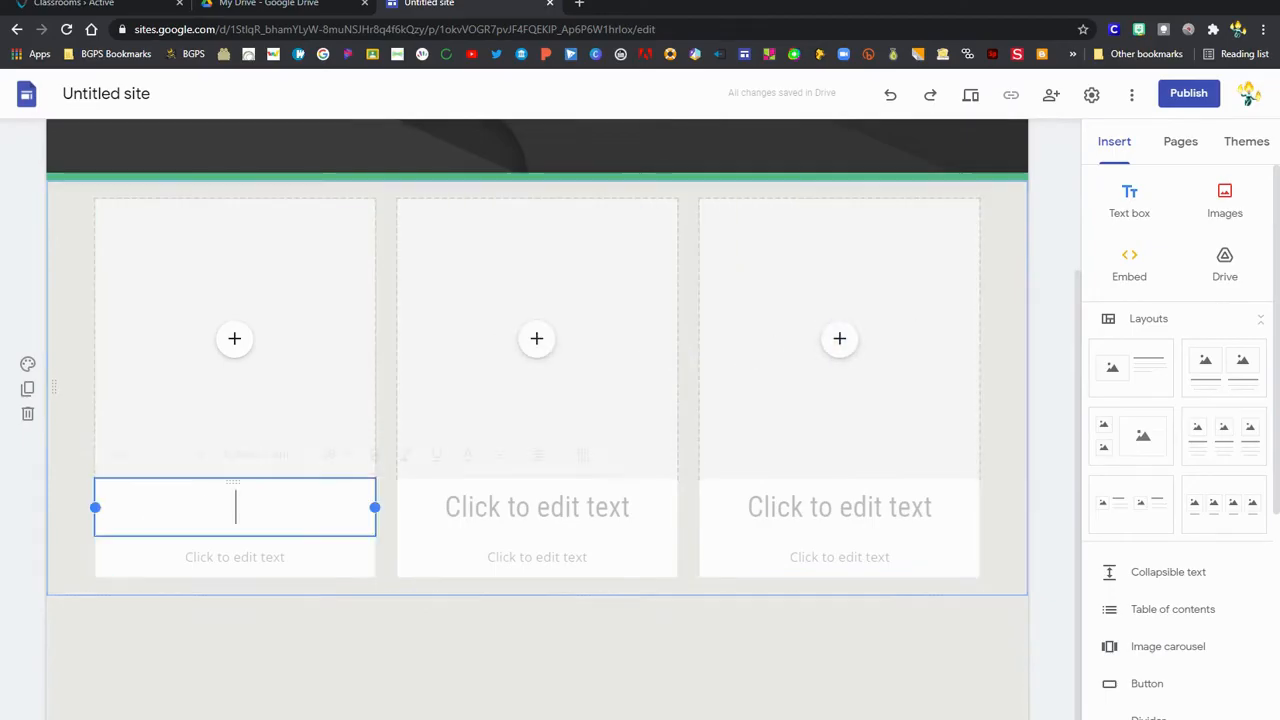
type("Entry #1")
left_click(839, 557)
type("Descriptio")
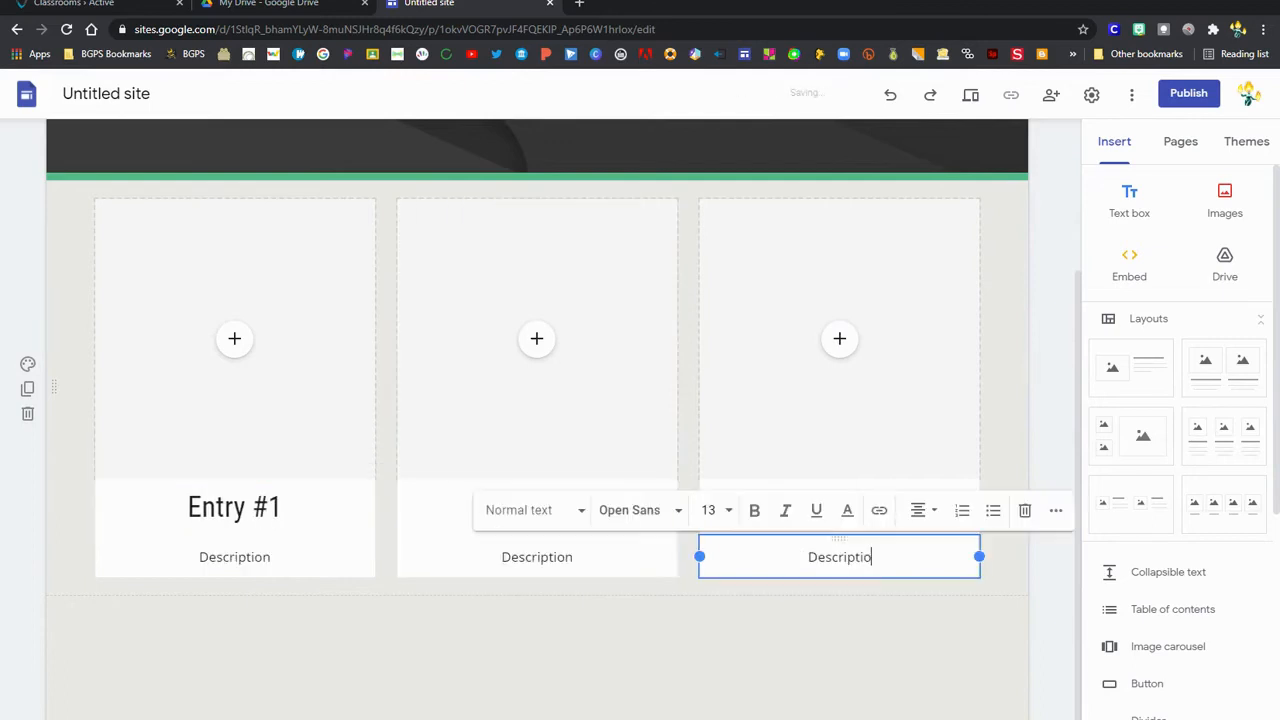
left_click(740, 660)
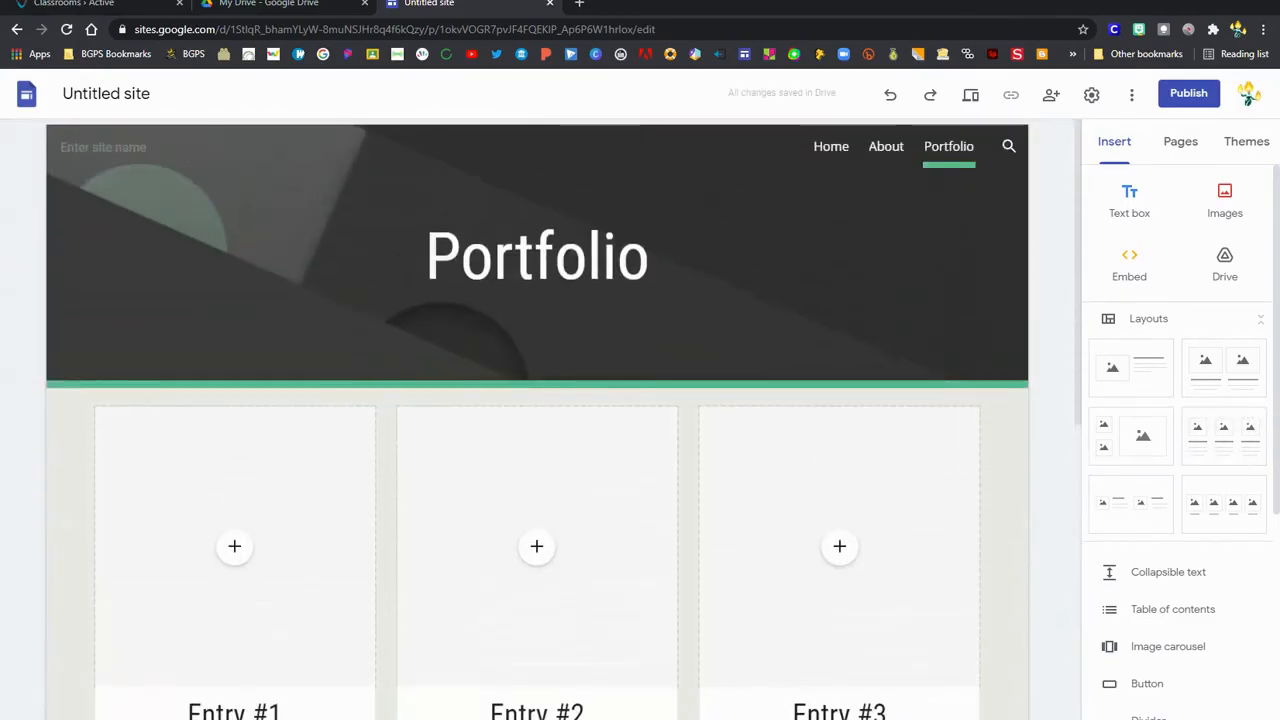
left_click(234, 546)
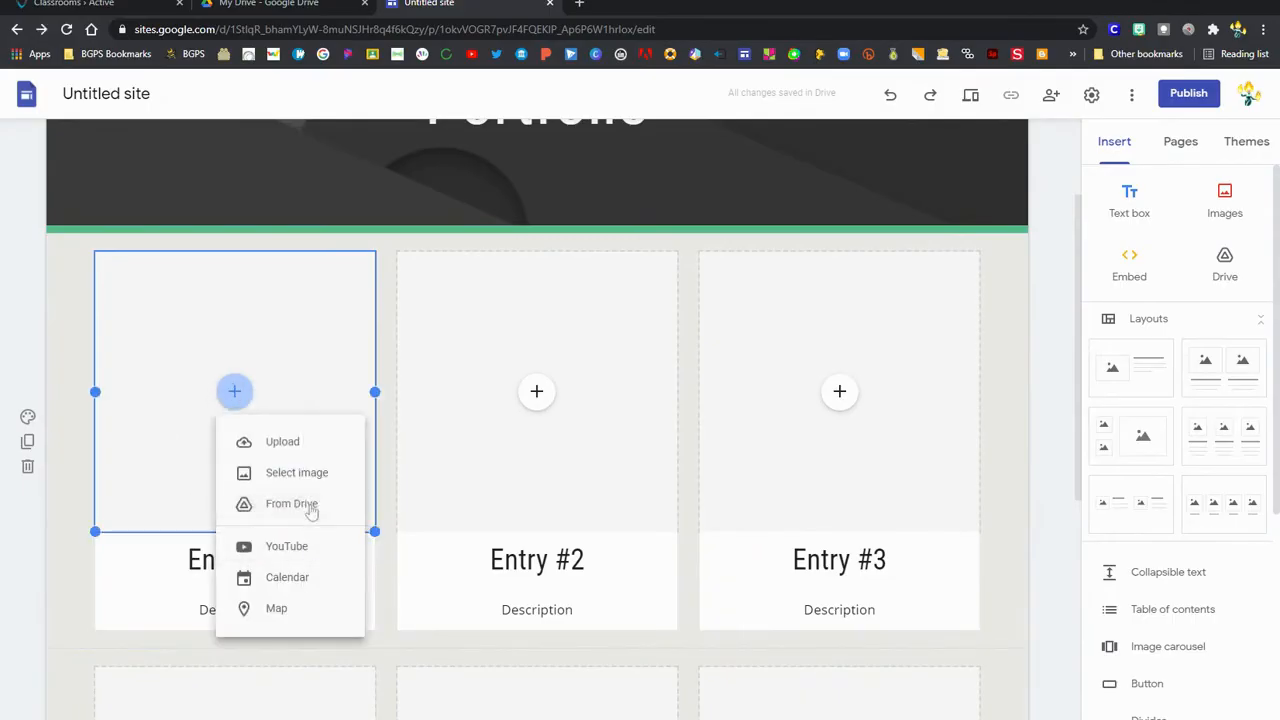
left_click(291, 503)
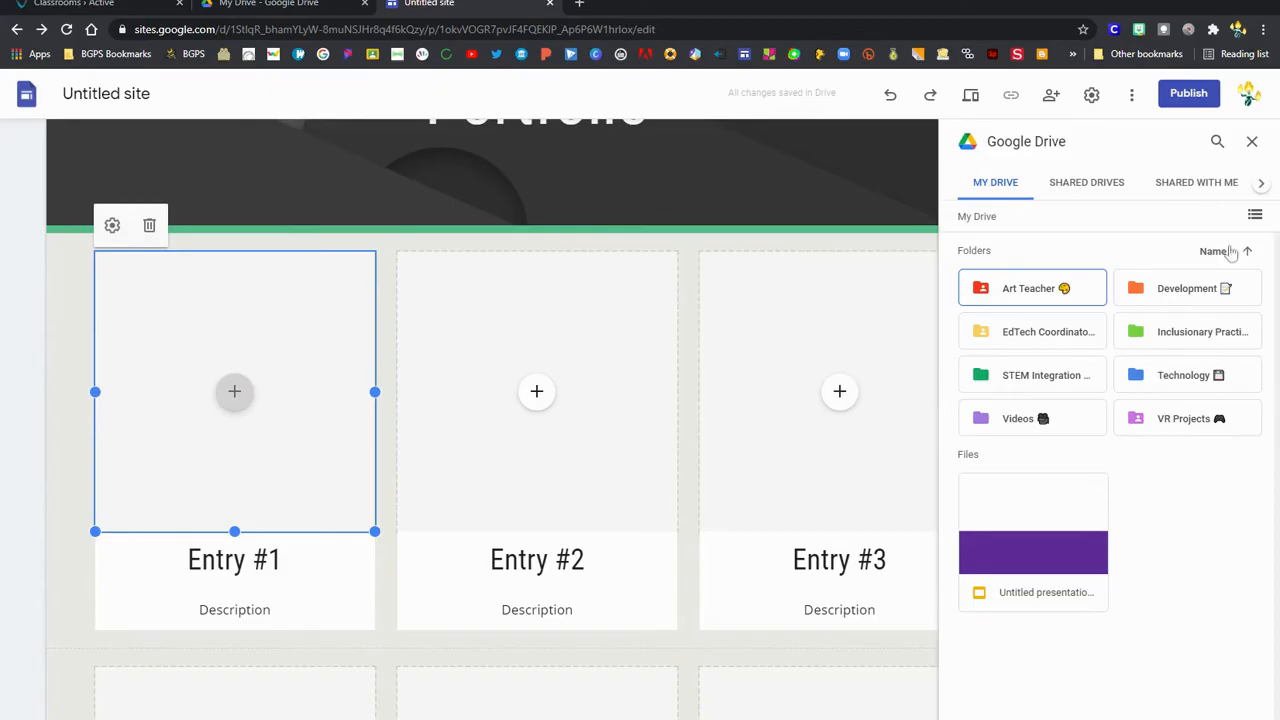
left_click(1252, 141)
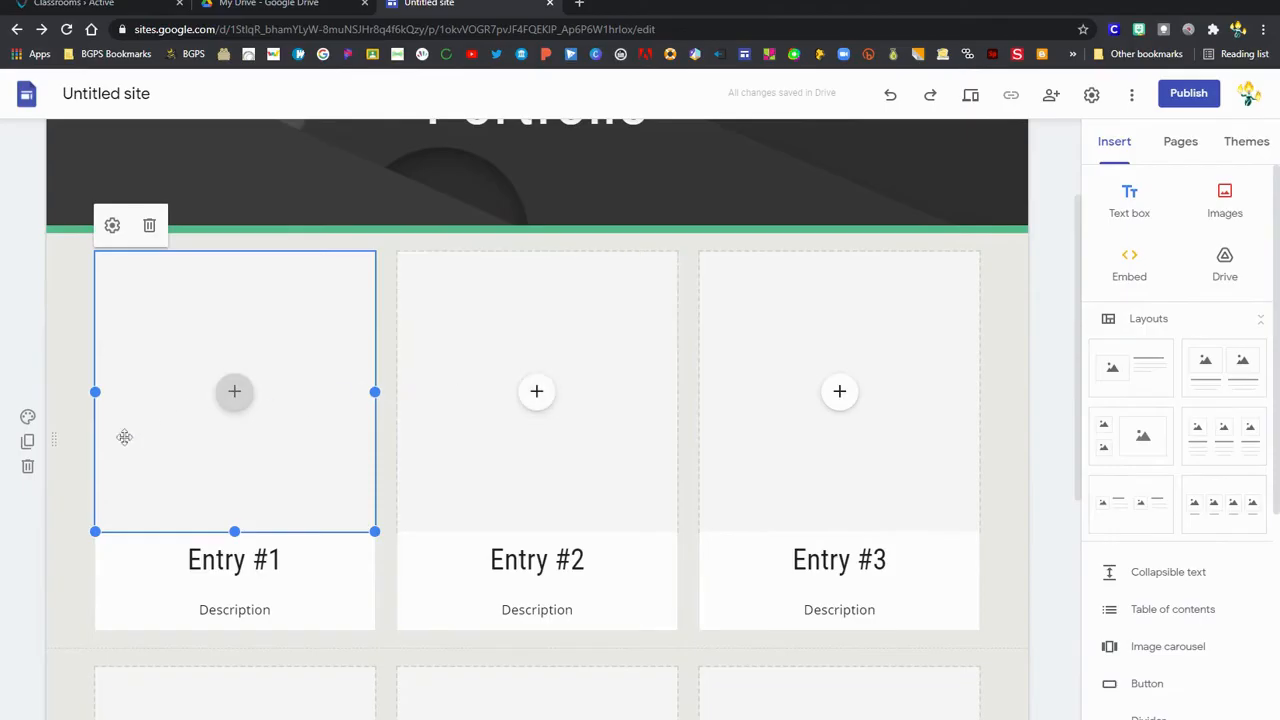
left_click(839, 440)
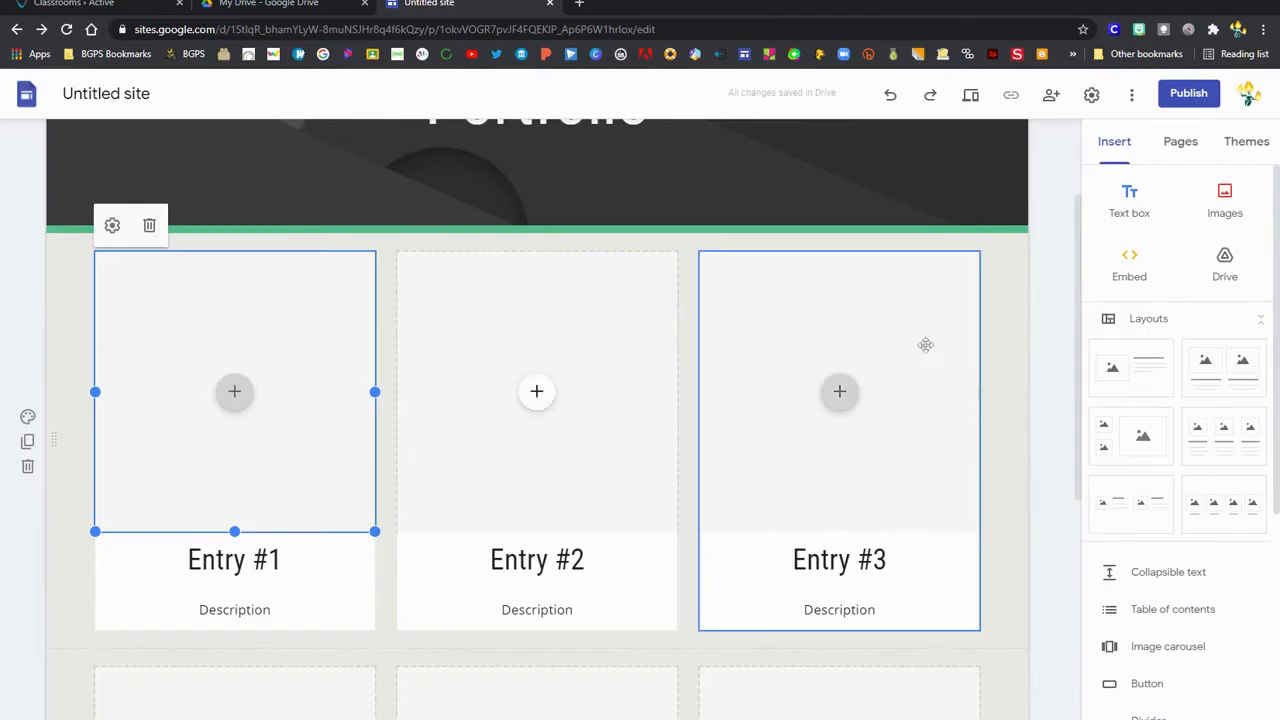
scroll("down", 3)
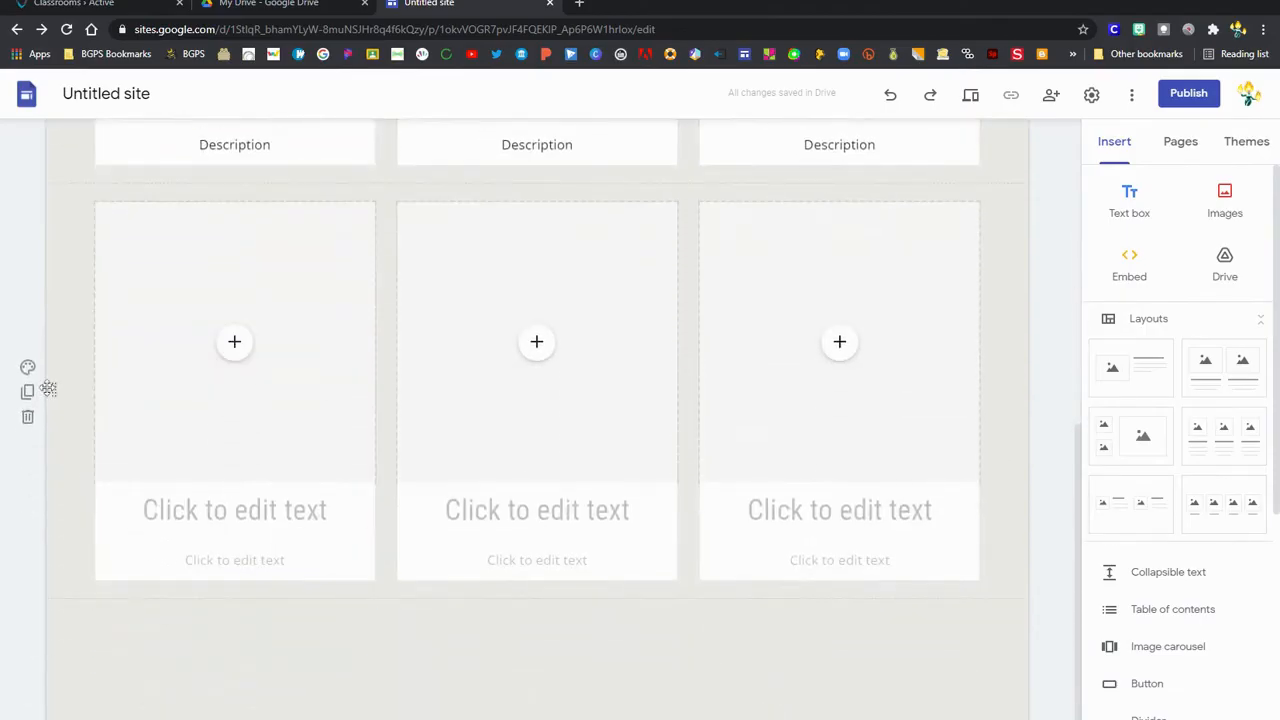
mouse_move(28, 417)
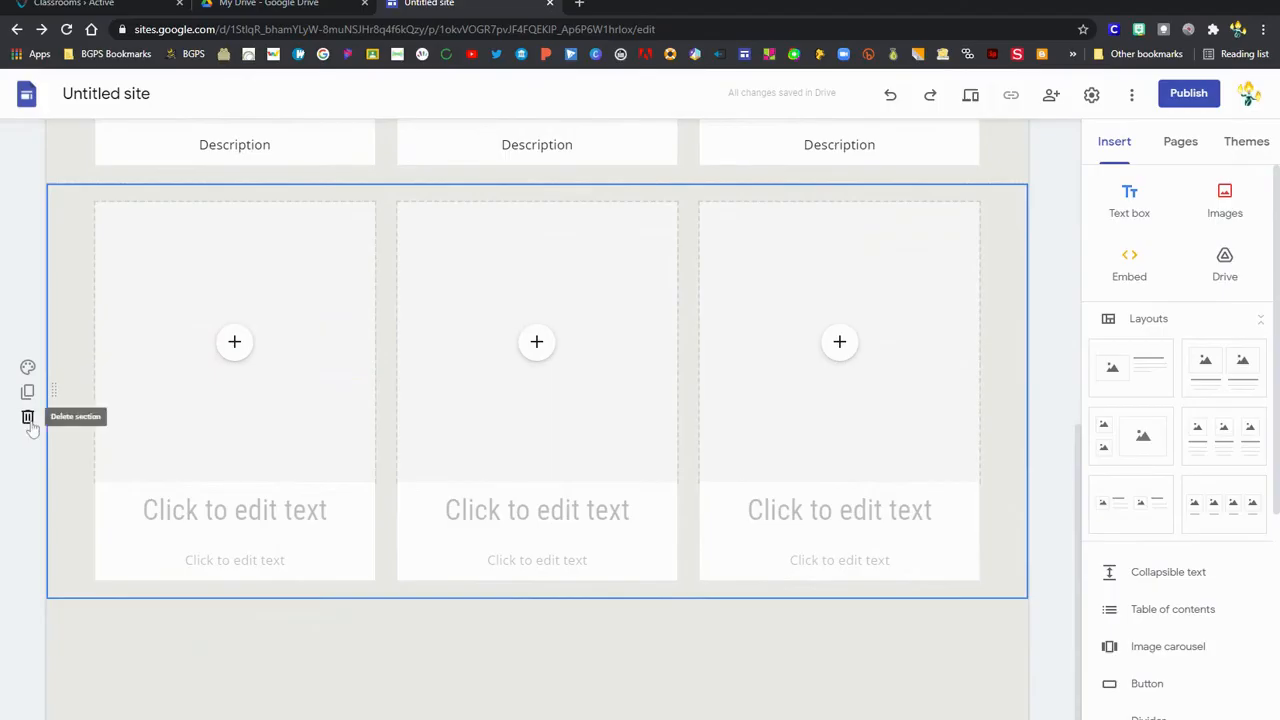
- Select the lower row's first image and title boxes, then scroll down the Portfolio page
left_click(234, 342)
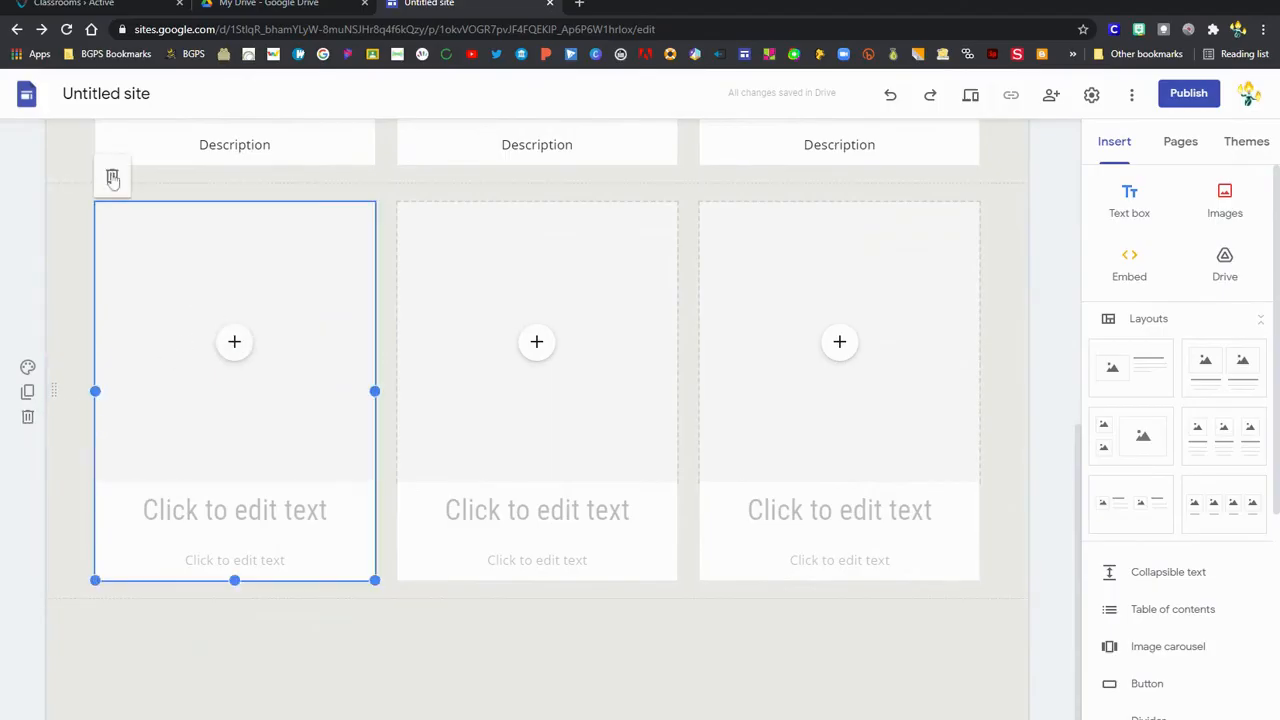
left_click(234, 560)
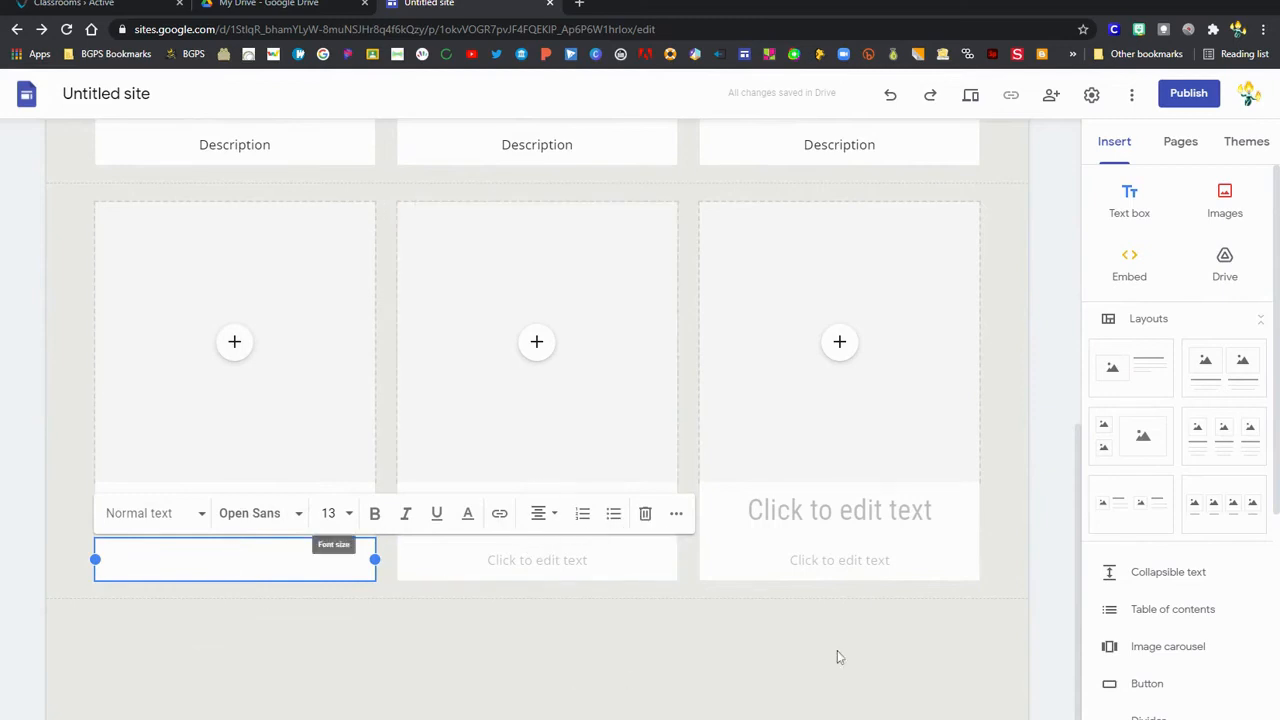
left_click(936, 634)
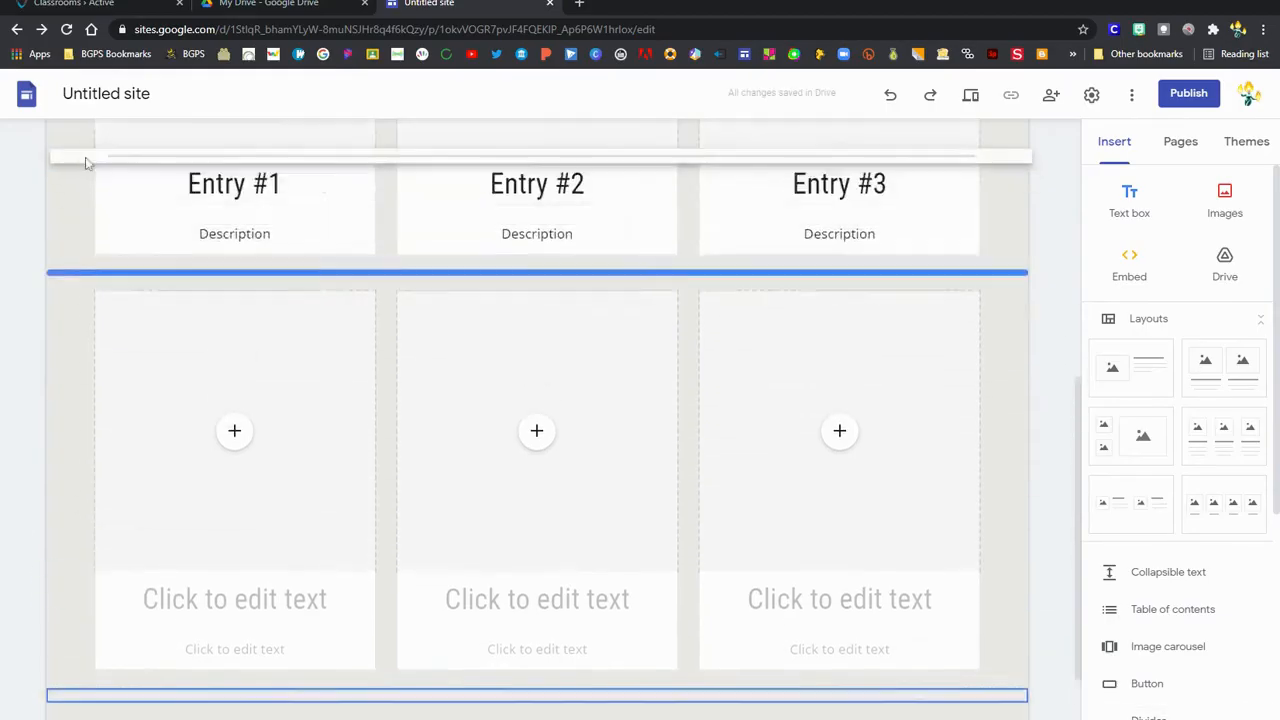
scroll("down", 3)
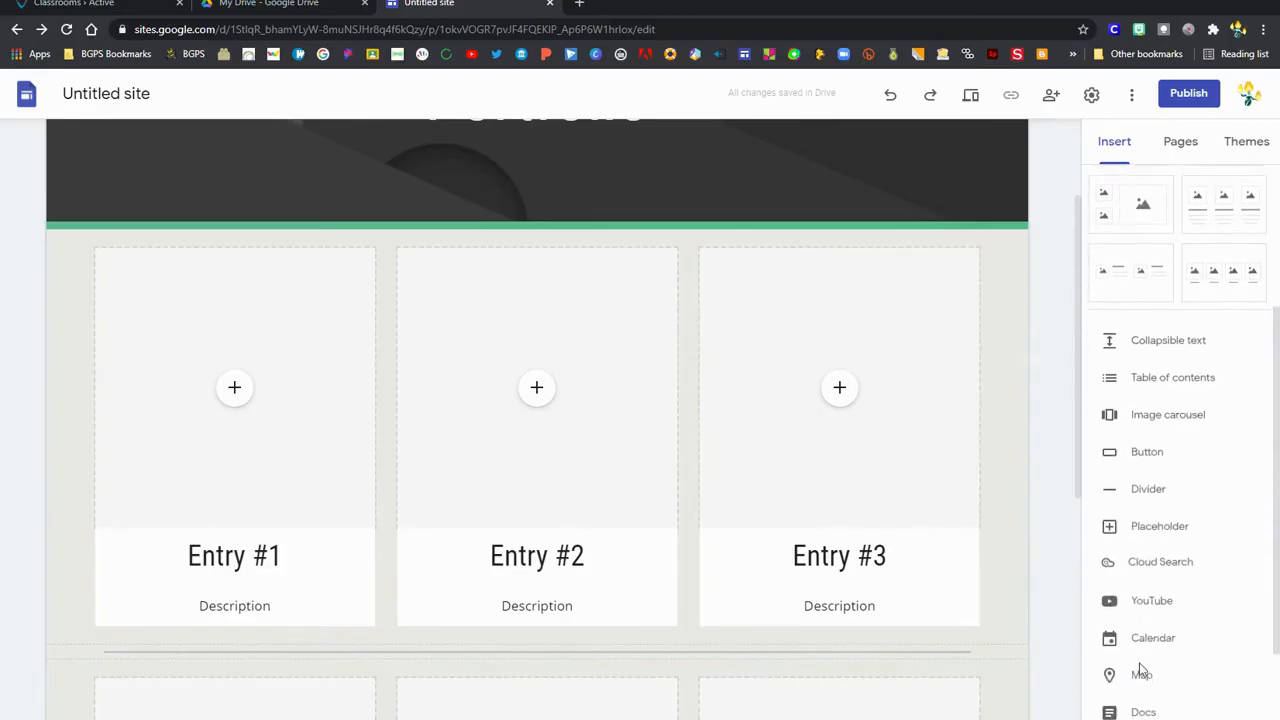
scroll("down", 3)
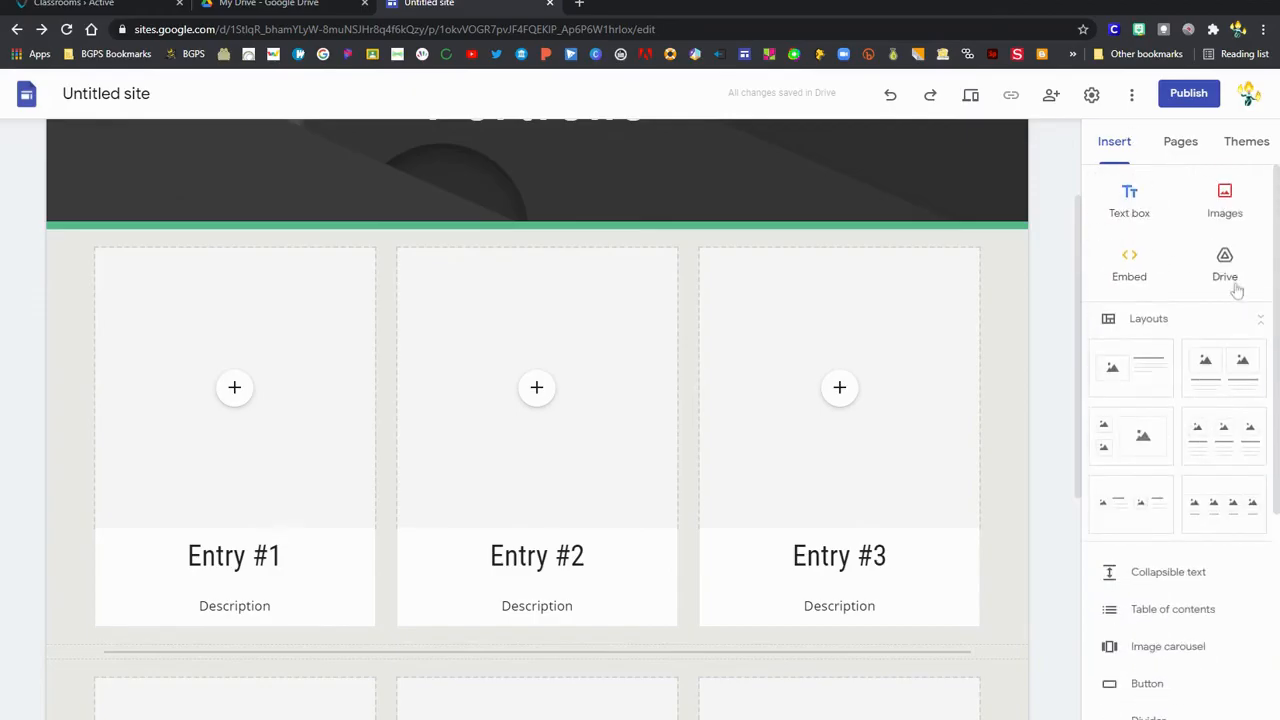
mouse_move(1170, 138)
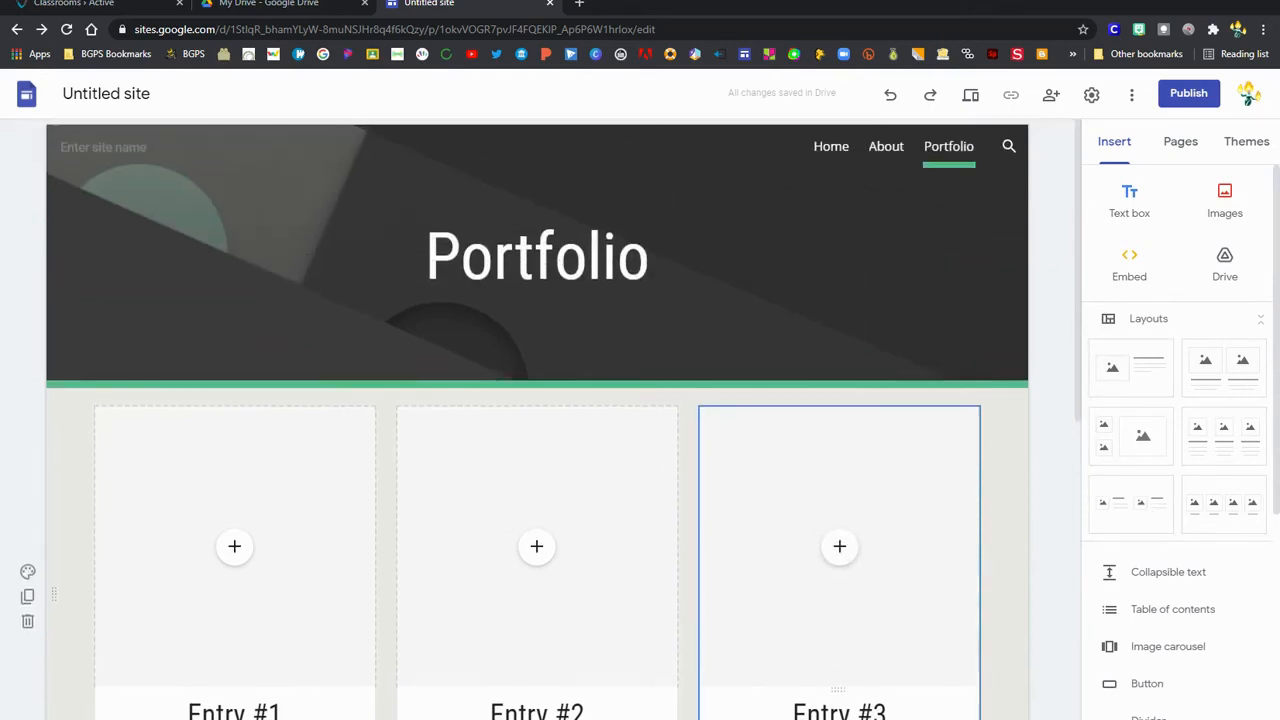
left_click(537, 250)
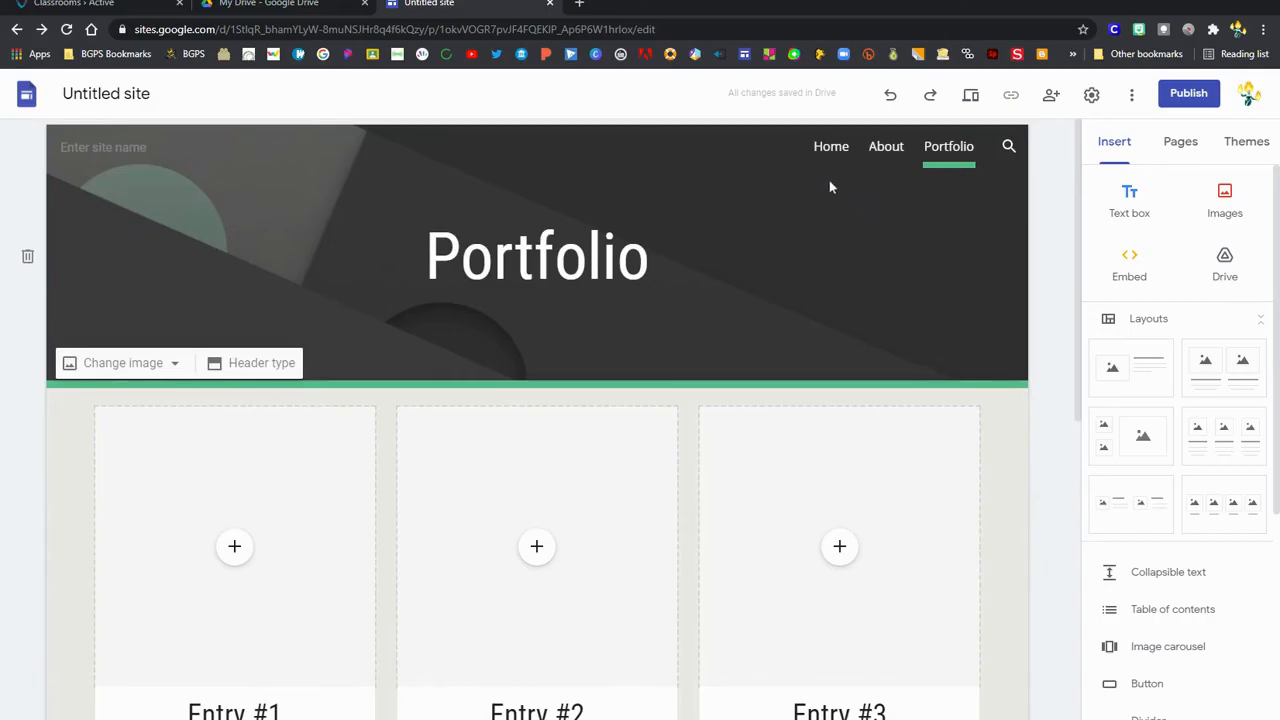
mouse_move(1051, 94)
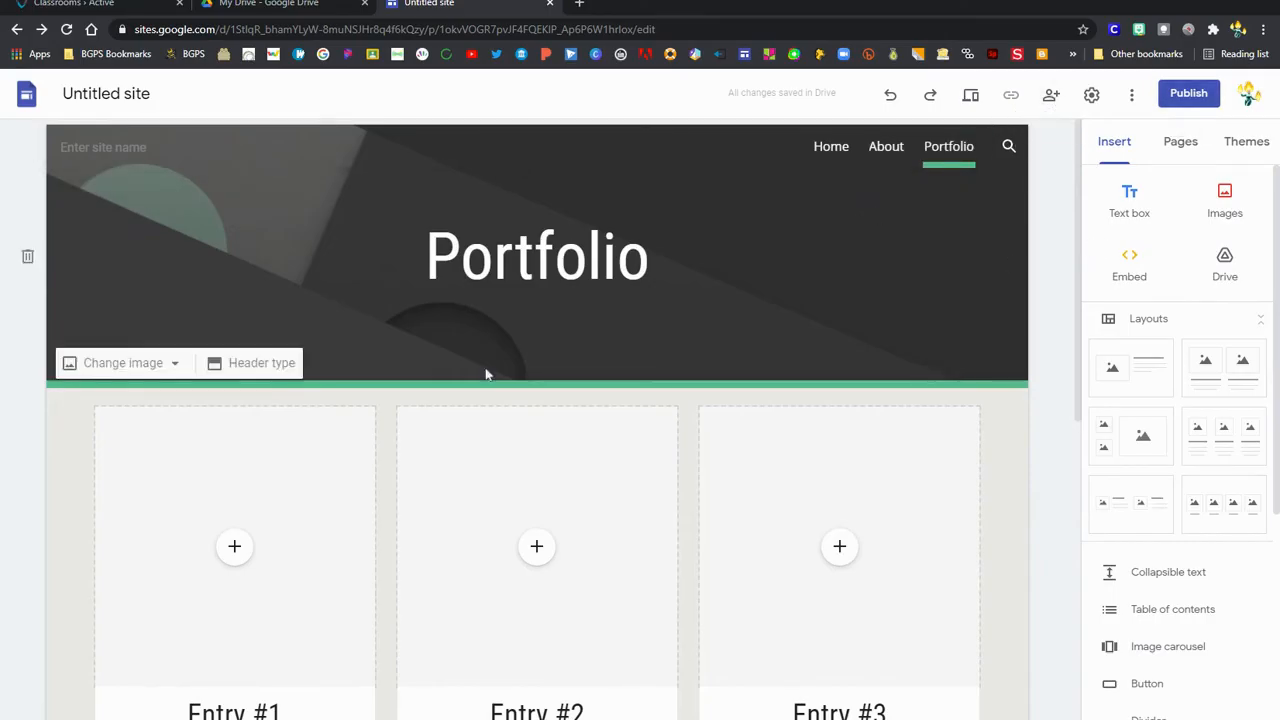
left_click(123, 362)
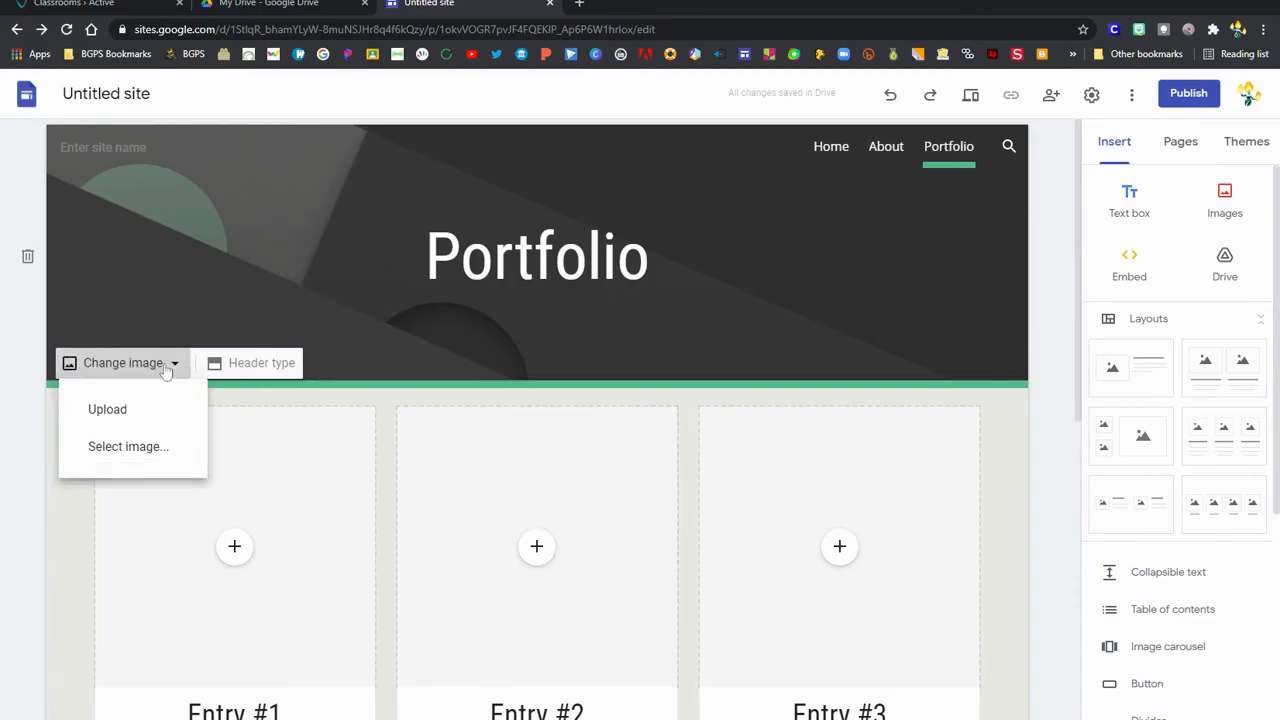
left_click(128, 446)
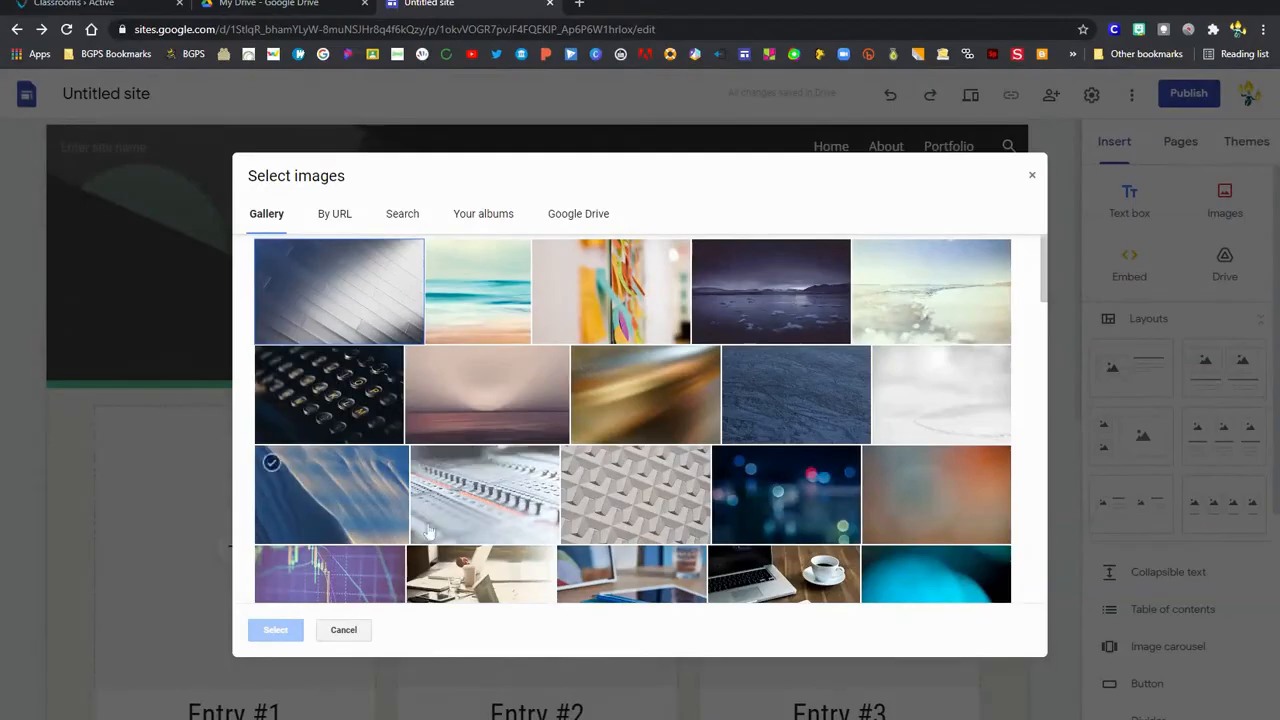
scroll("down", 3)
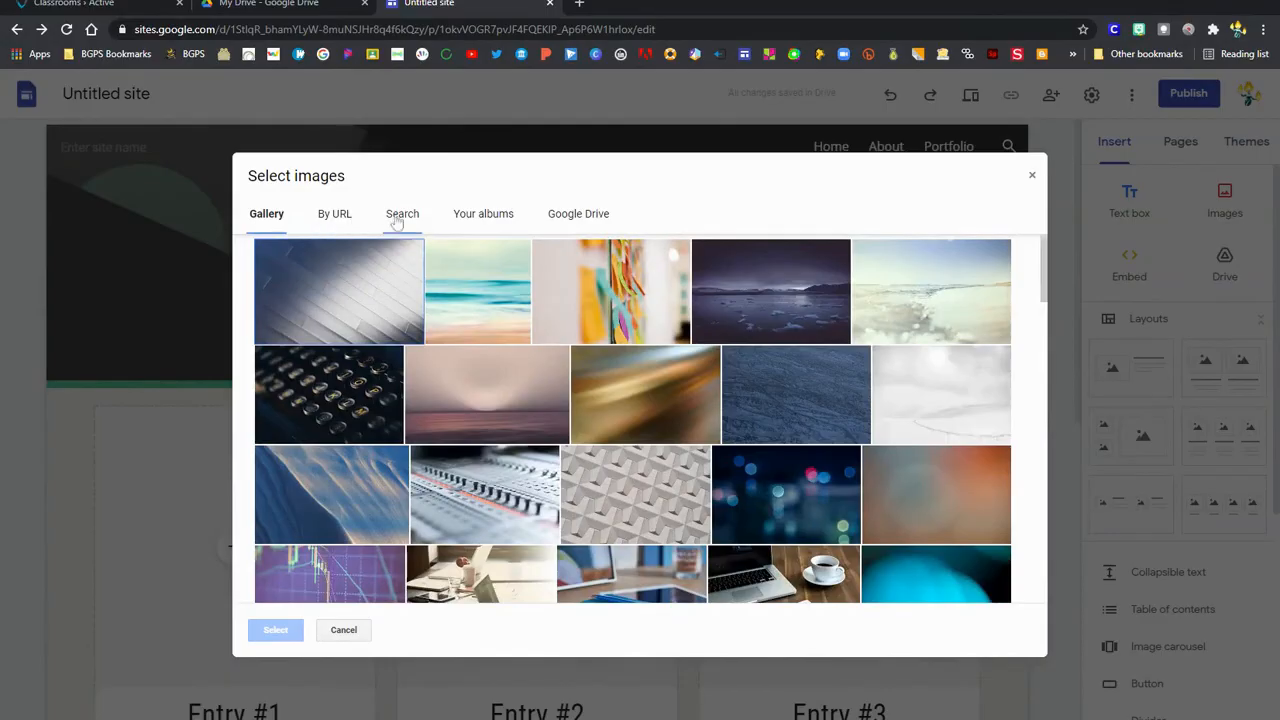
left_click(401, 213)
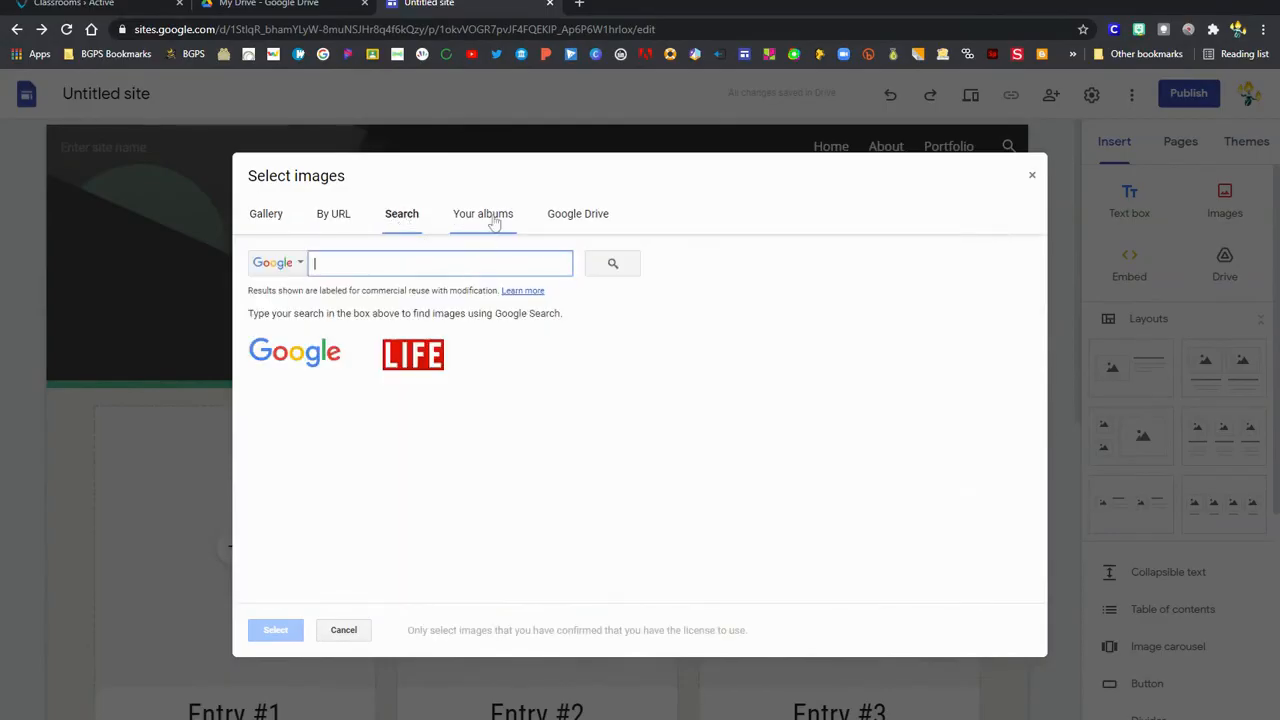
left_click(1032, 175)
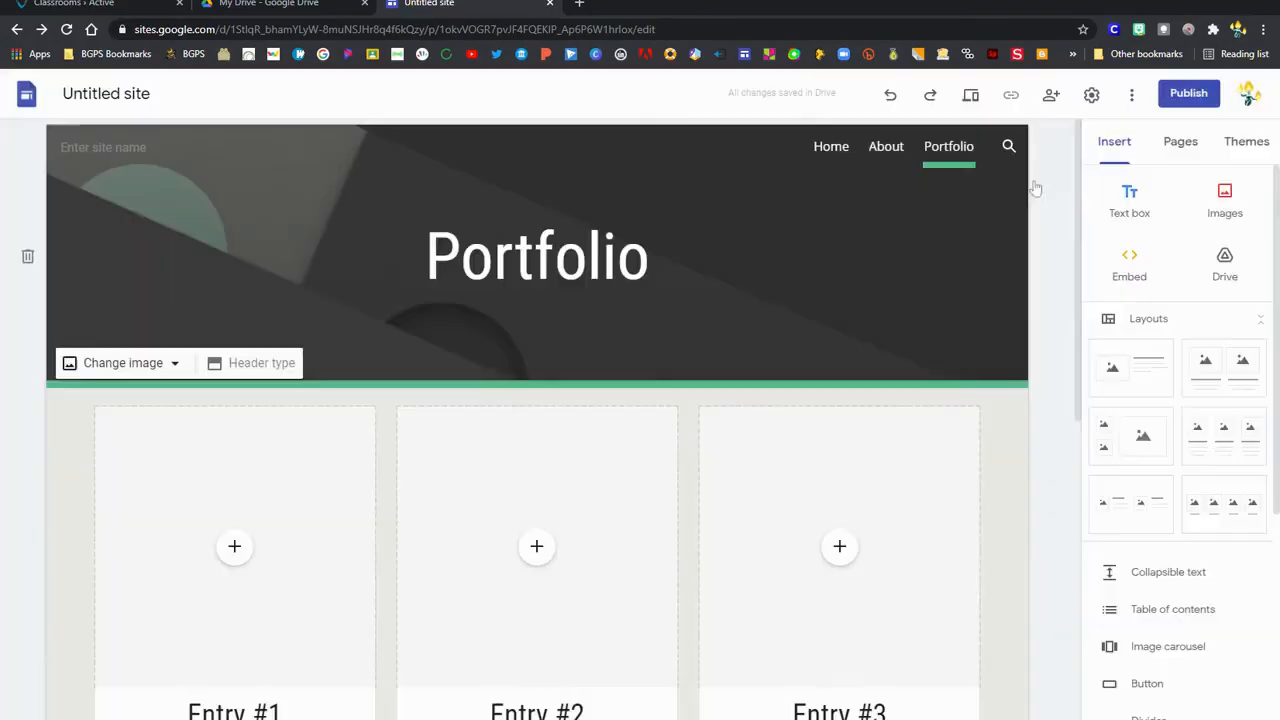
mouse_move(621, 386)
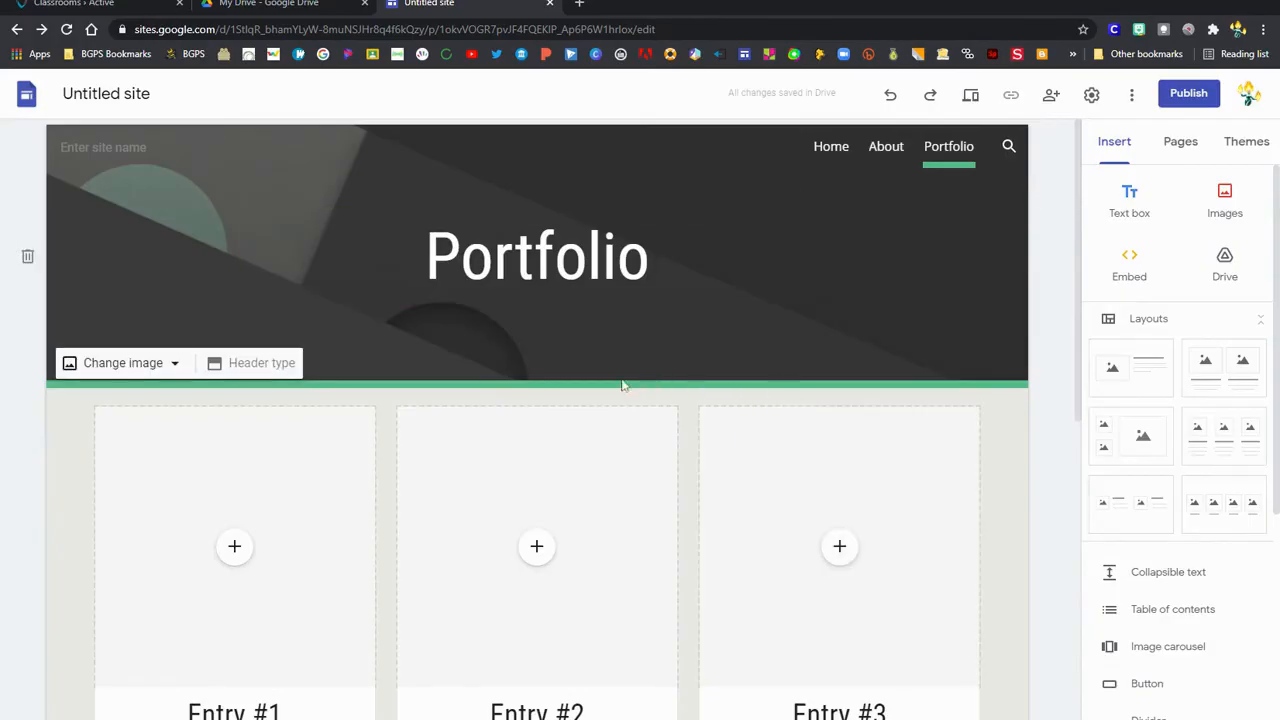
mouse_move(835, 337)
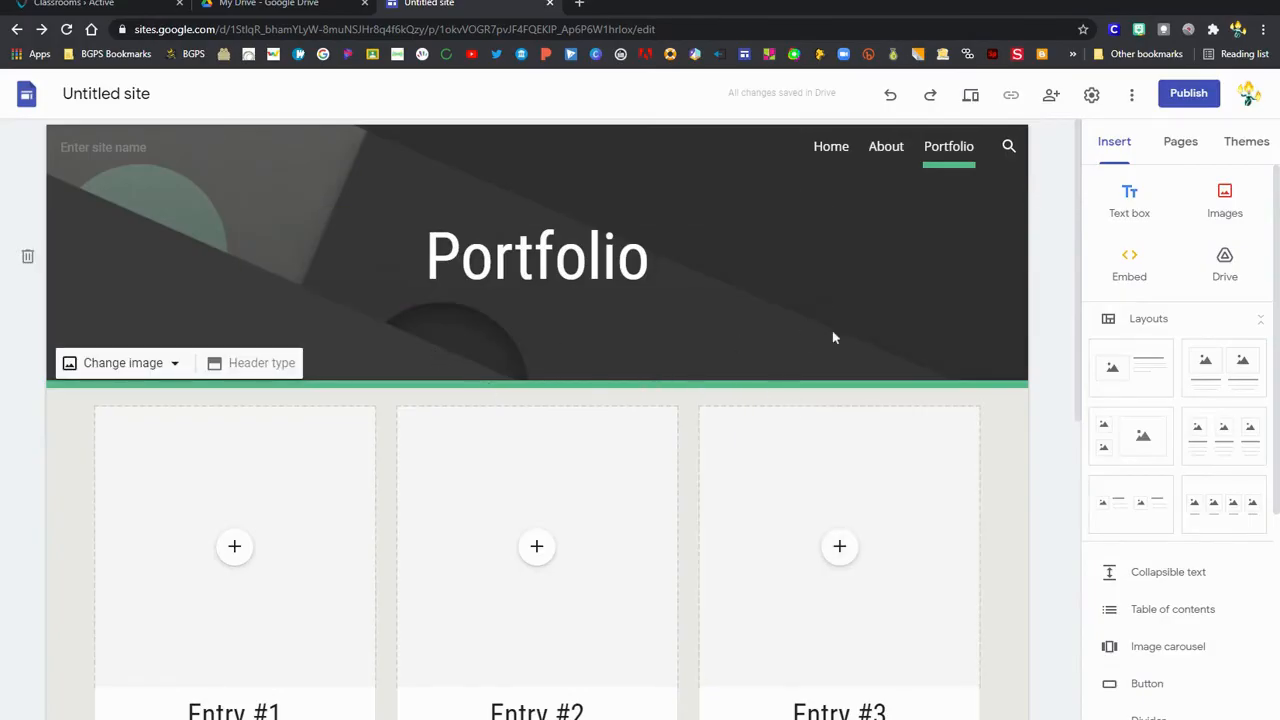
mouse_move(970, 95)
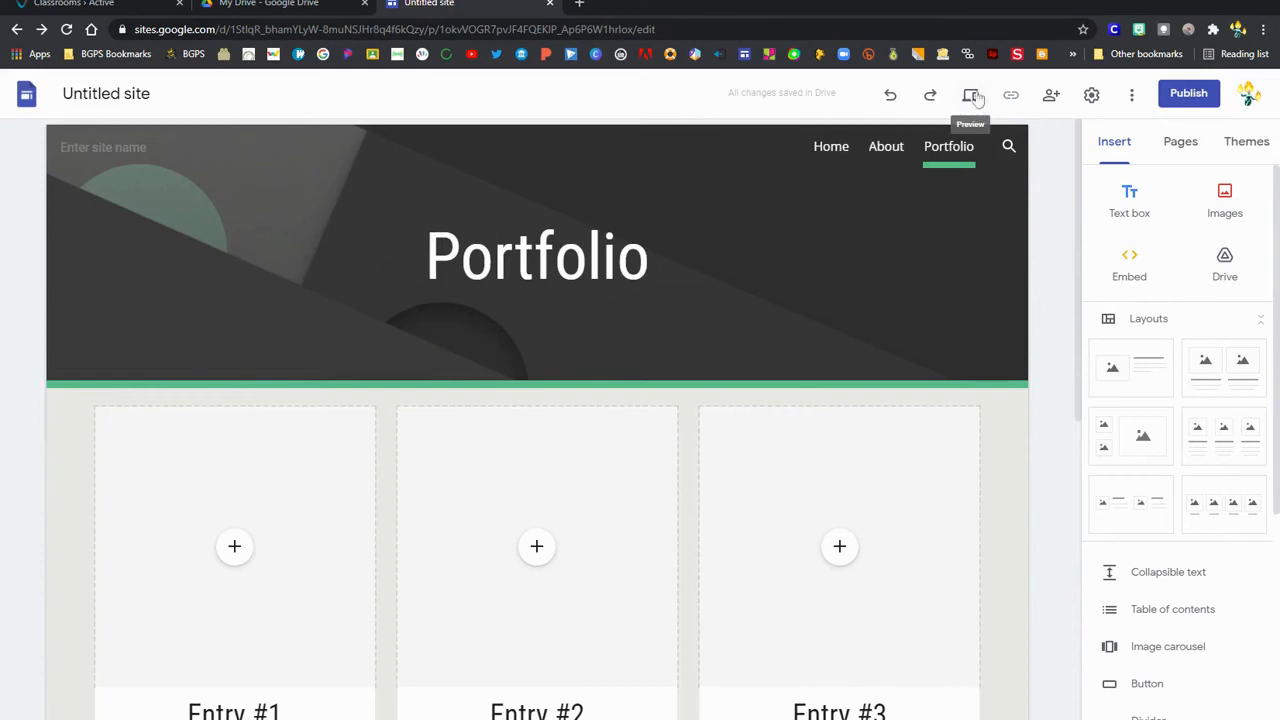
left_click(969, 94)
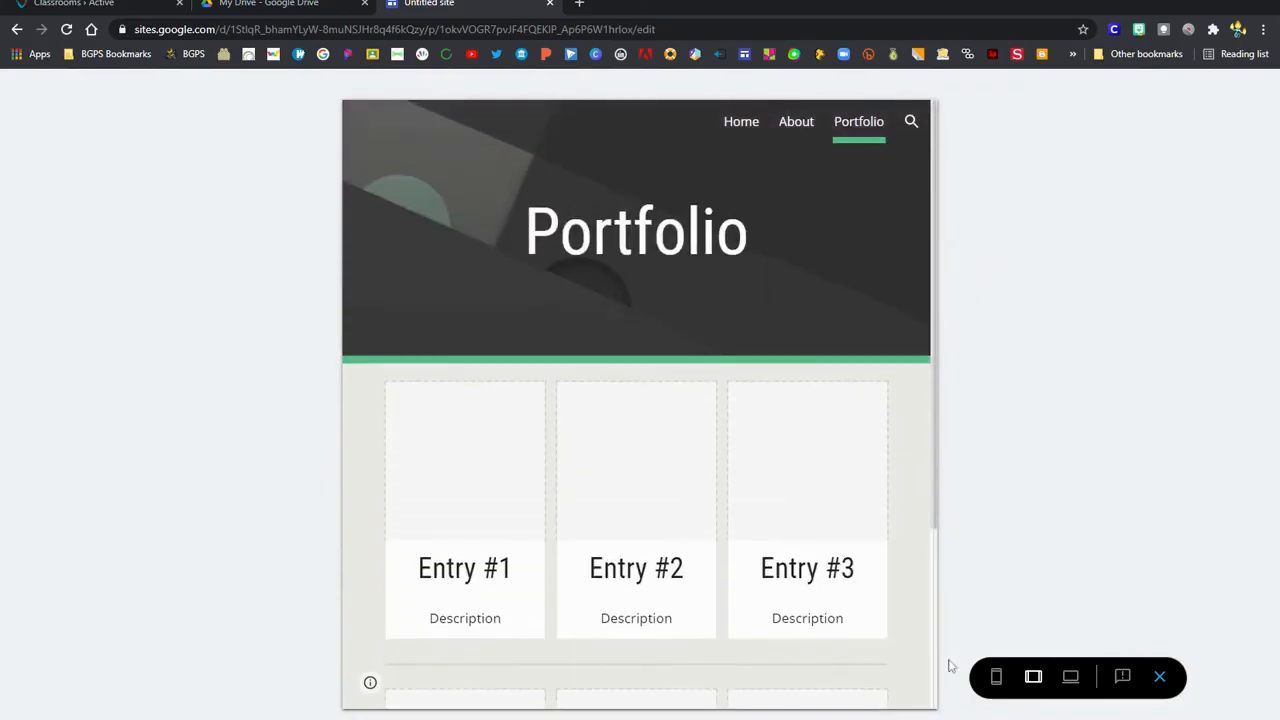
left_click(996, 677)
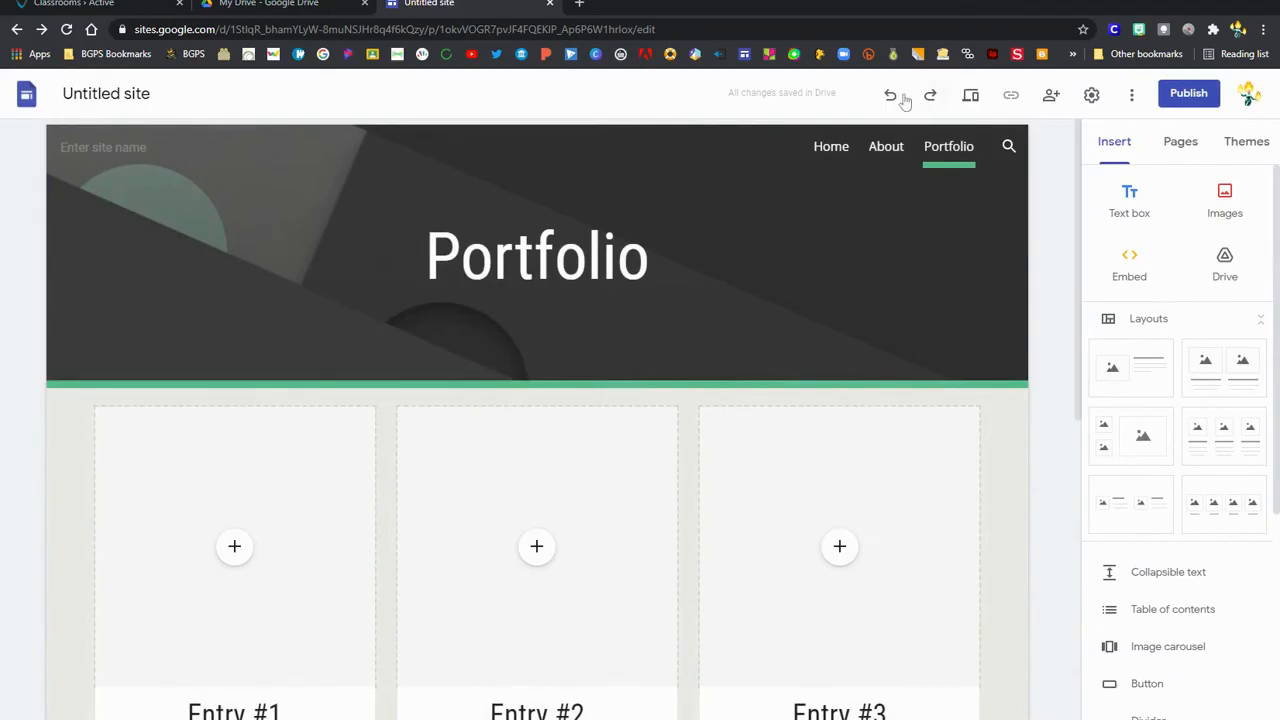
mouse_move(1051, 95)
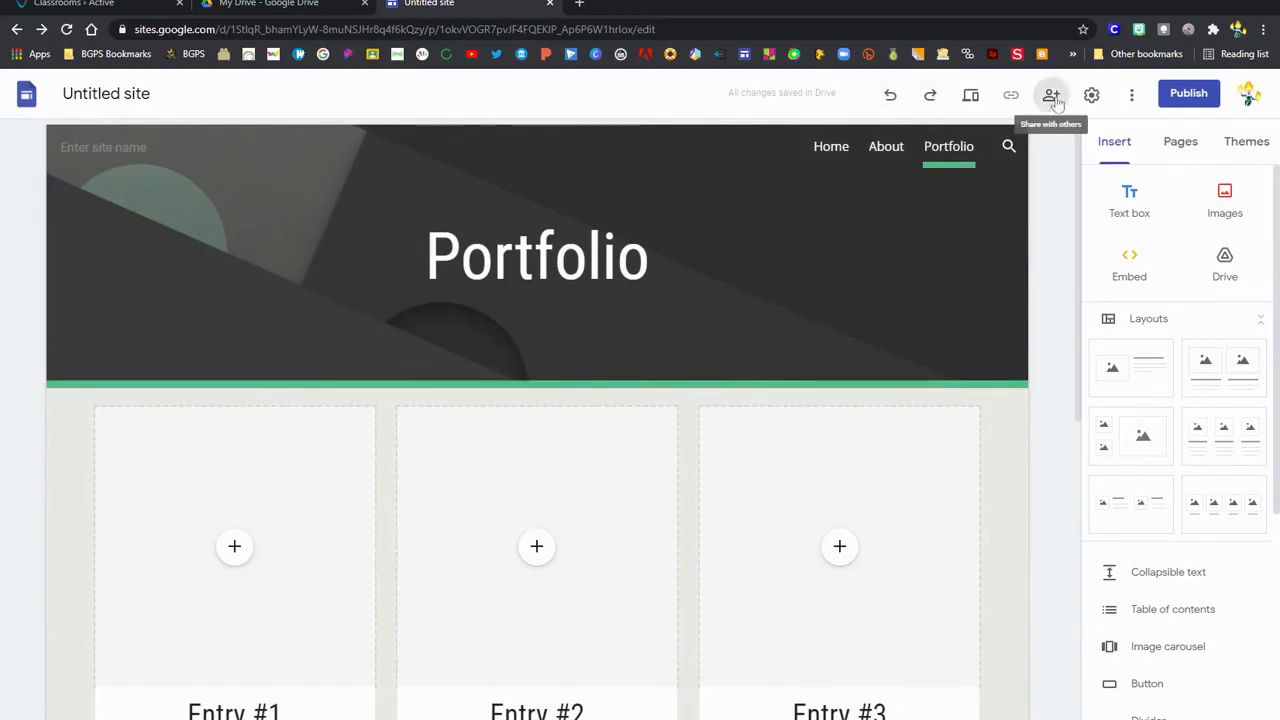
left_click(1051, 94)
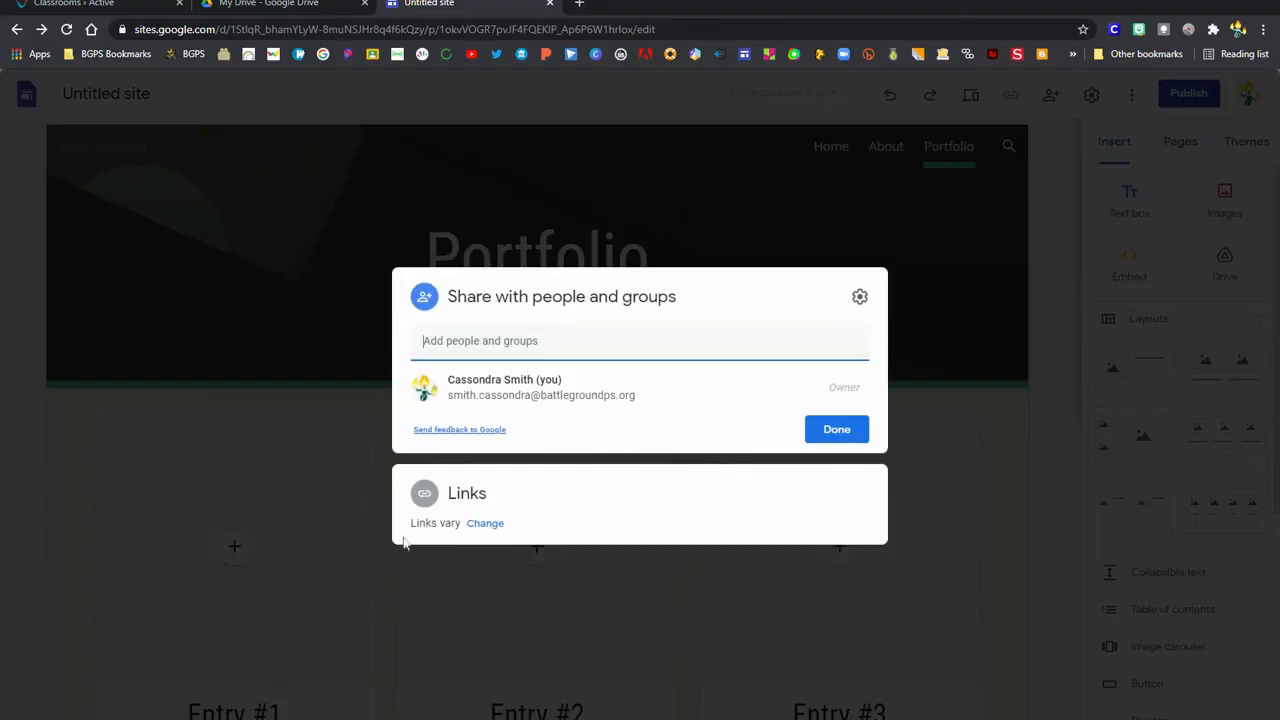
mouse_move(485, 523)
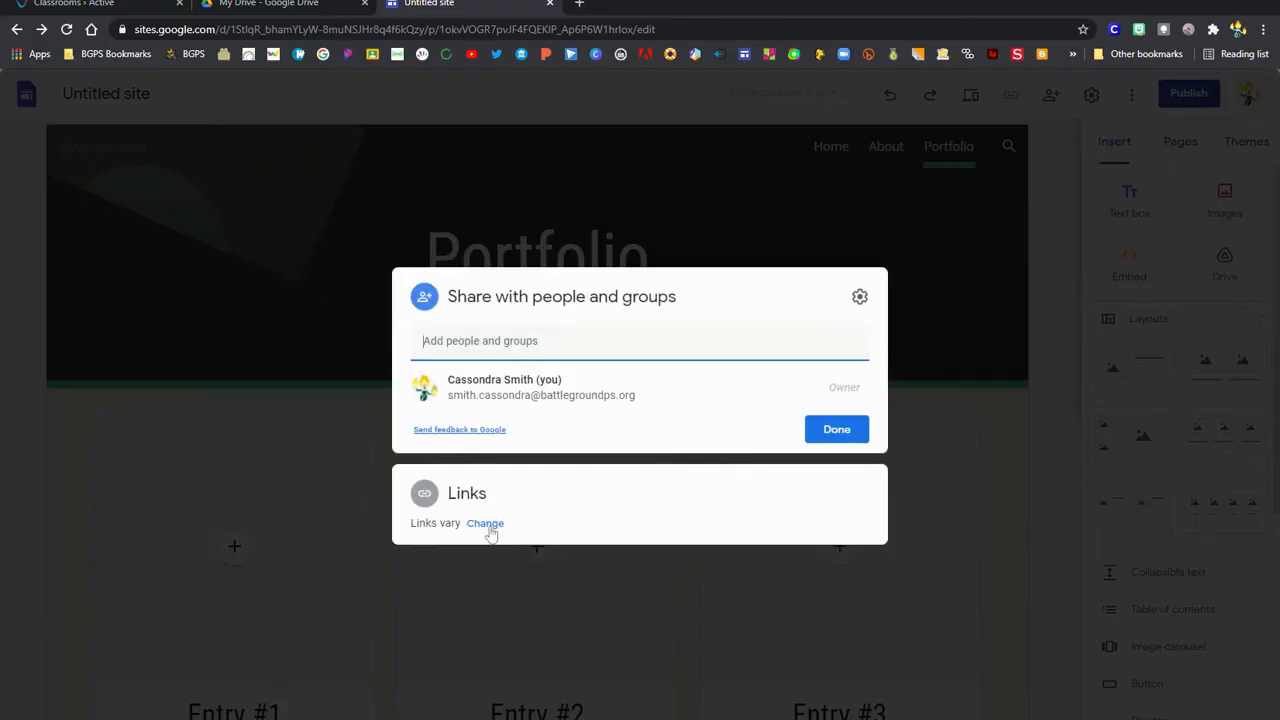
left_click(485, 523)
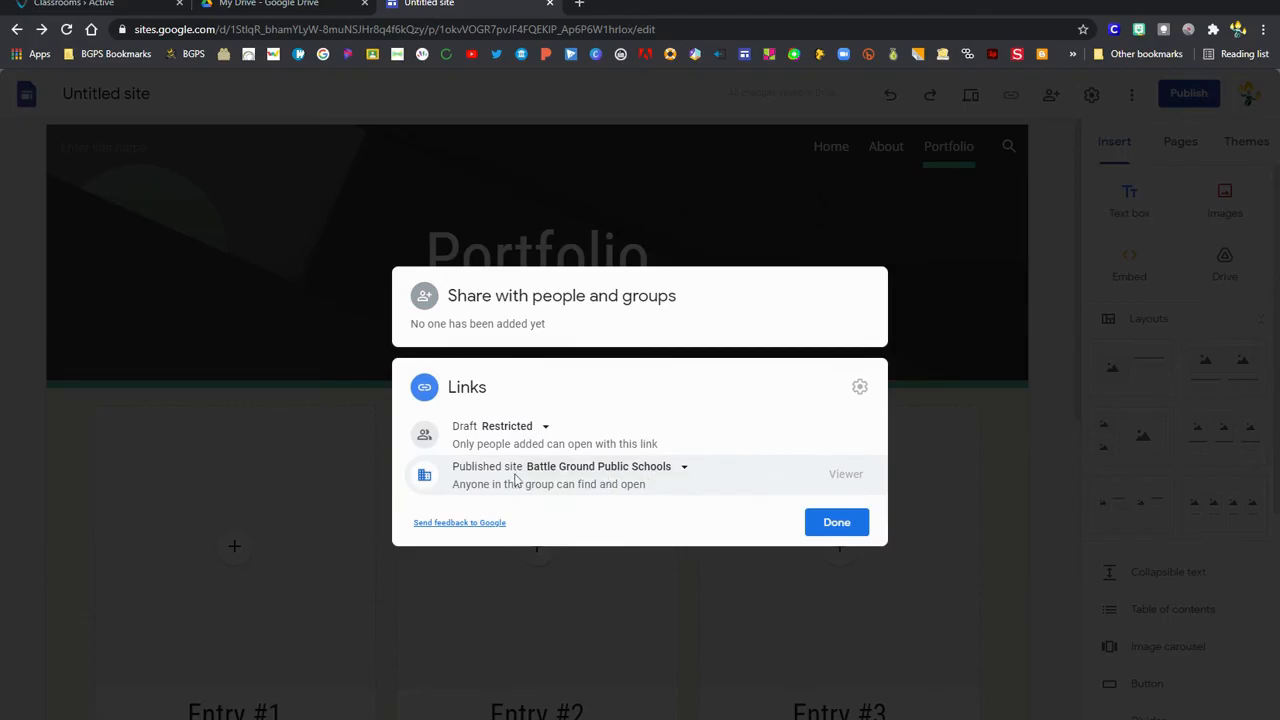
left_click(684, 466)
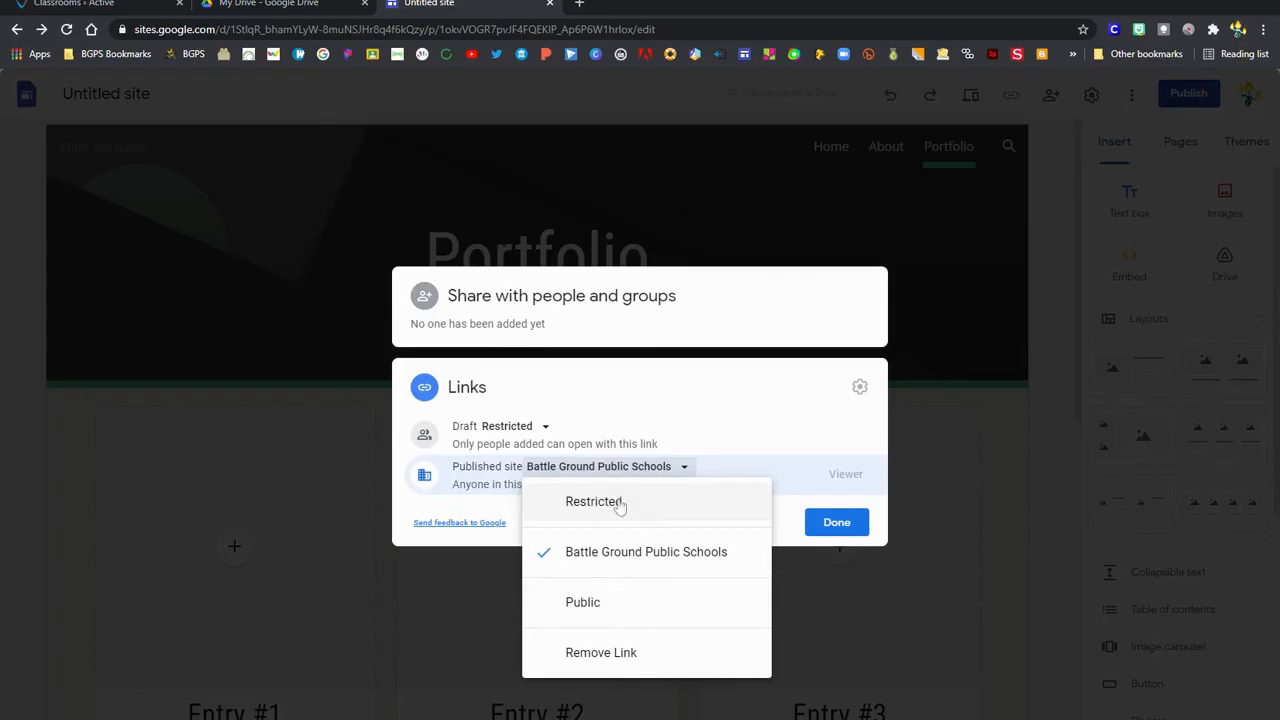
mouse_move(605, 502)
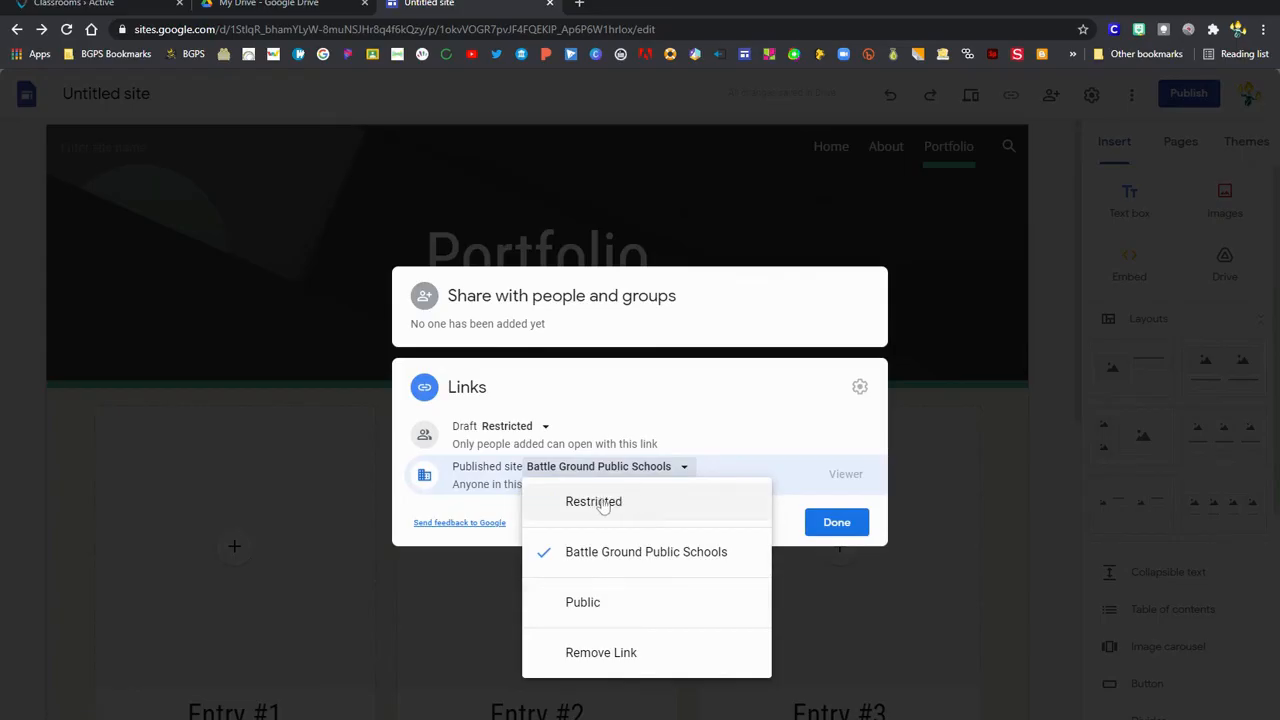
mouse_move(583, 602)
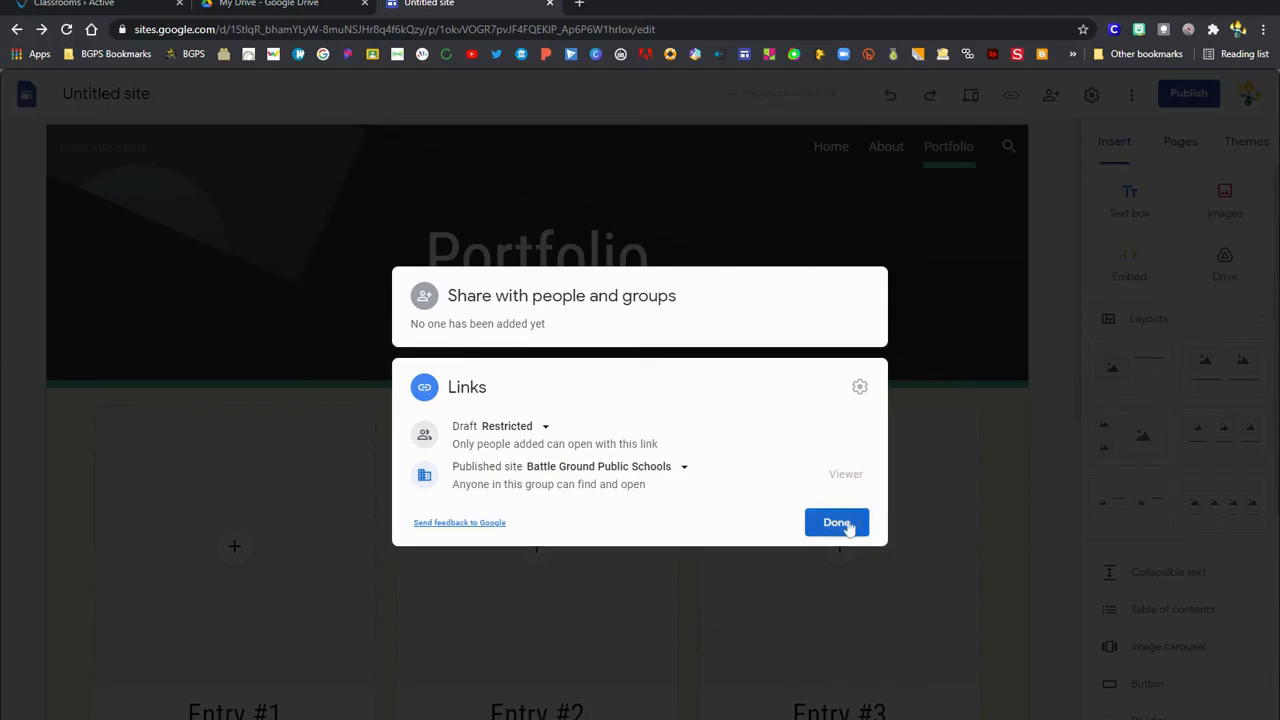
left_click(836, 522)
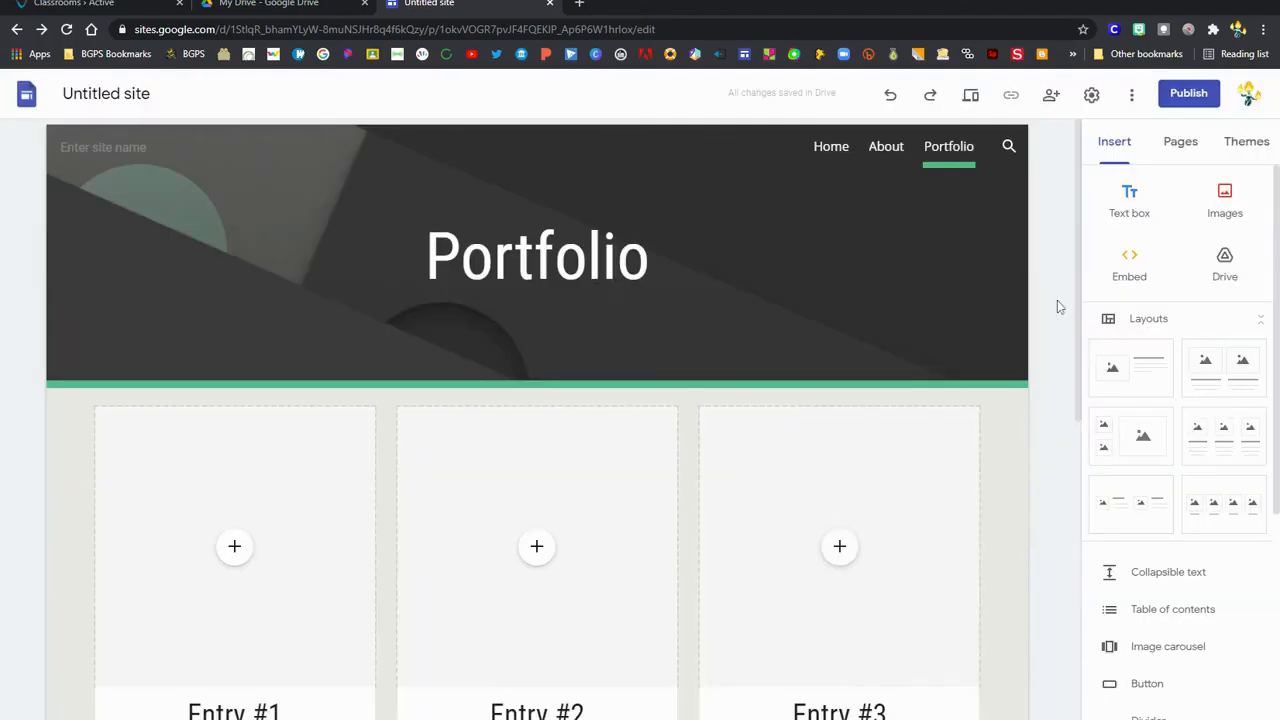
mouse_move(1189, 94)
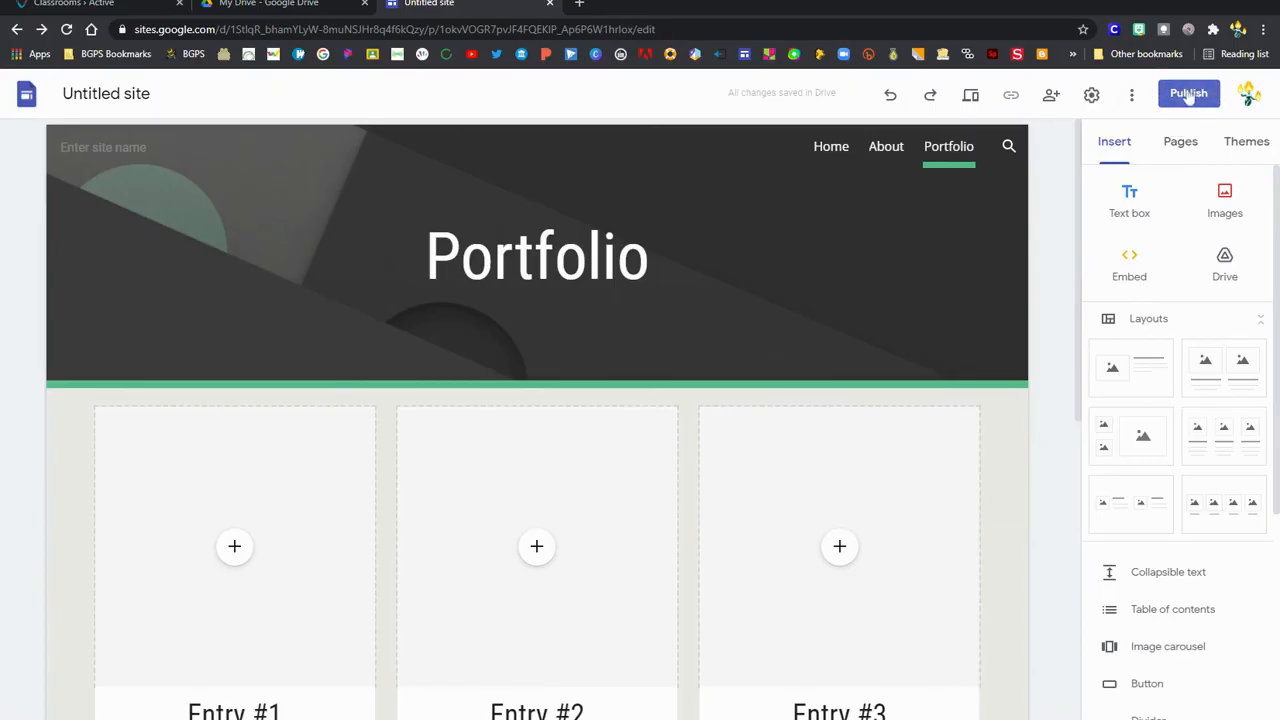
mouse_move(1189, 93)
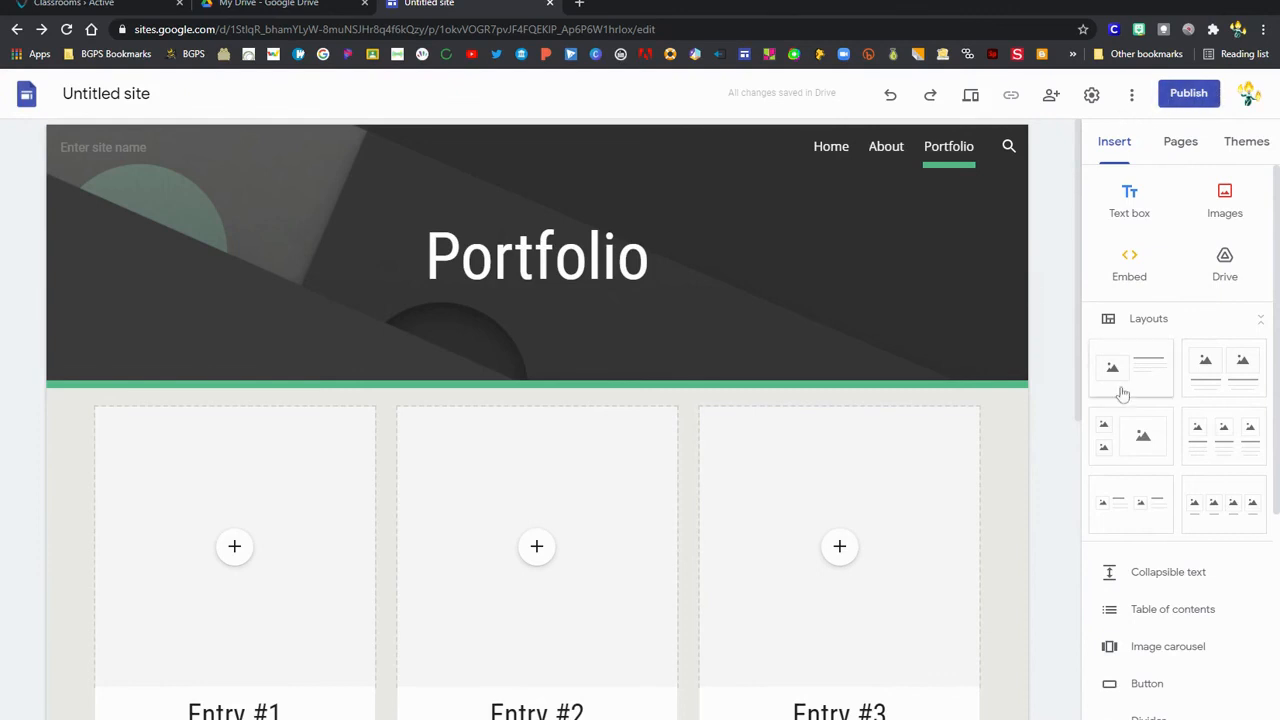
mouse_move(1048, 429)
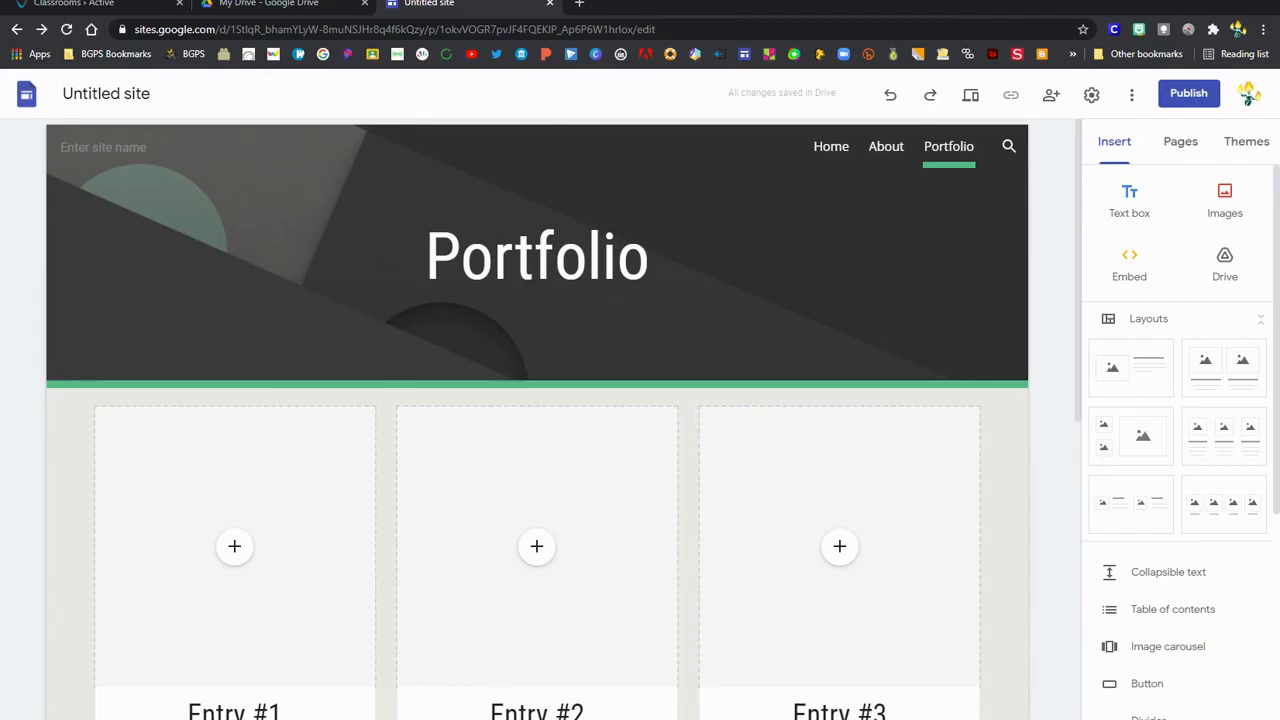
left_click(106, 93)
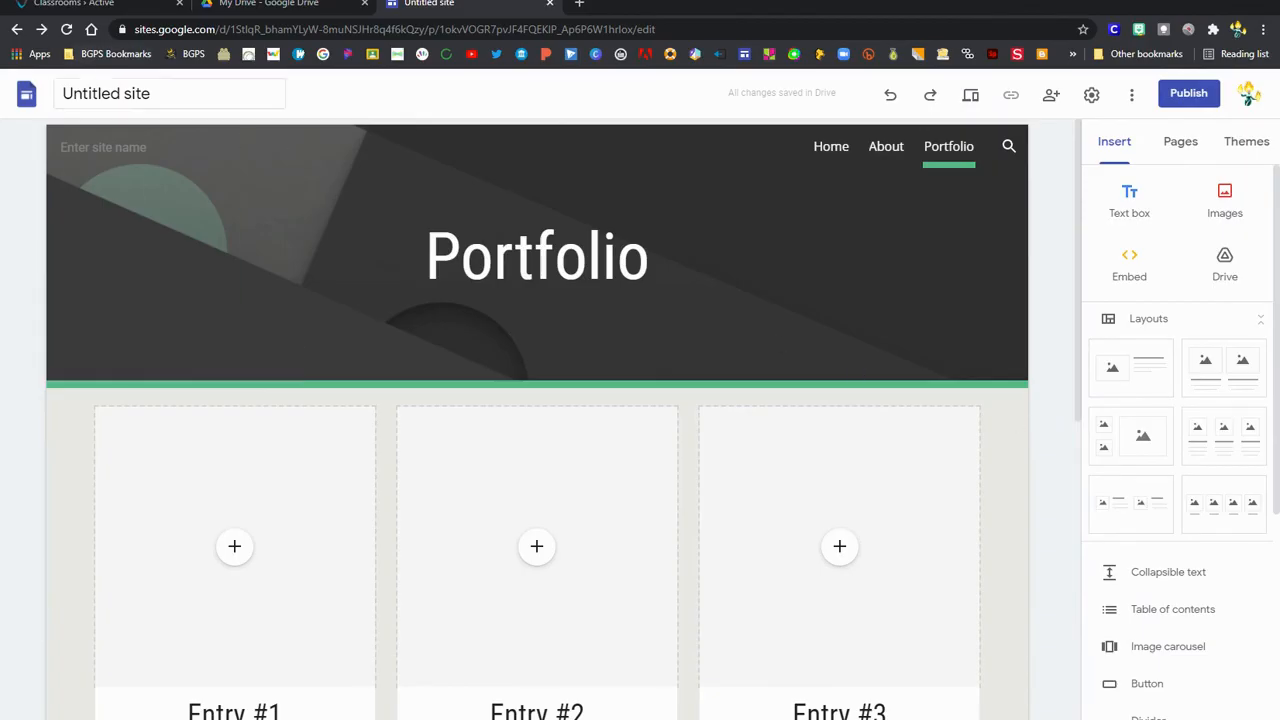